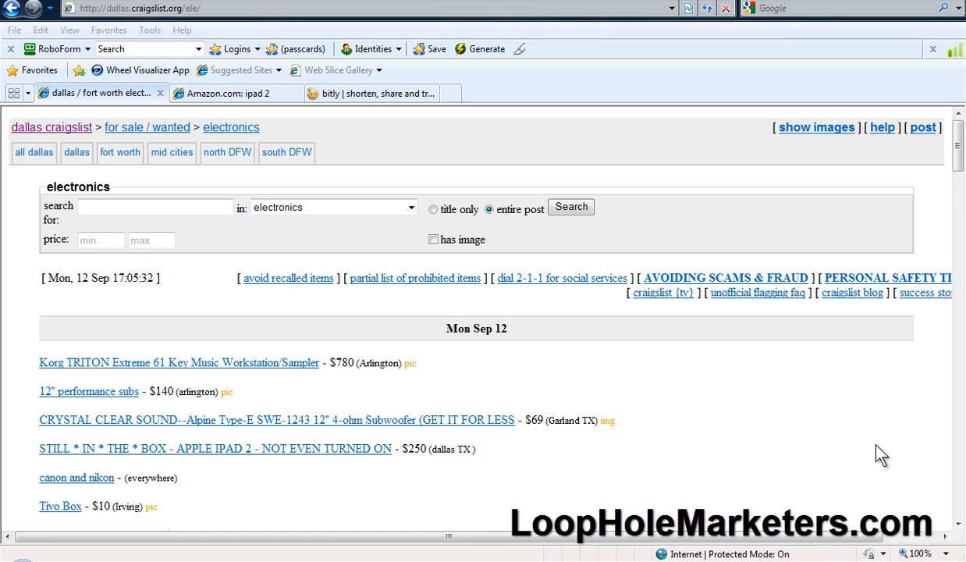
pyautogui.click(234, 93)
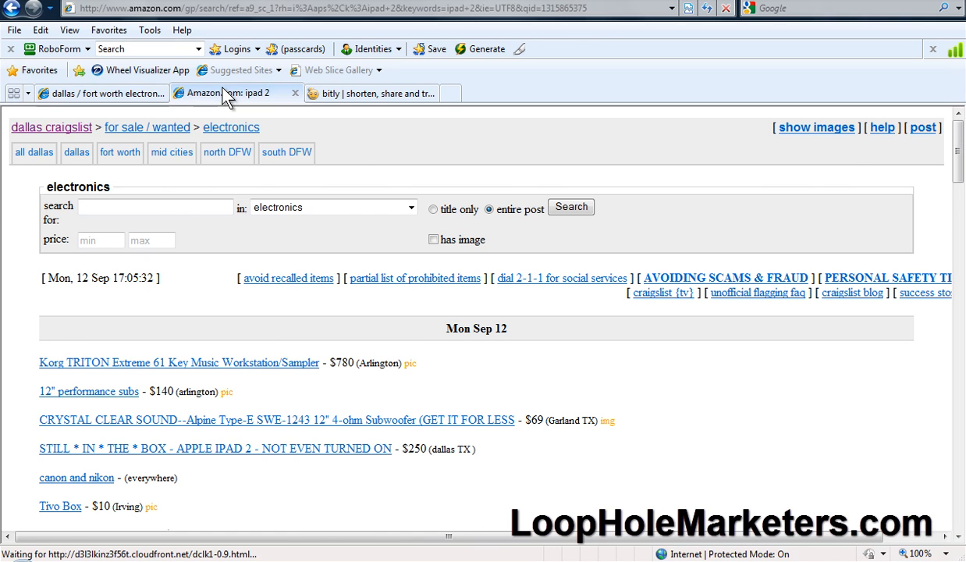
pyautogui.click(234, 93)
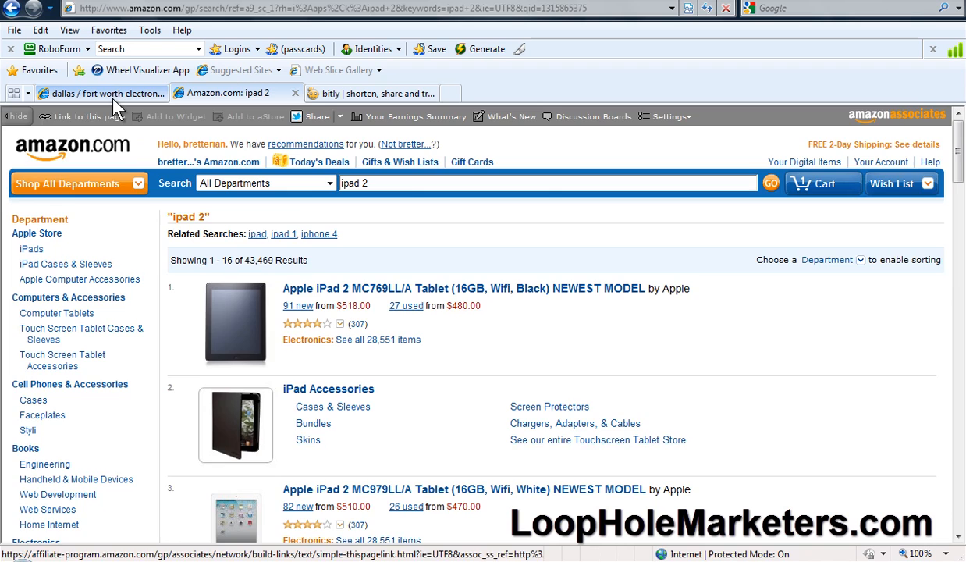
pyautogui.click(102, 93)
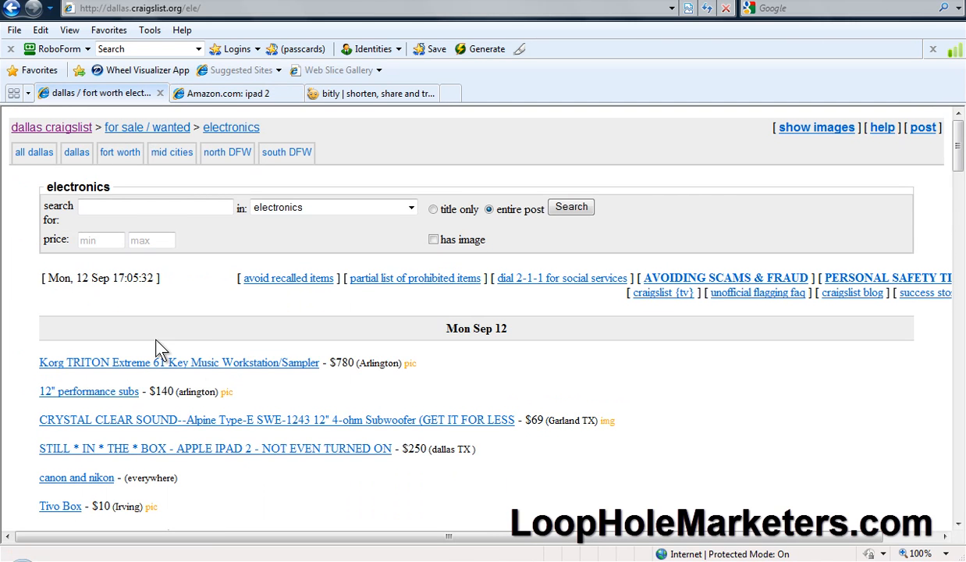
pyautogui.click(226, 93)
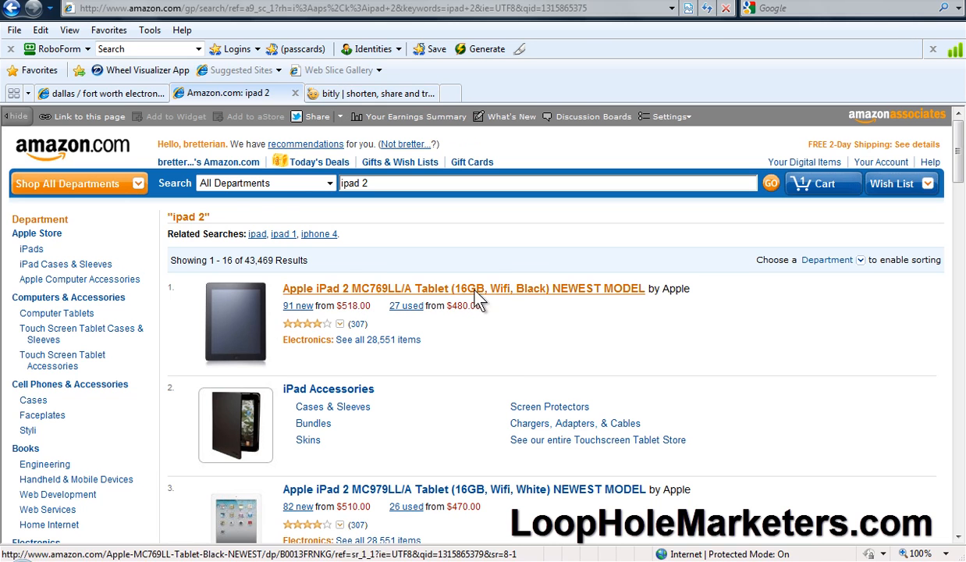
pyautogui.moveTo(287, 210)
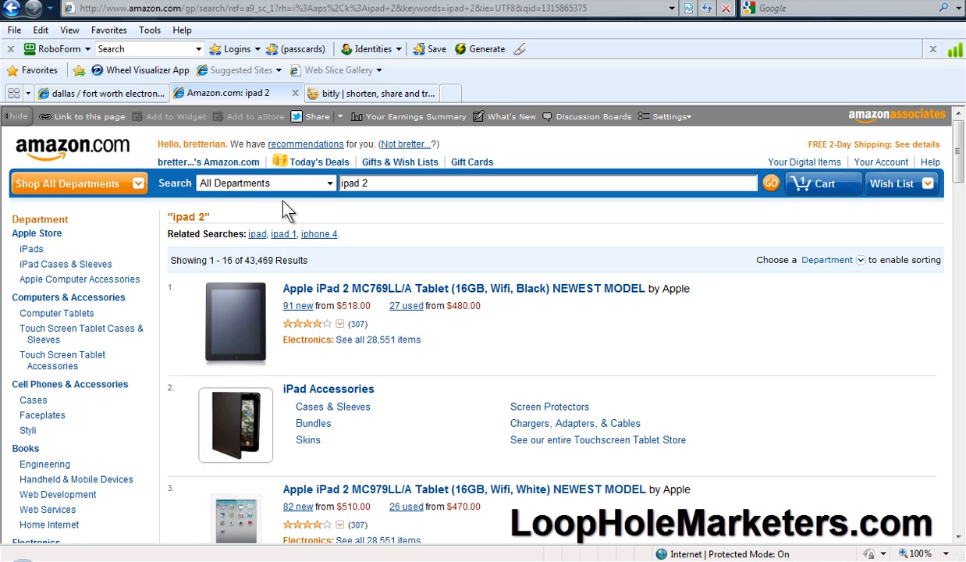
pyautogui.moveTo(351, 271)
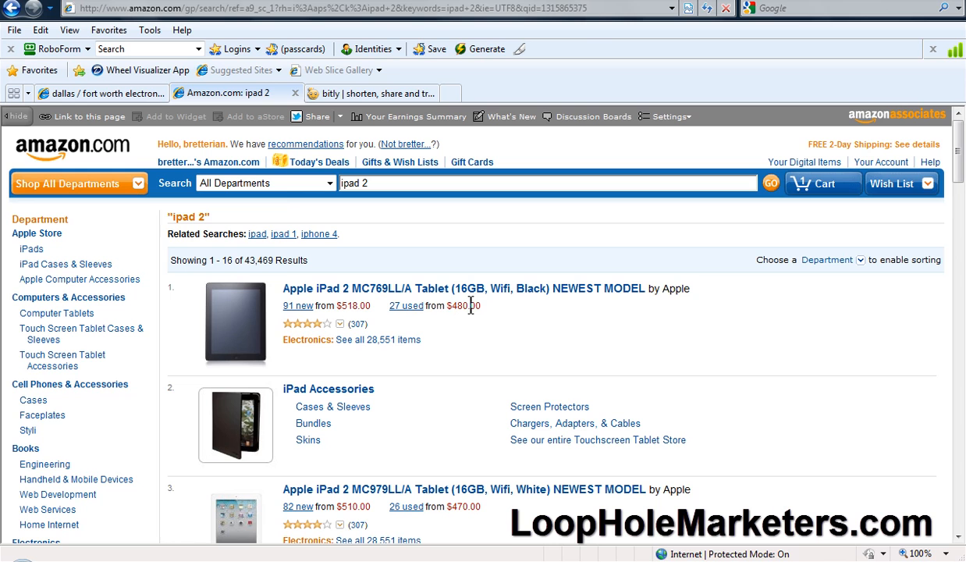
pyautogui.moveTo(288, 207)
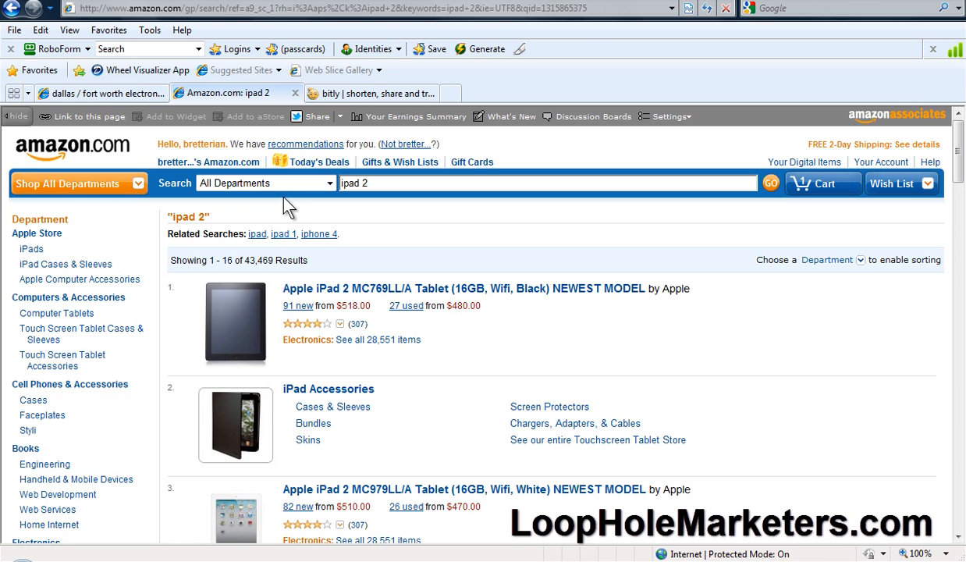
pyautogui.moveTo(404, 270)
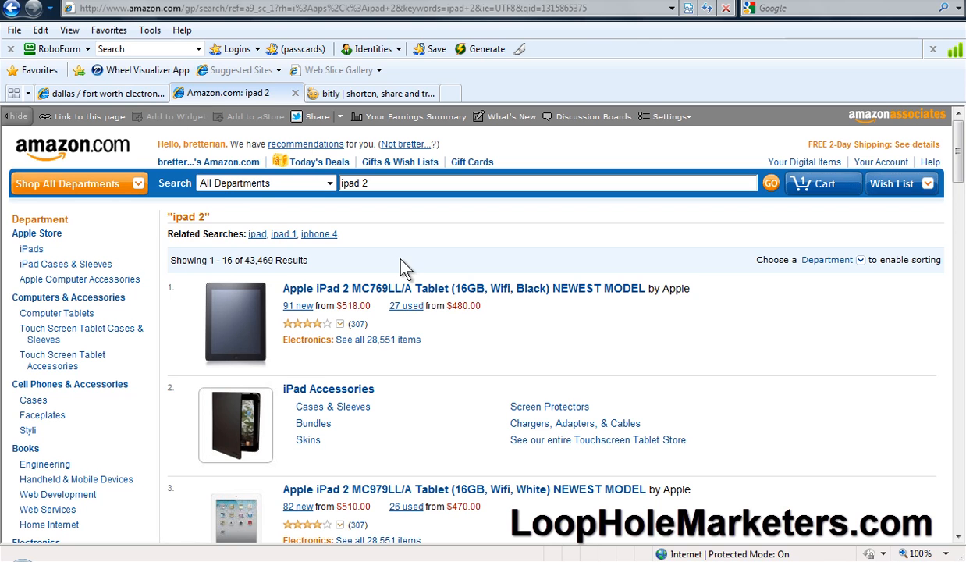
pyautogui.doubleClick(463, 305)
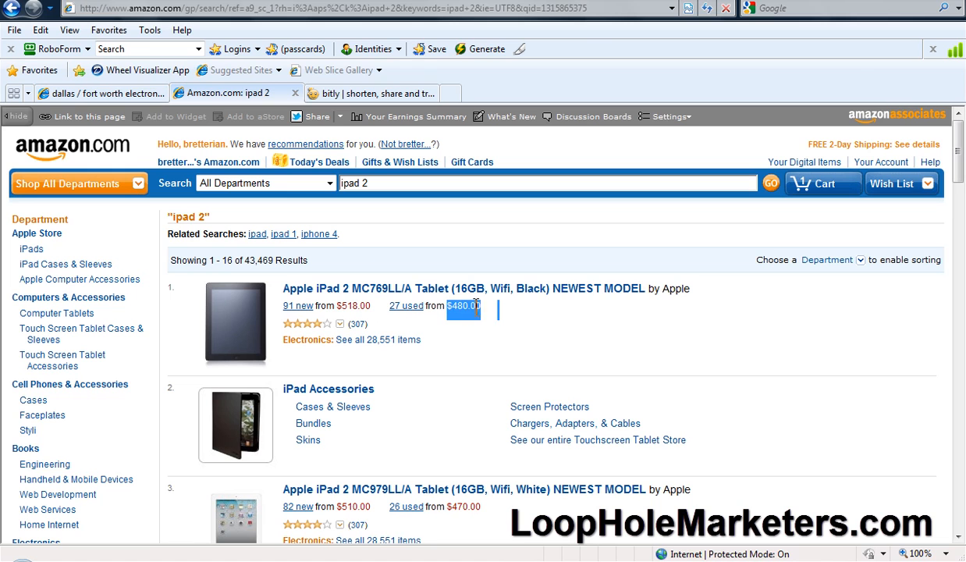
pyautogui.moveTo(354, 288)
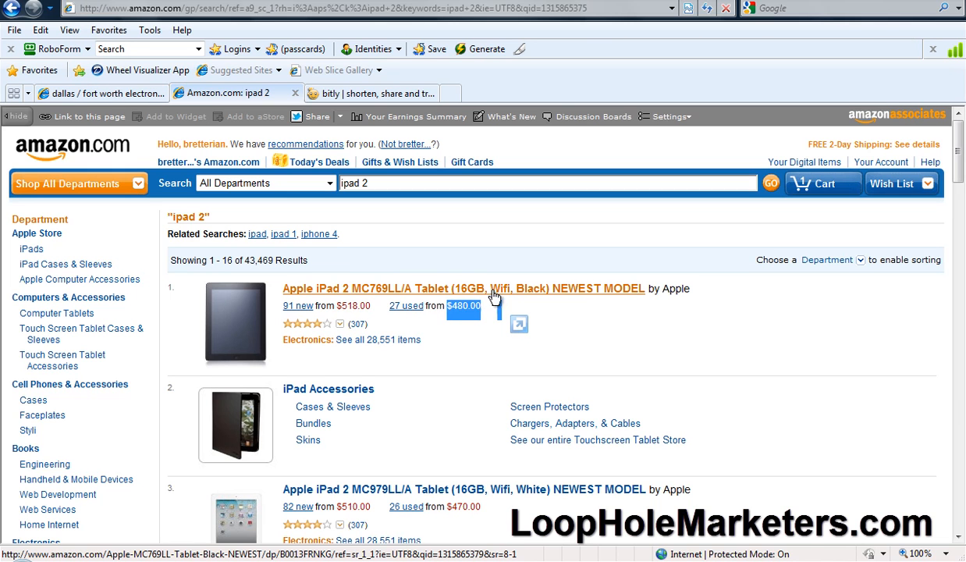
pyautogui.moveTo(273, 199)
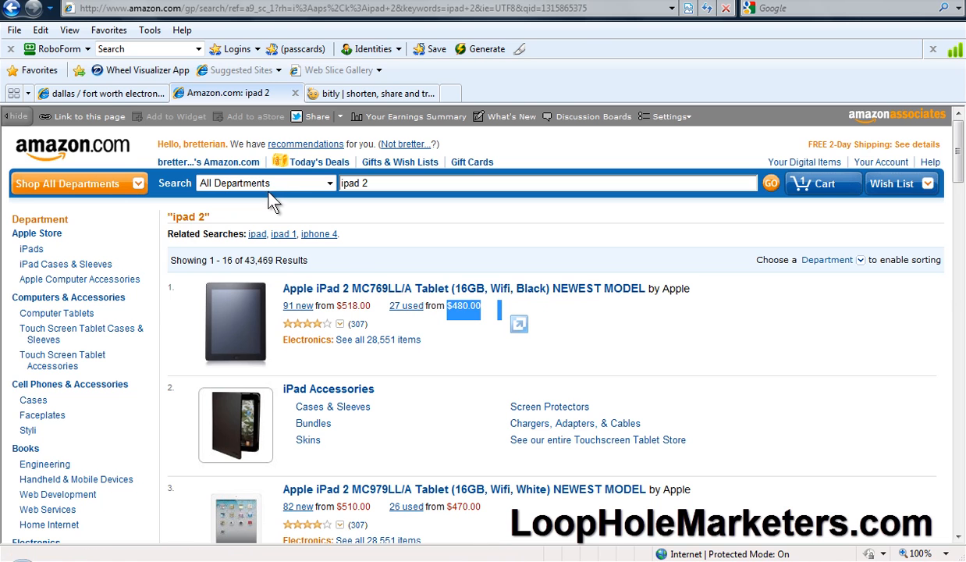
# Search Dallas electronics listings for 'ipad 2', returning 979 results
pyautogui.click(100, 93)
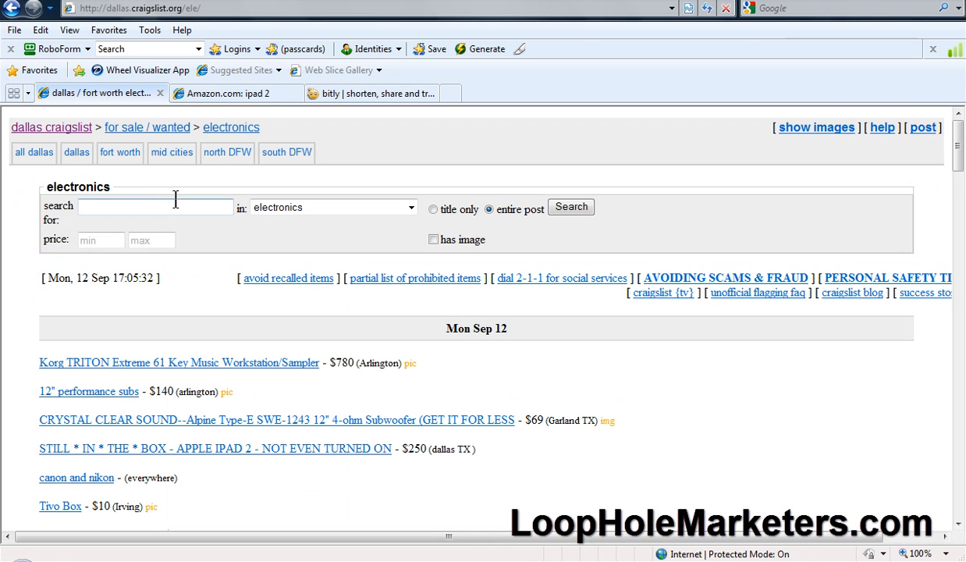
pyautogui.write('ipd')
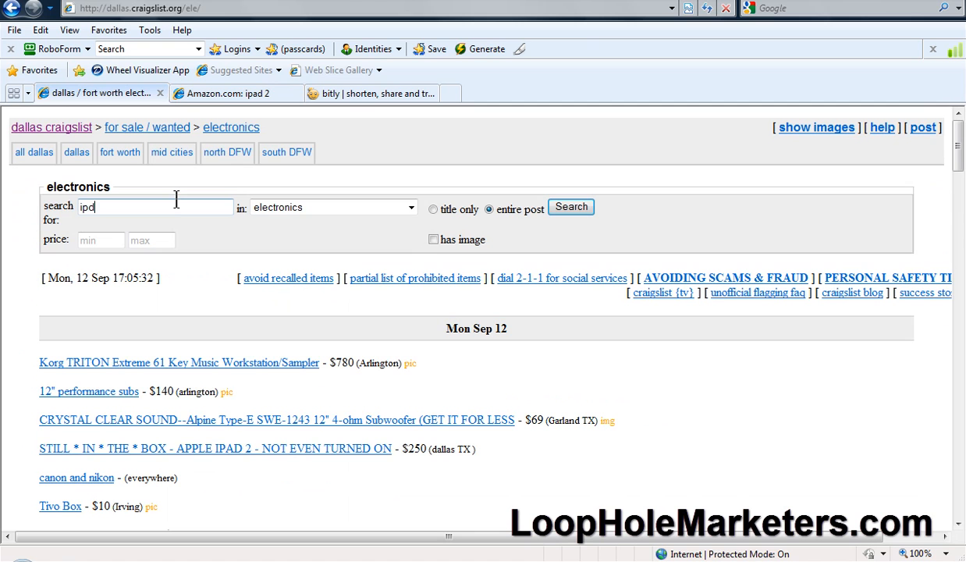
pyautogui.press('Backspace')
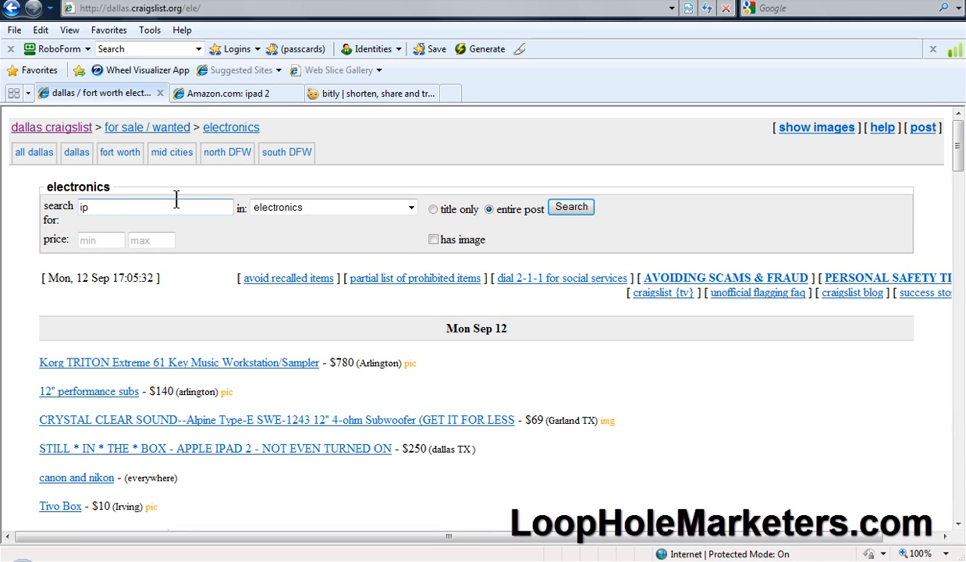
pyautogui.write('ipad 2')
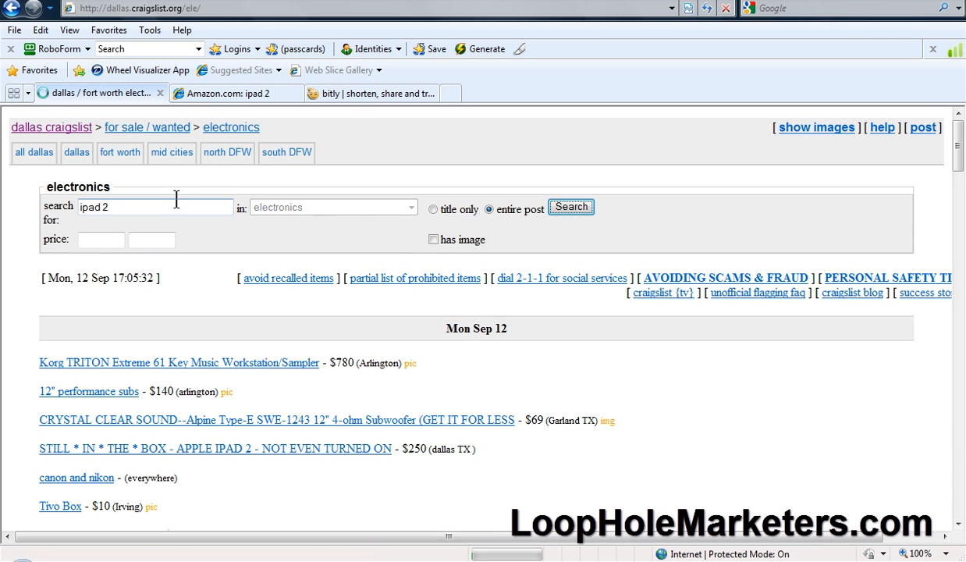
pyautogui.click(571, 206)
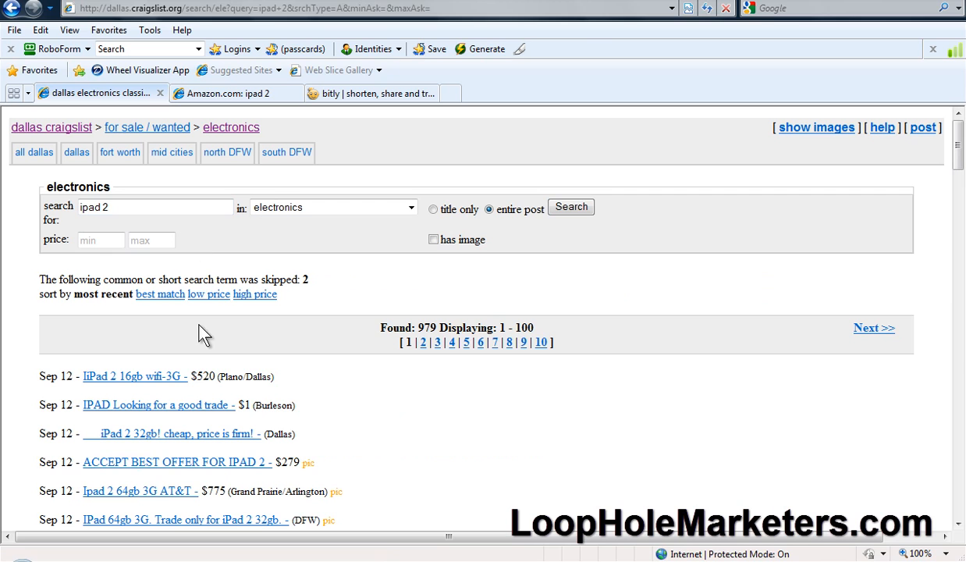
pyautogui.moveTo(127, 383)
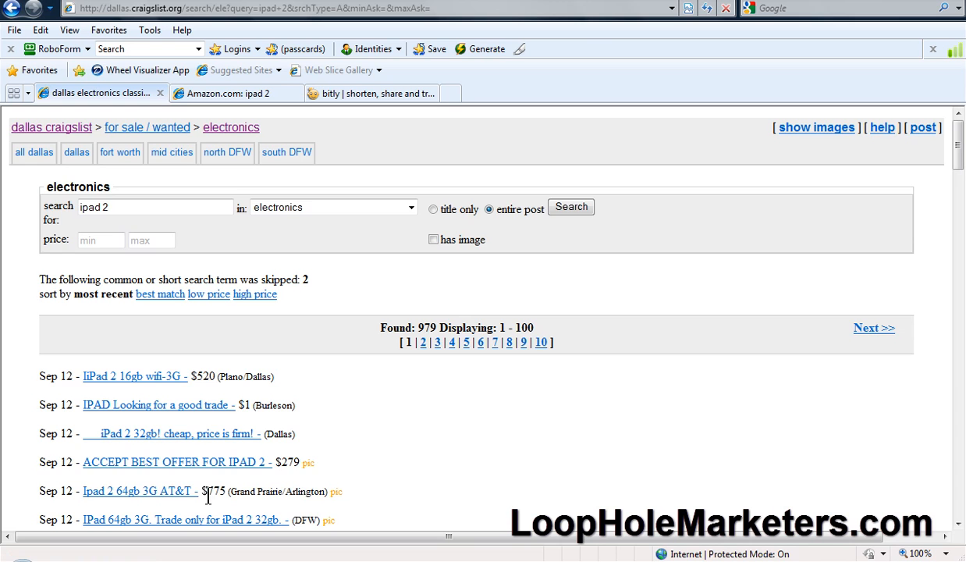
pyautogui.scroll(-3)
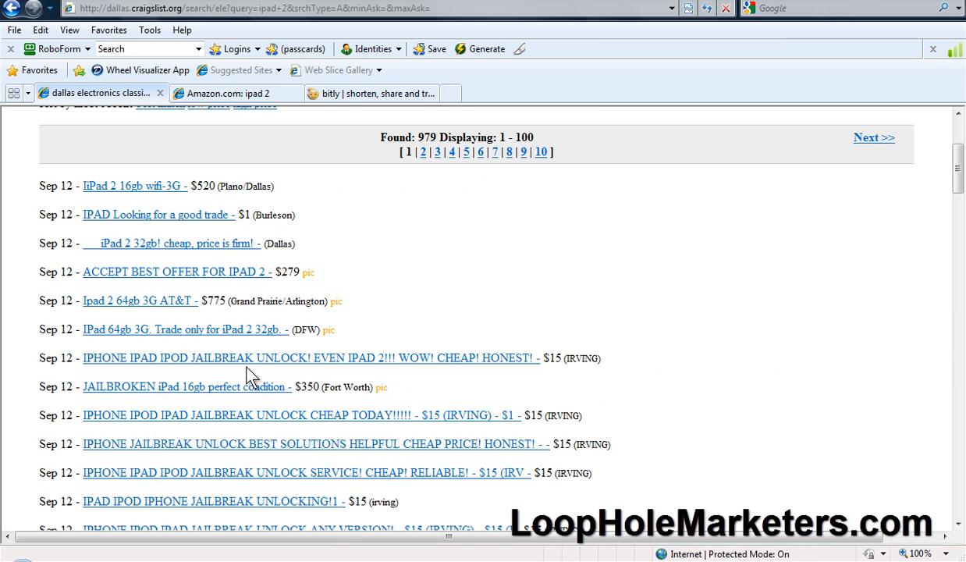
pyautogui.moveTo(172, 396)
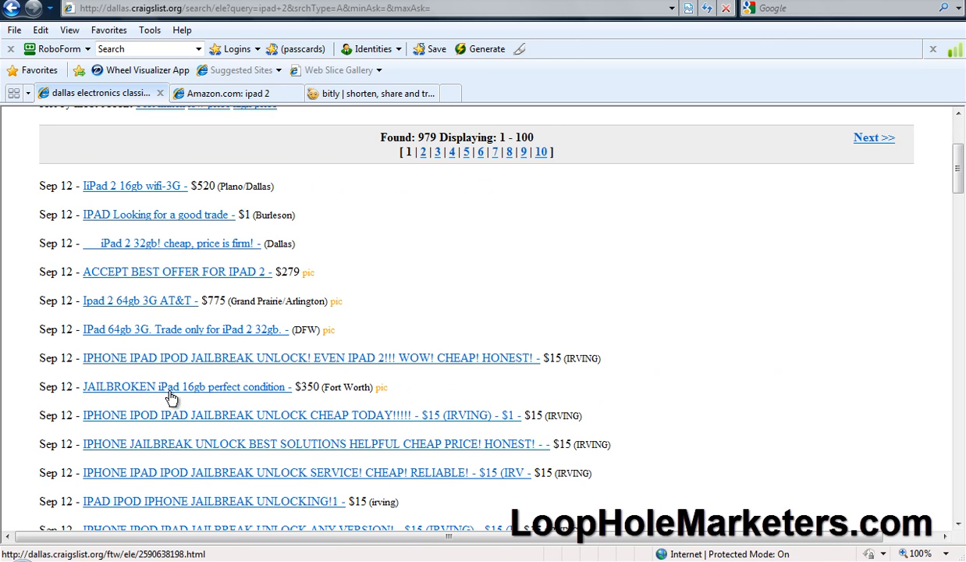
pyautogui.moveTo(211, 398)
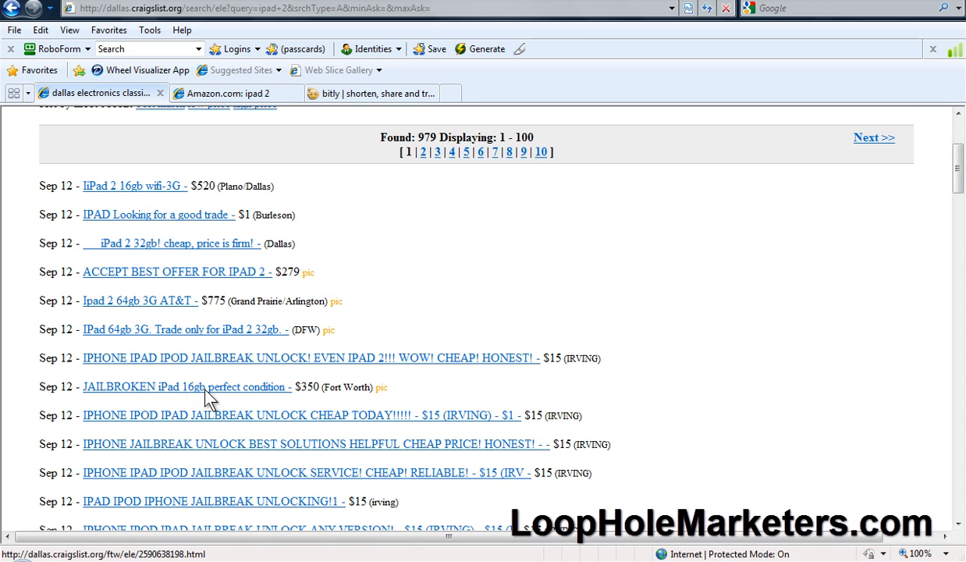
pyautogui.scroll(-3)
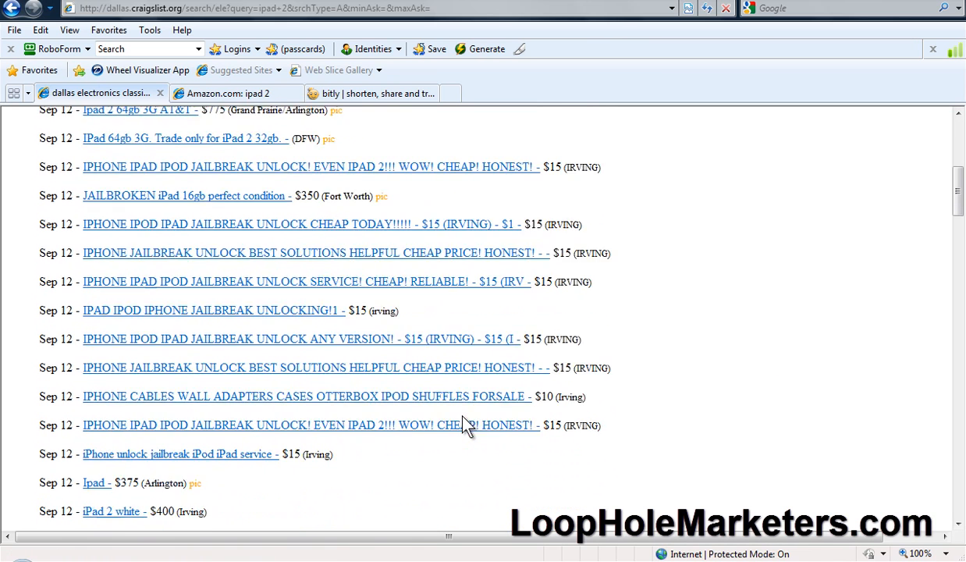
pyautogui.scroll(-3)
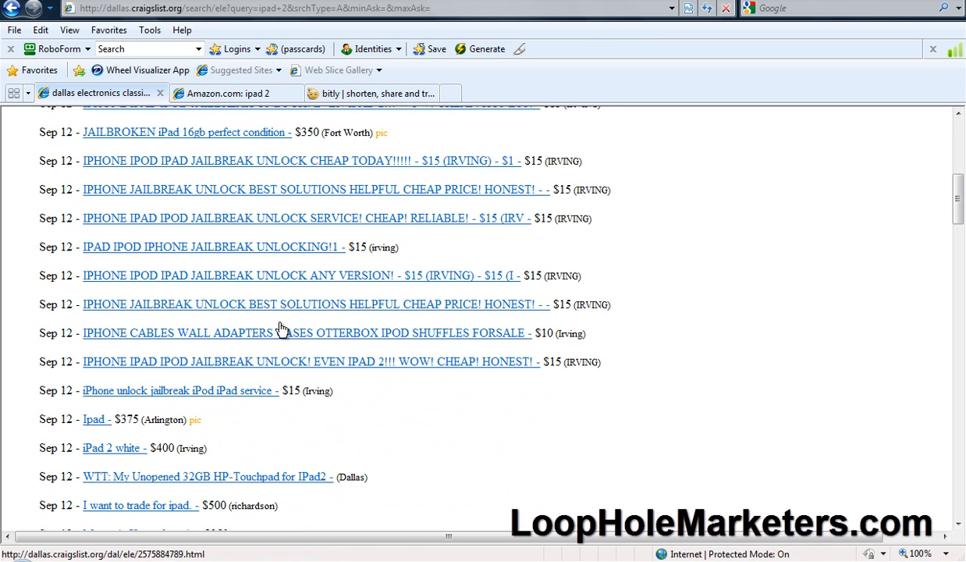
pyautogui.scroll(-3)
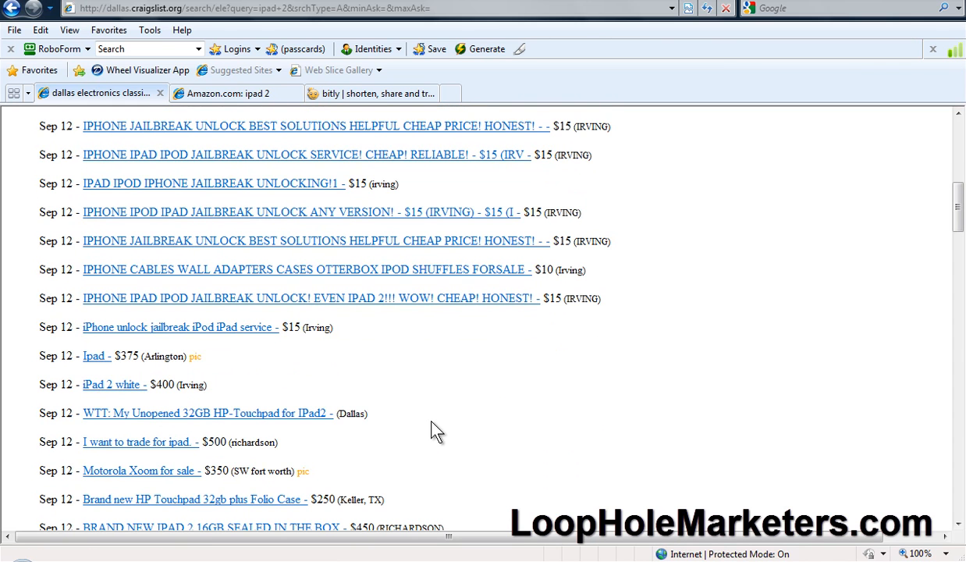
pyautogui.scroll(-3)
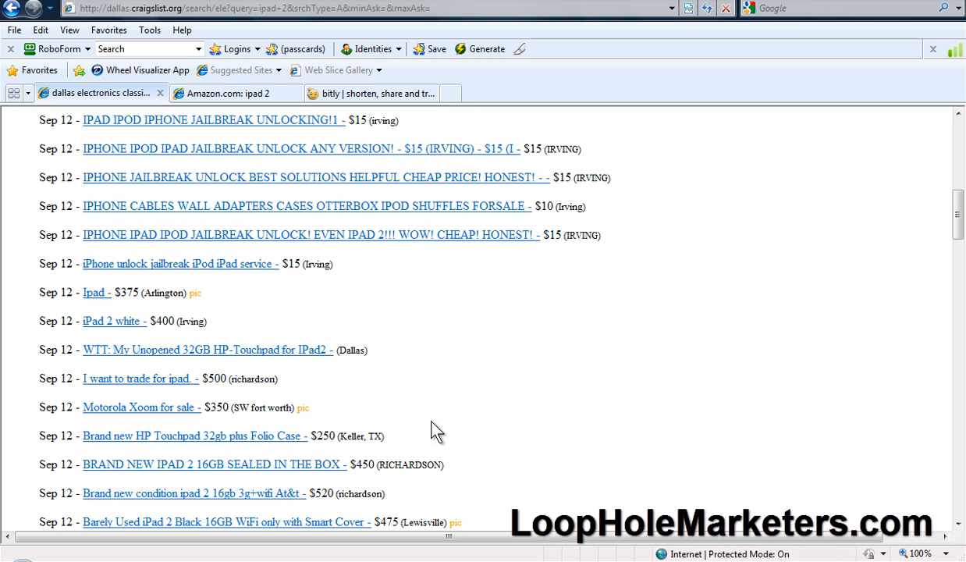
pyautogui.moveTo(113, 320)
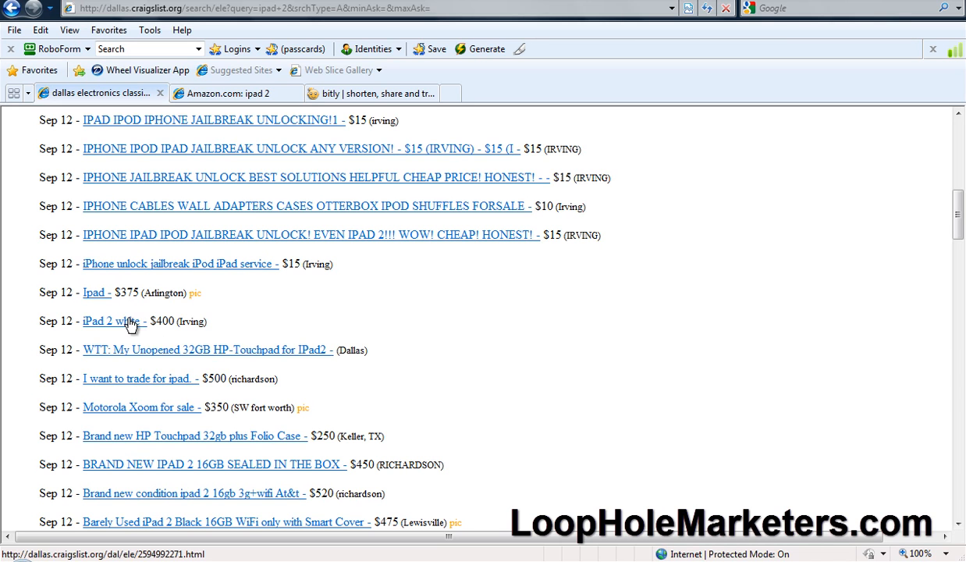
pyautogui.moveTo(132, 396)
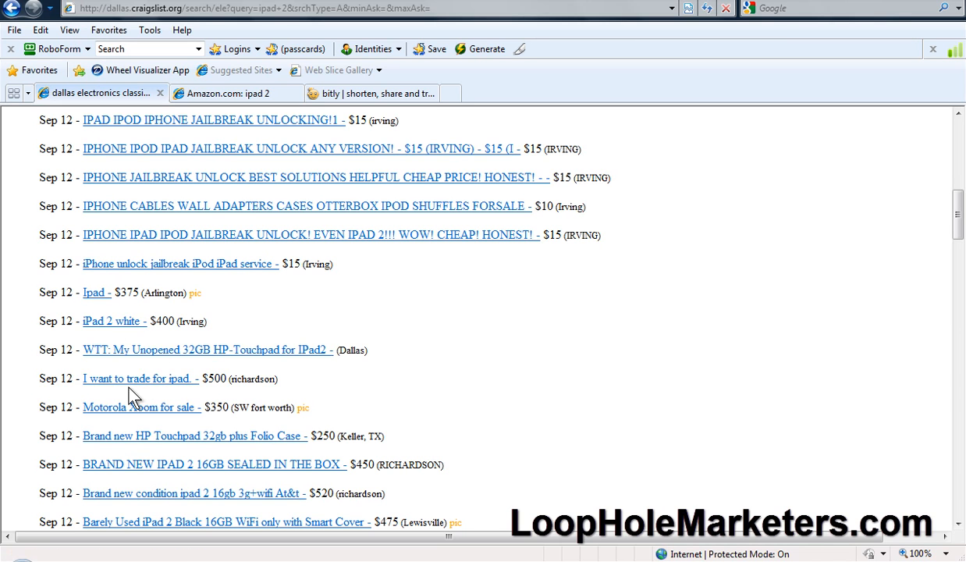
pyautogui.moveTo(136, 426)
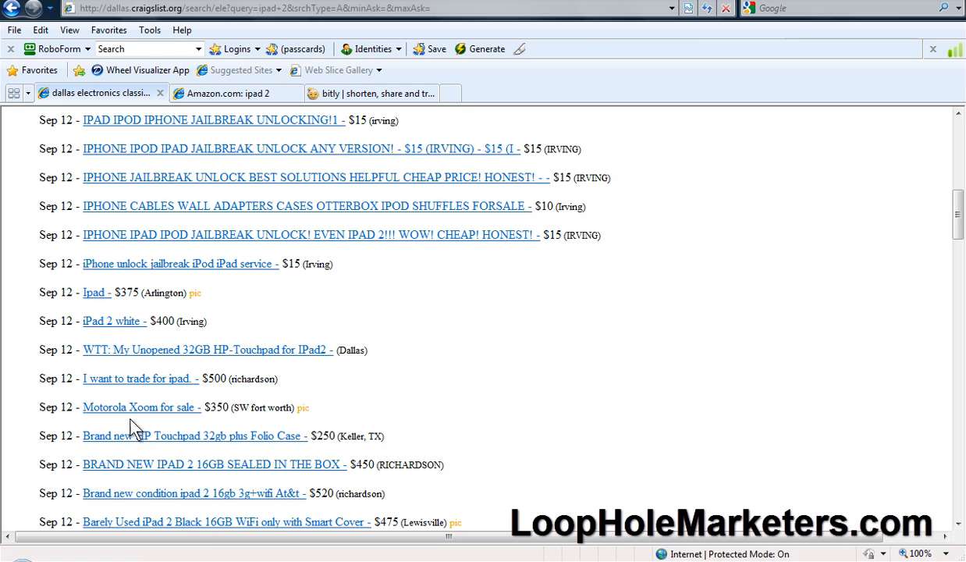
pyautogui.moveTo(207, 479)
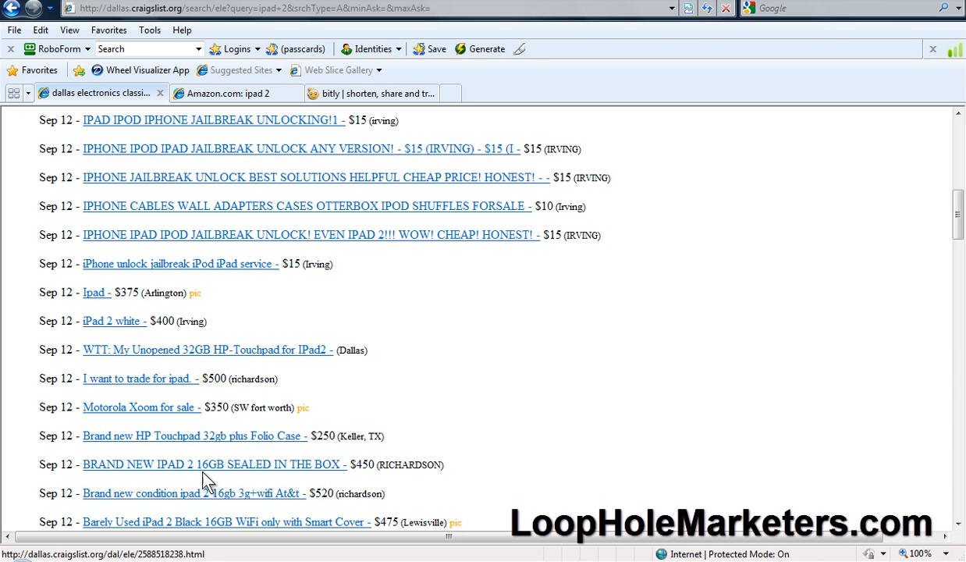
pyautogui.scroll(-3)
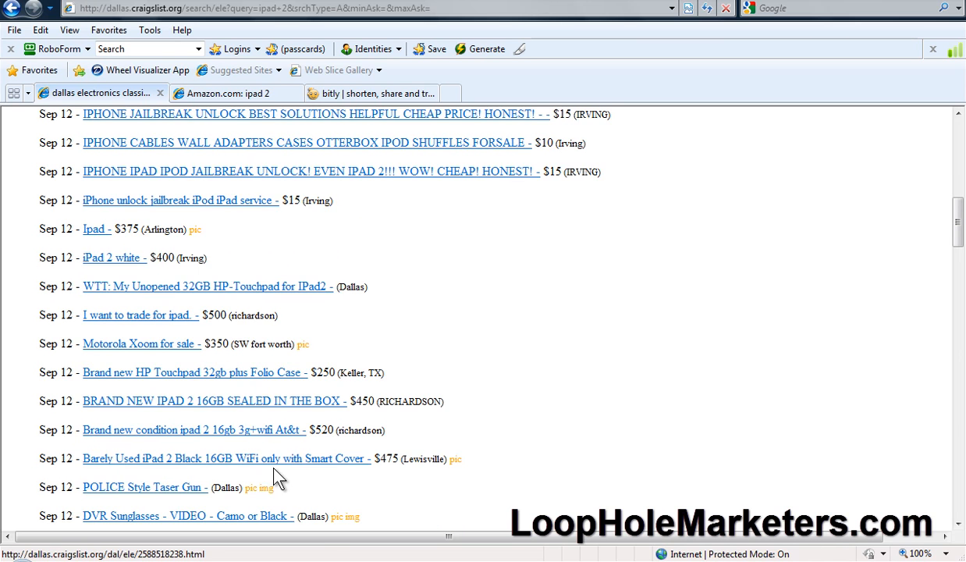
pyautogui.moveTo(294, 429)
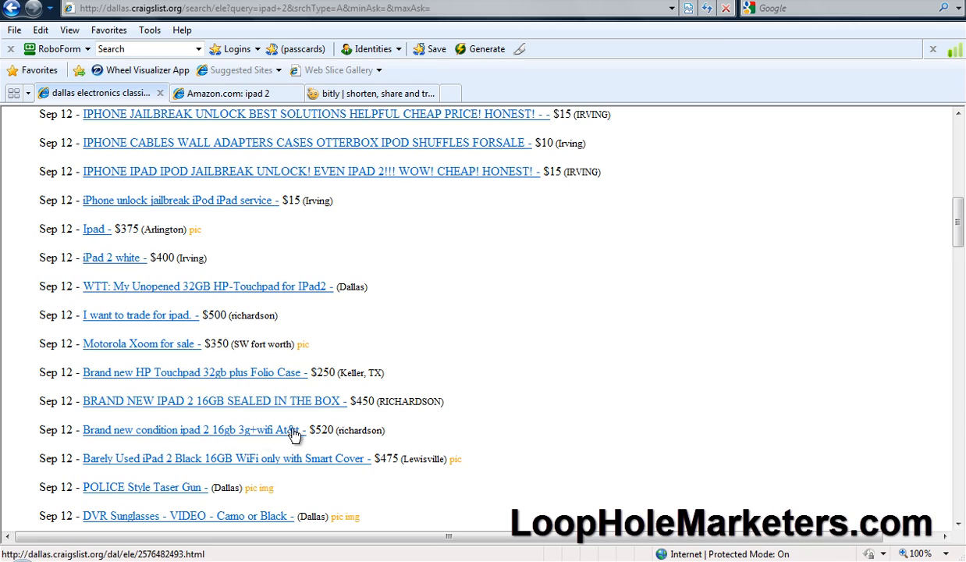
pyautogui.scroll(3)
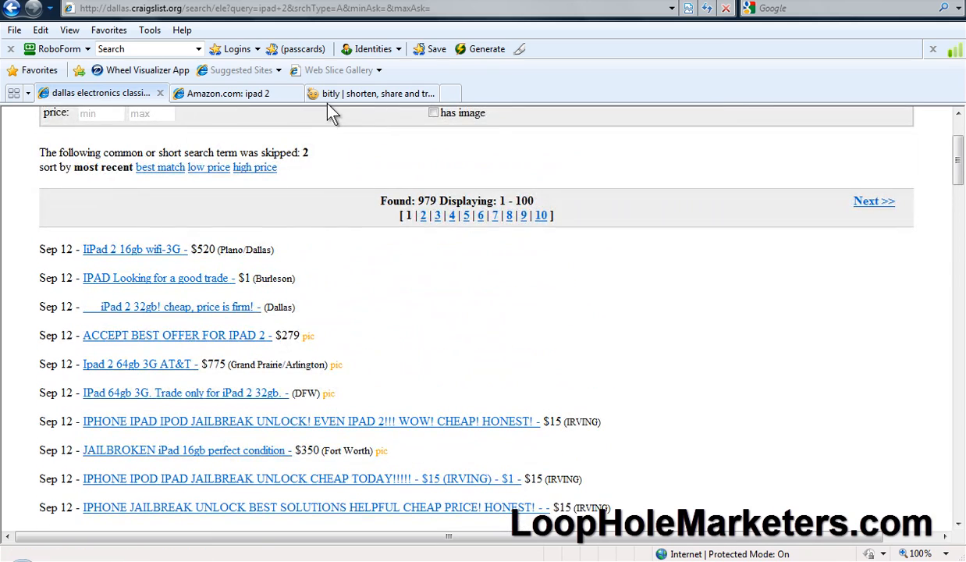
pyautogui.click(234, 93)
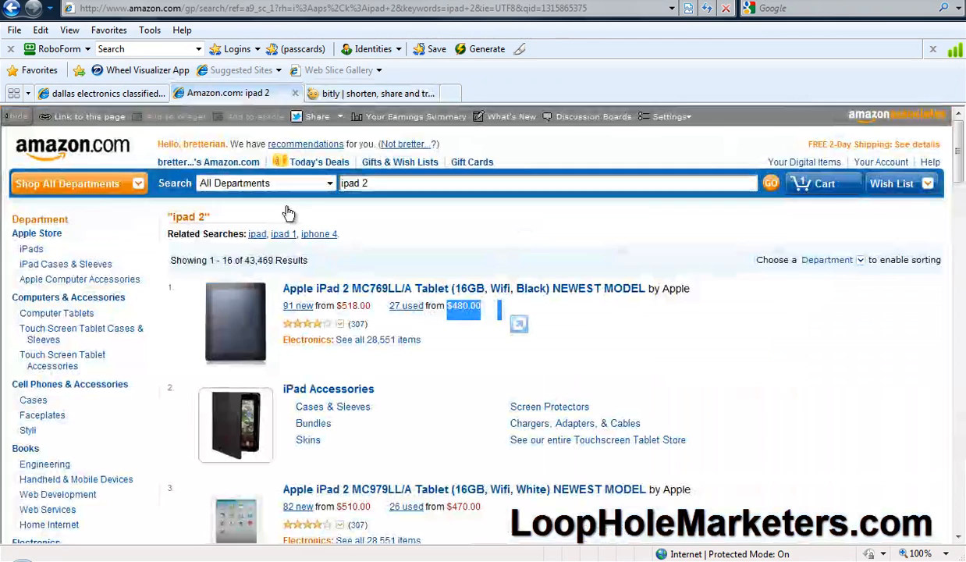
pyautogui.moveTo(125, 145)
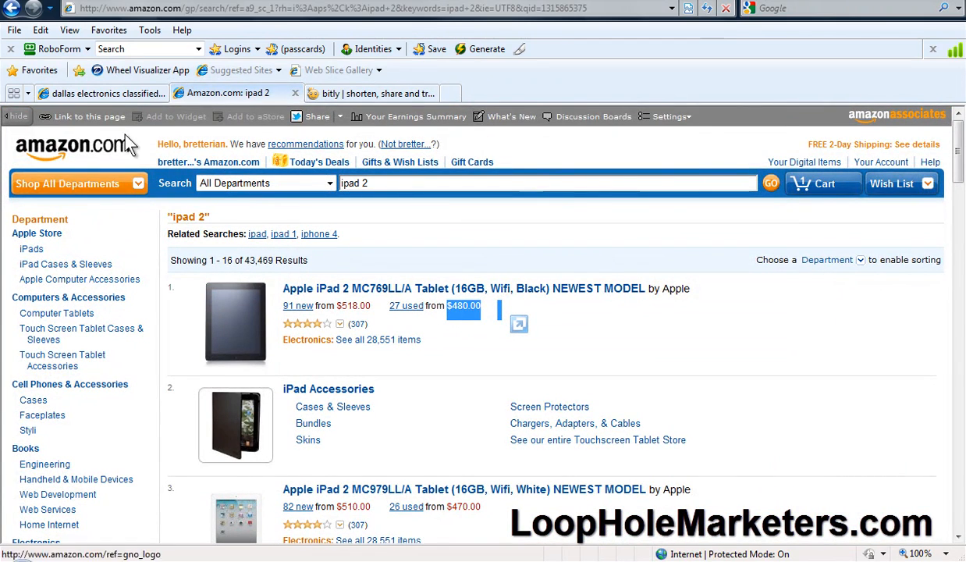
pyautogui.click(99, 93)
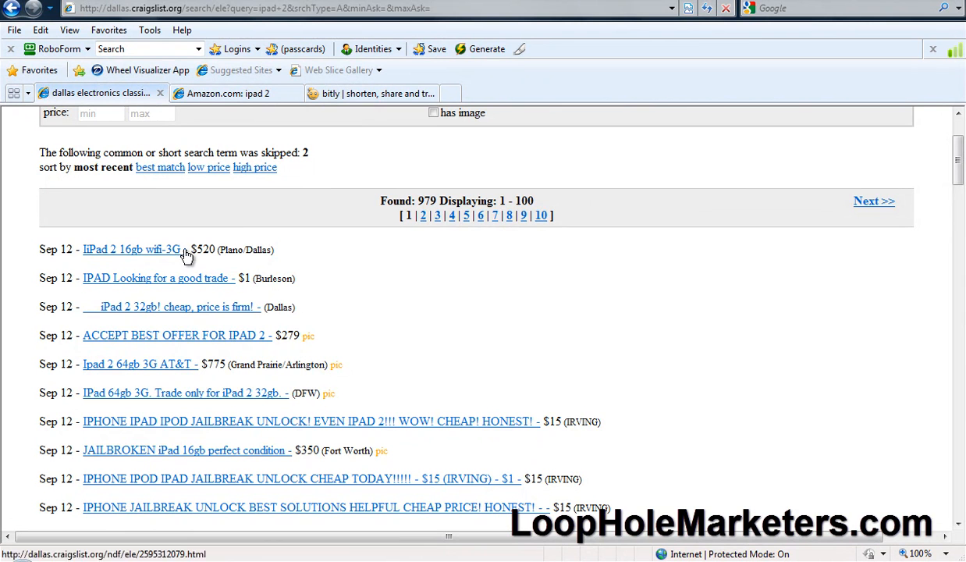
pyautogui.doubleClick(204, 249)
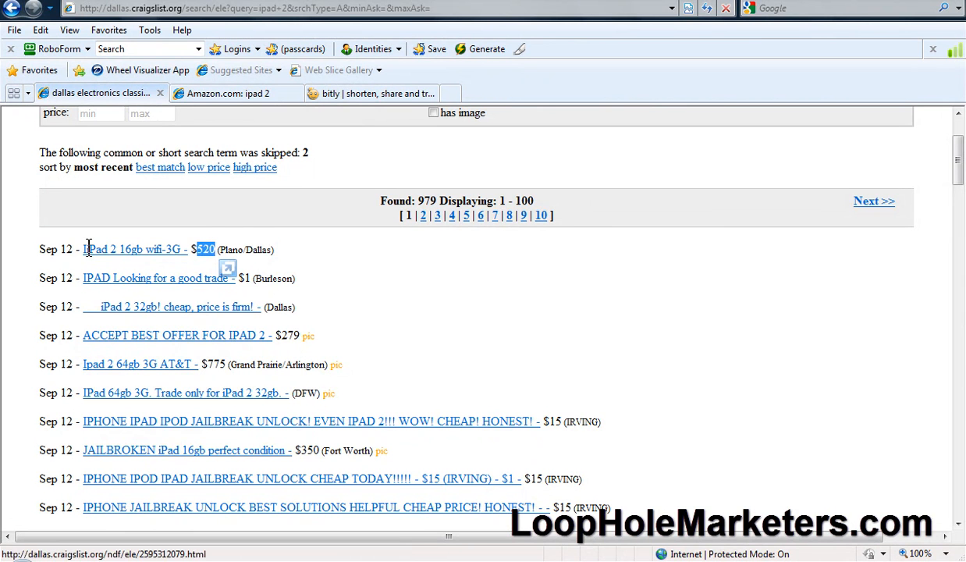
pyautogui.scroll(3)
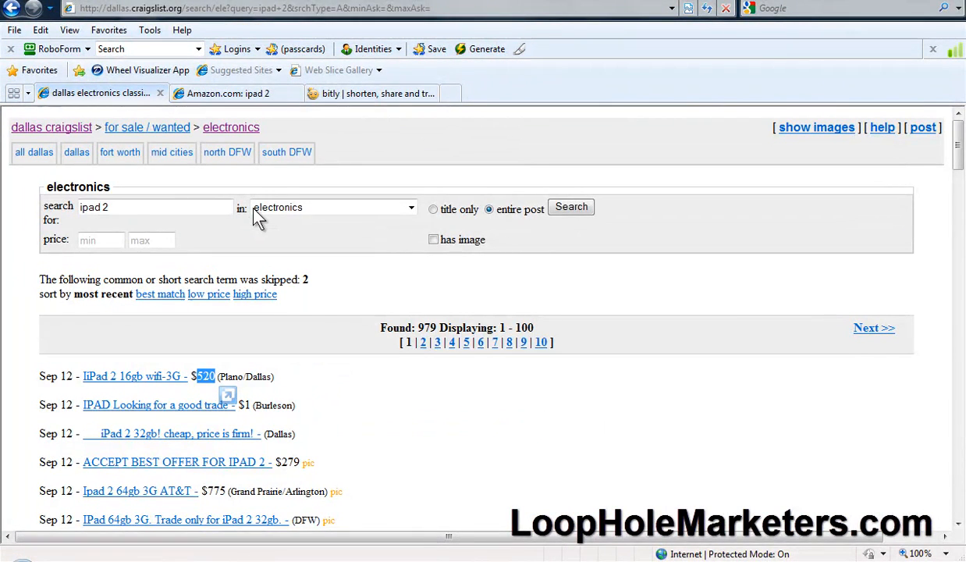
pyautogui.click(156, 206)
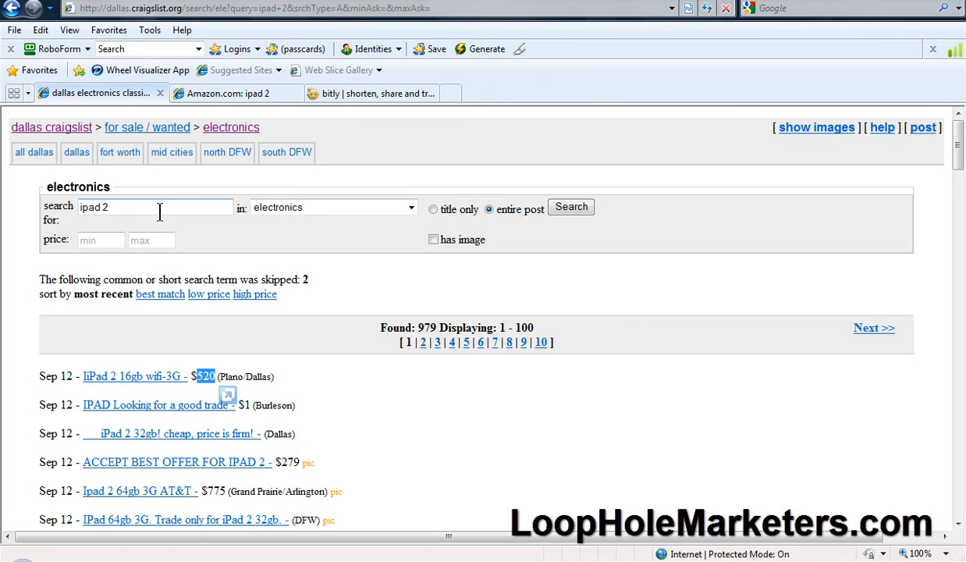
pyautogui.moveTo(124, 376)
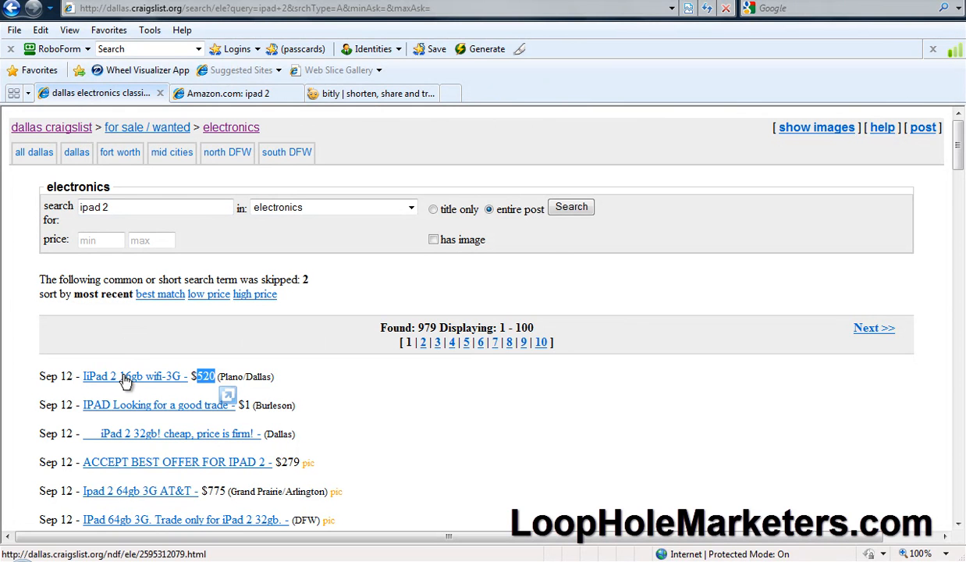
pyautogui.click(133, 376)
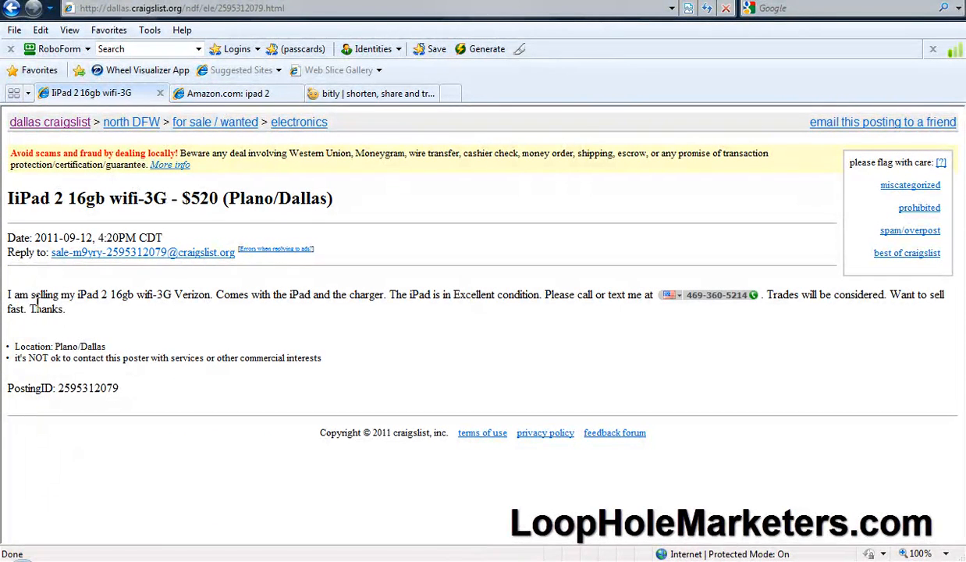
pyautogui.moveTo(156, 312)
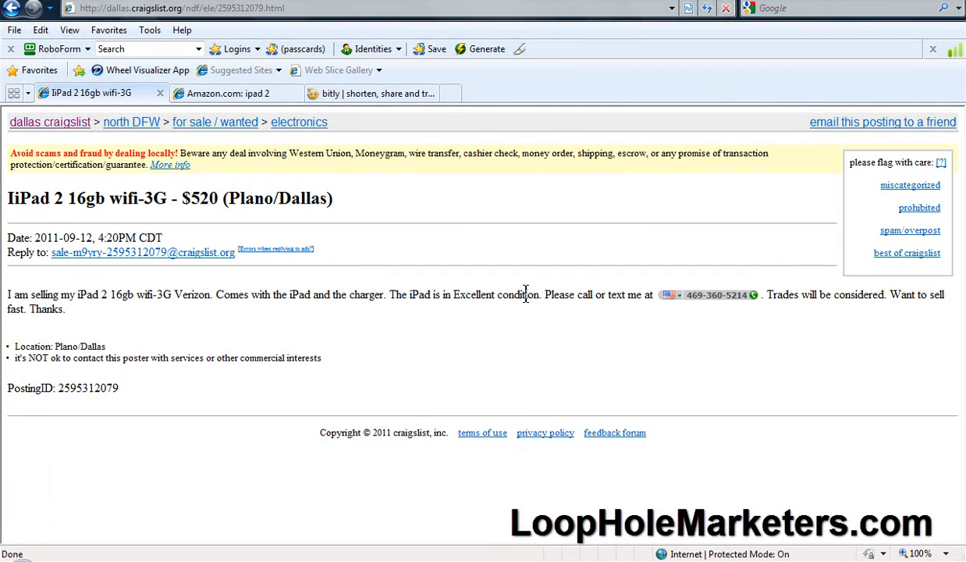
pyautogui.moveTo(795, 312)
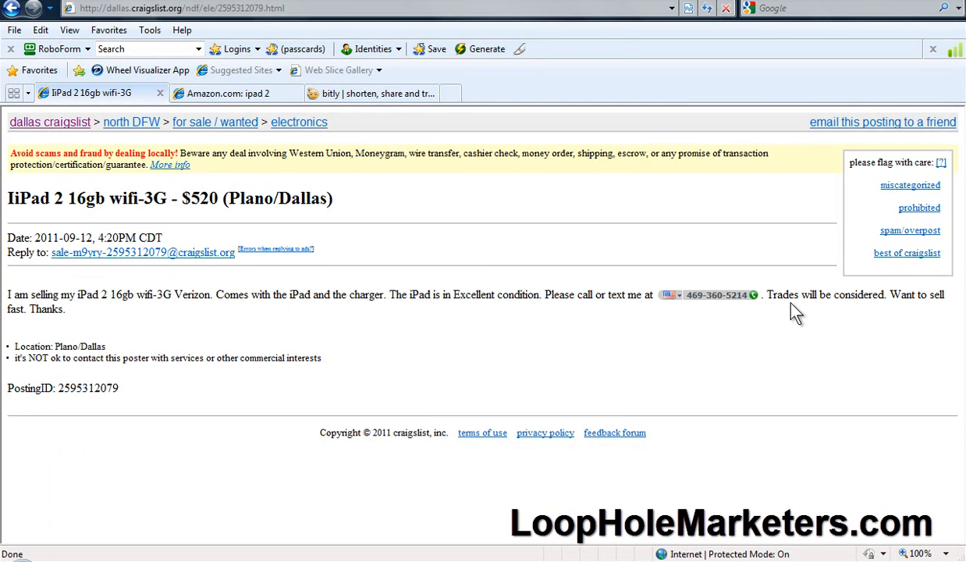
pyautogui.moveTo(182, 334)
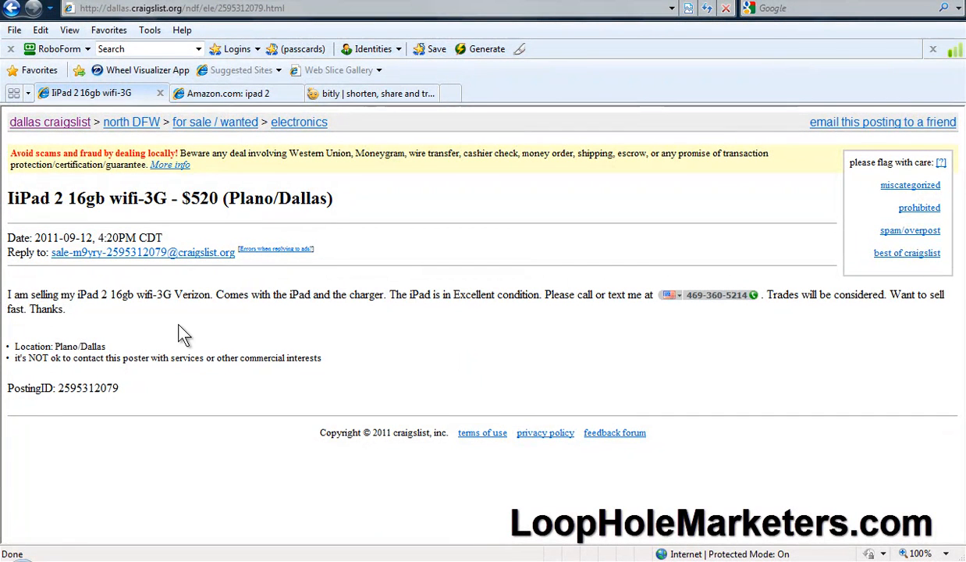
pyautogui.moveTo(24, 294)
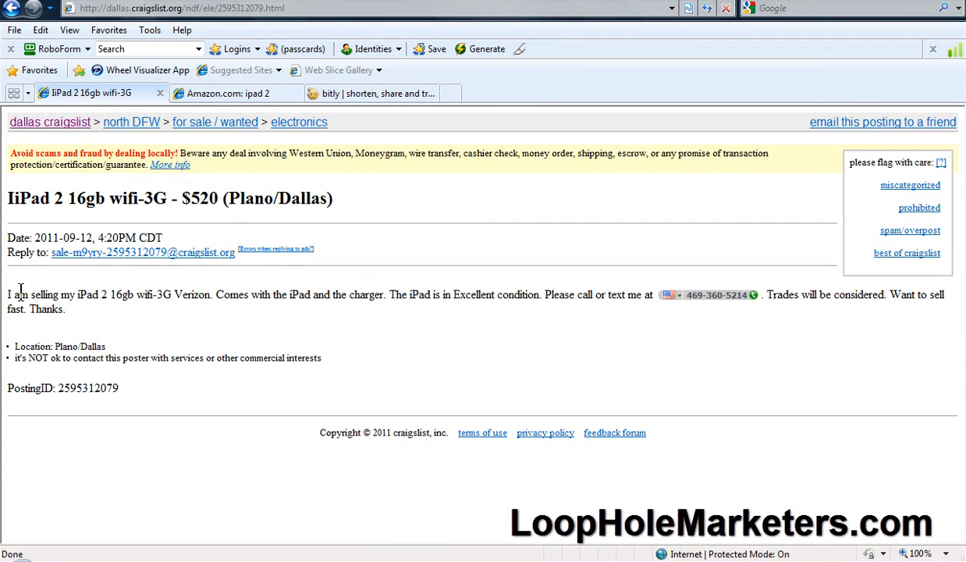
pyautogui.moveTo(640, 310)
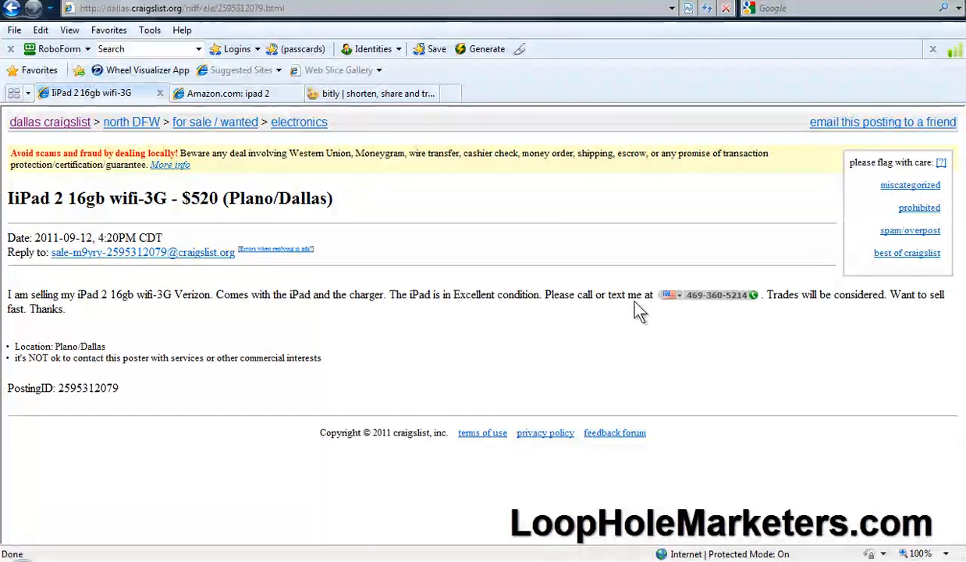
pyautogui.moveTo(715, 295)
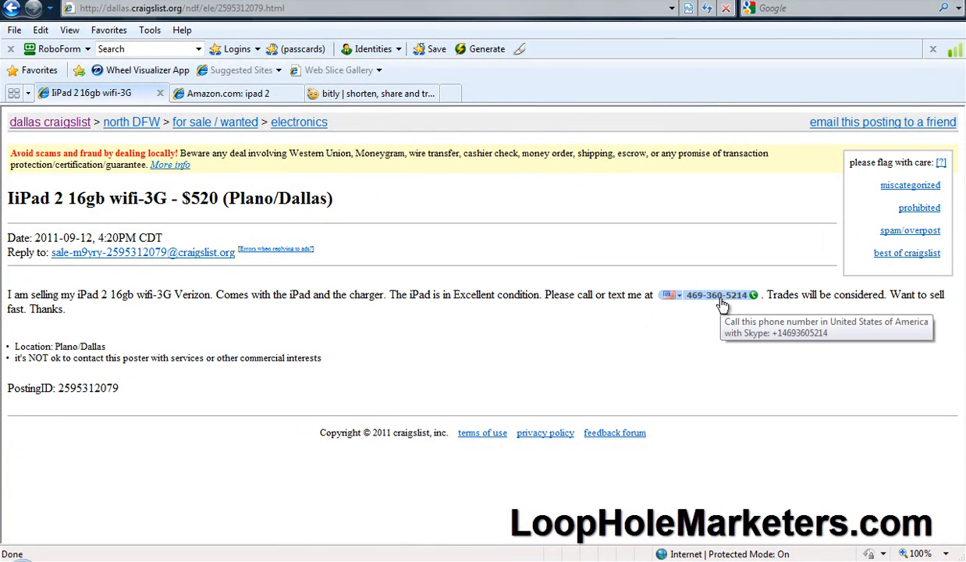
pyautogui.moveTo(265, 298)
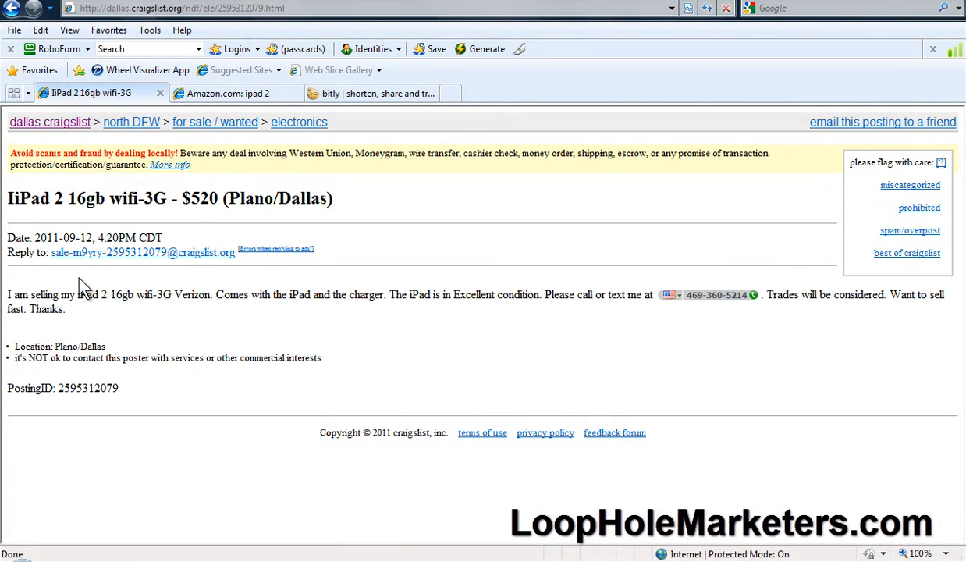
pyautogui.moveTo(171, 347)
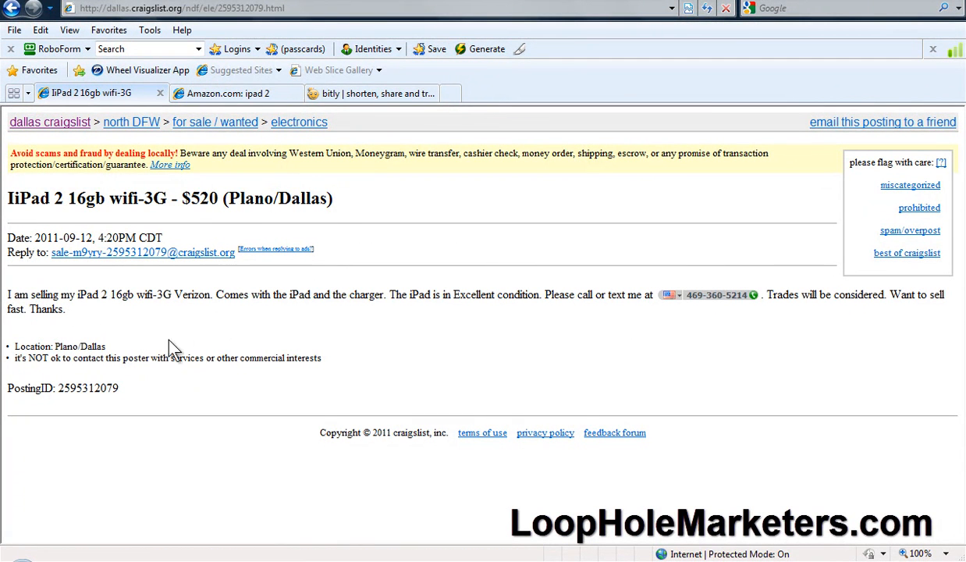
pyautogui.moveTo(195, 337)
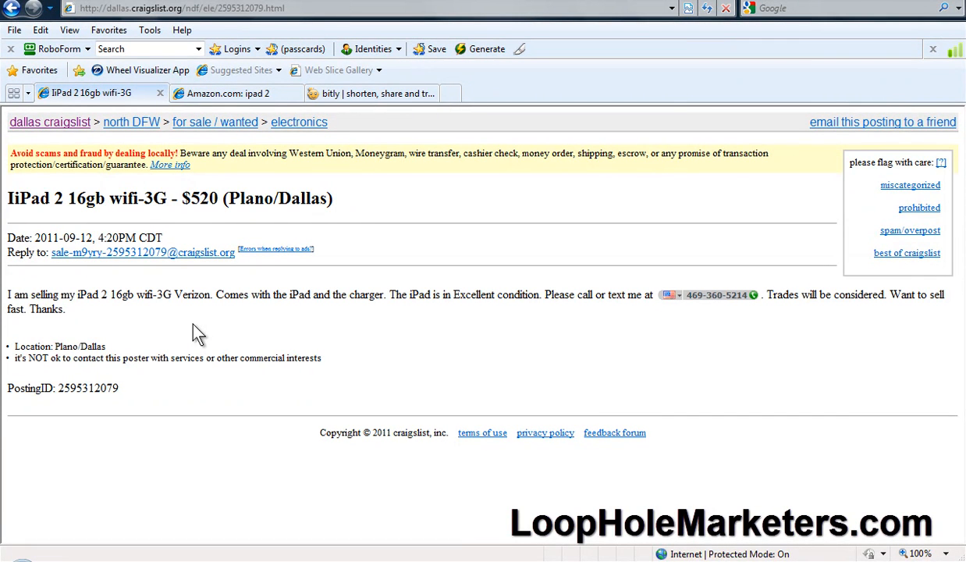
pyautogui.moveTo(306, 358)
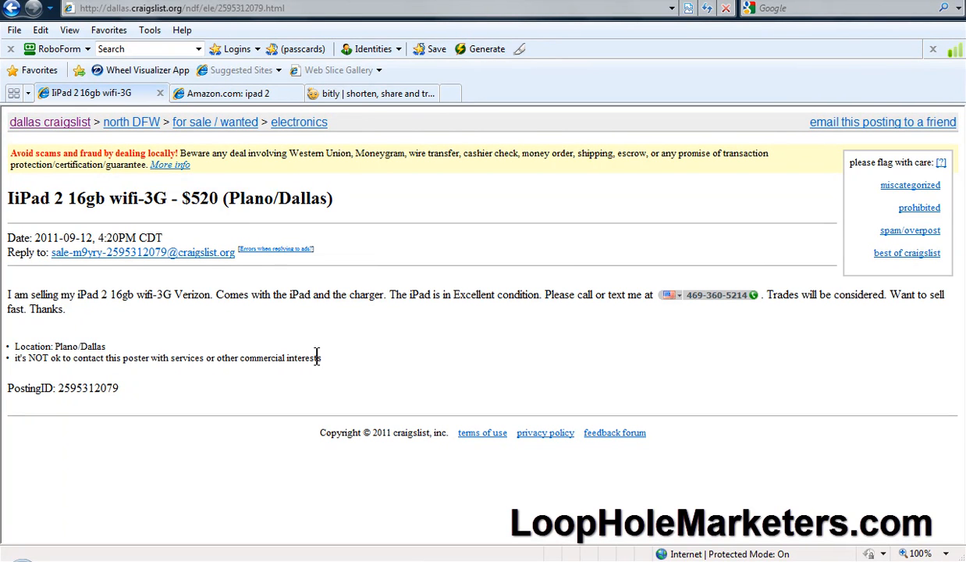
pyautogui.moveTo(184, 315)
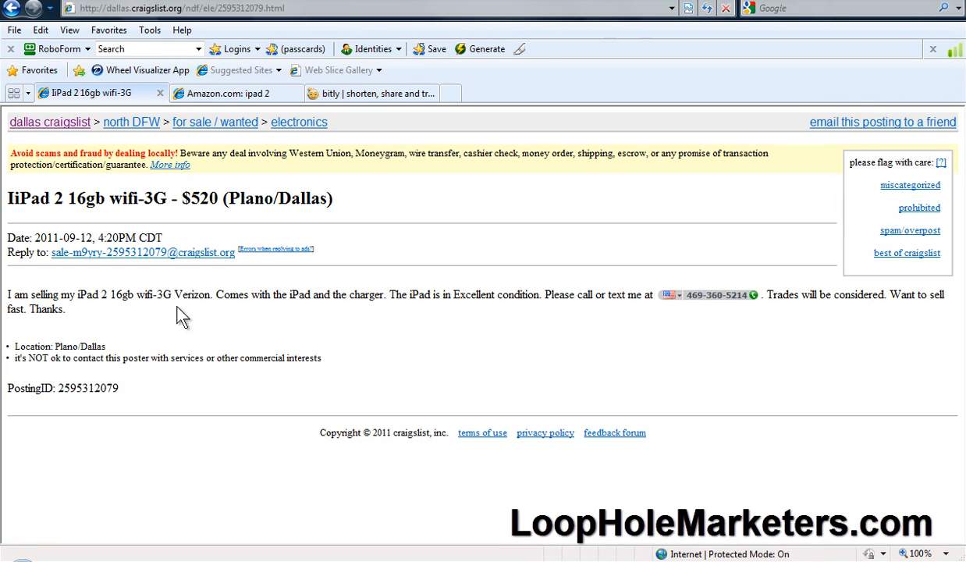
pyautogui.moveTo(234, 317)
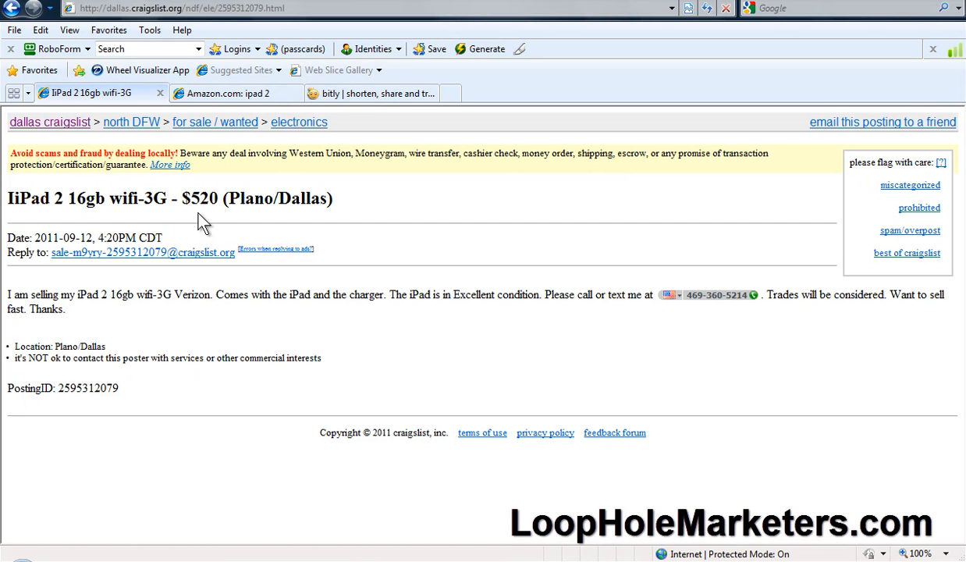
pyautogui.click(230, 93)
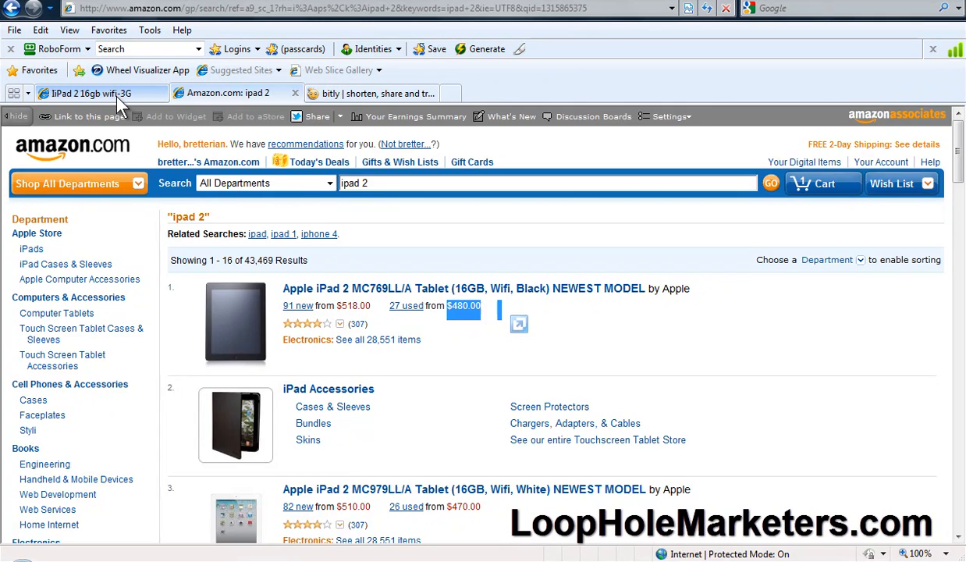
# Recheck the Craigslist post, then scroll Amazon's results to the black 16GB Wi-Fi iPad 2
pyautogui.click(94, 93)
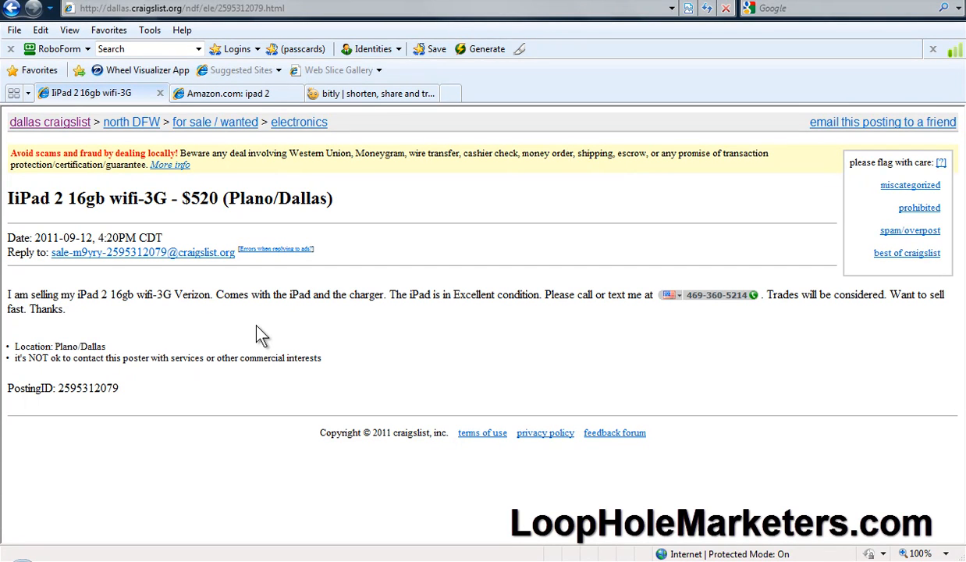
pyautogui.moveTo(249, 113)
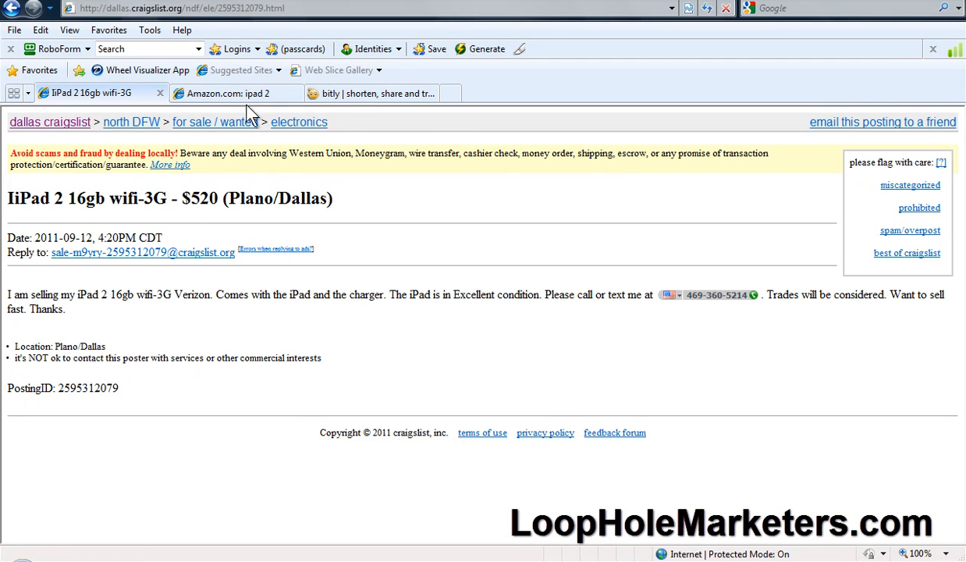
pyautogui.click(234, 93)
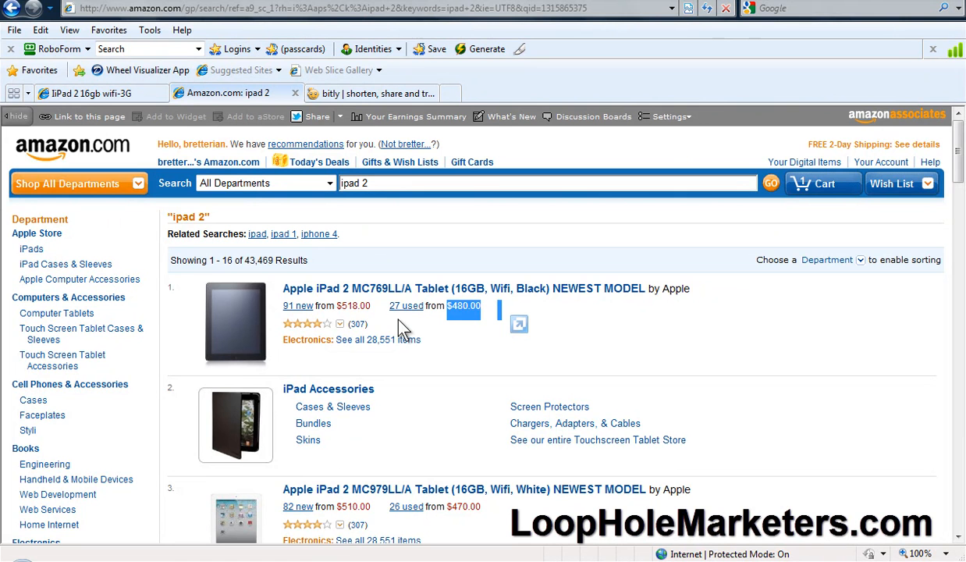
pyautogui.moveTo(377, 339)
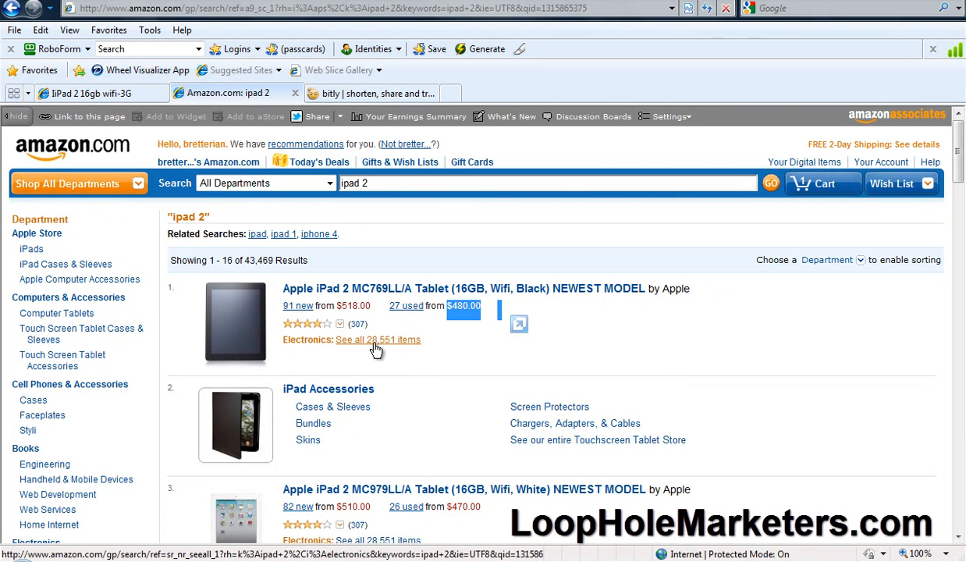
pyautogui.scroll(-3)
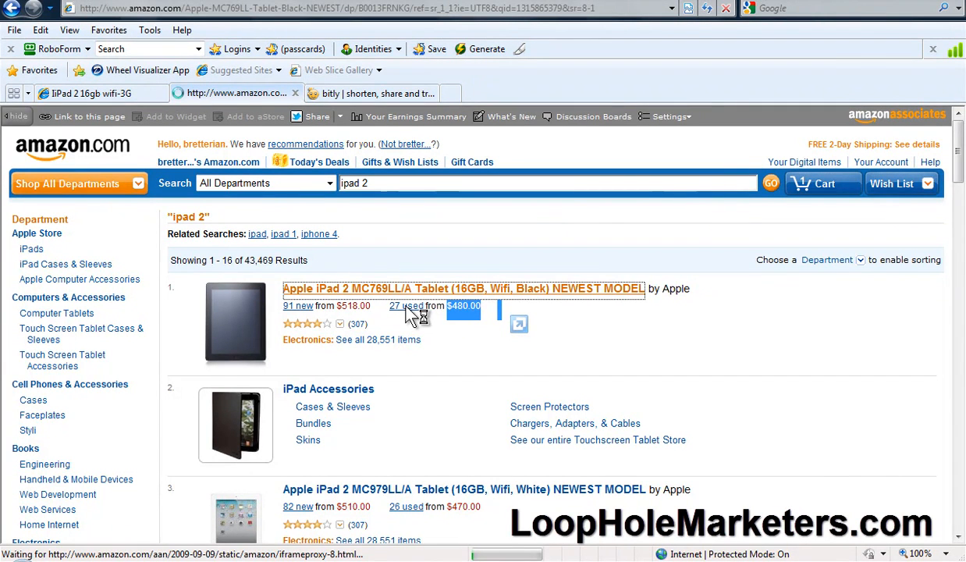
# Load the black 16GB Wi-Fi iPad 2 product page showing used from $480.00
pyautogui.click(463, 288)
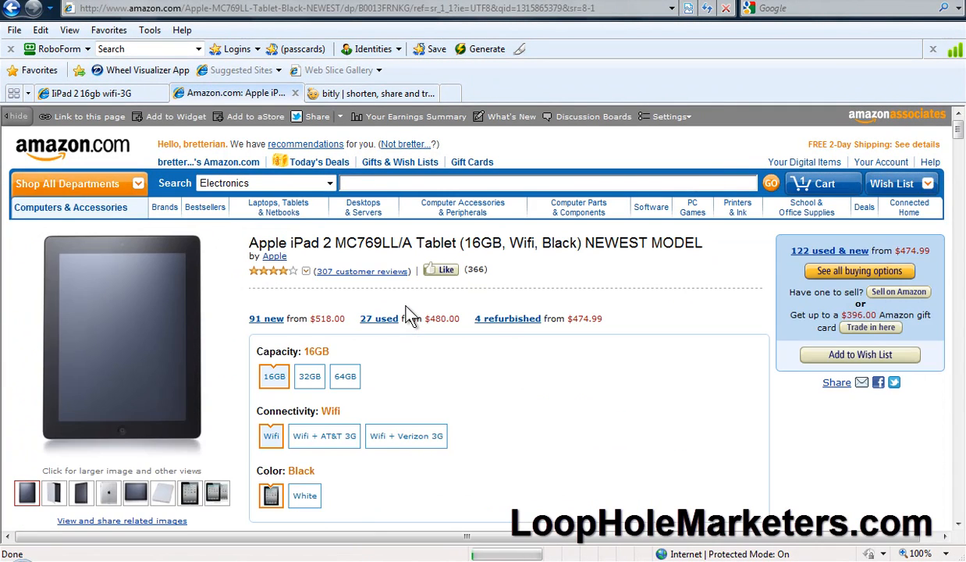
pyautogui.click(89, 116)
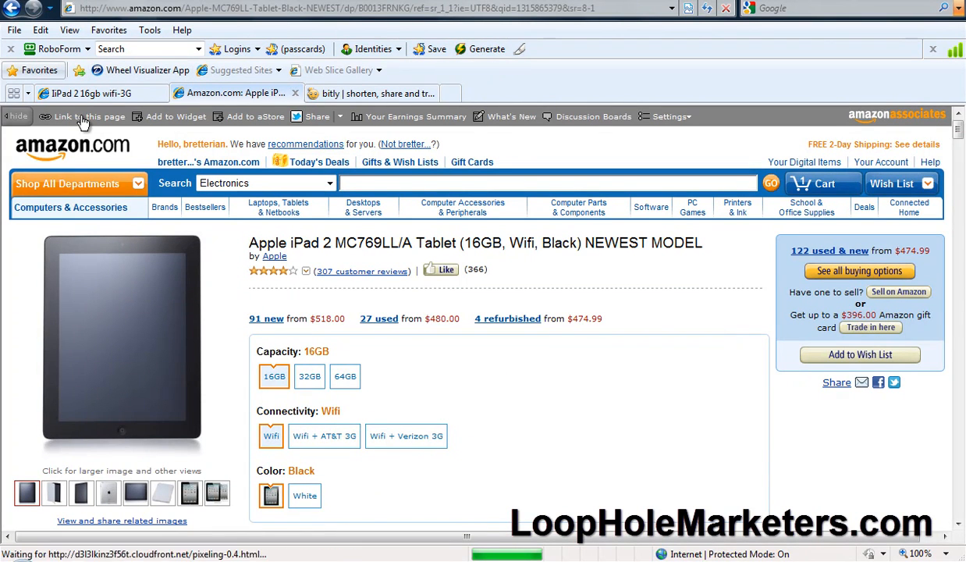
pyautogui.moveTo(364, 352)
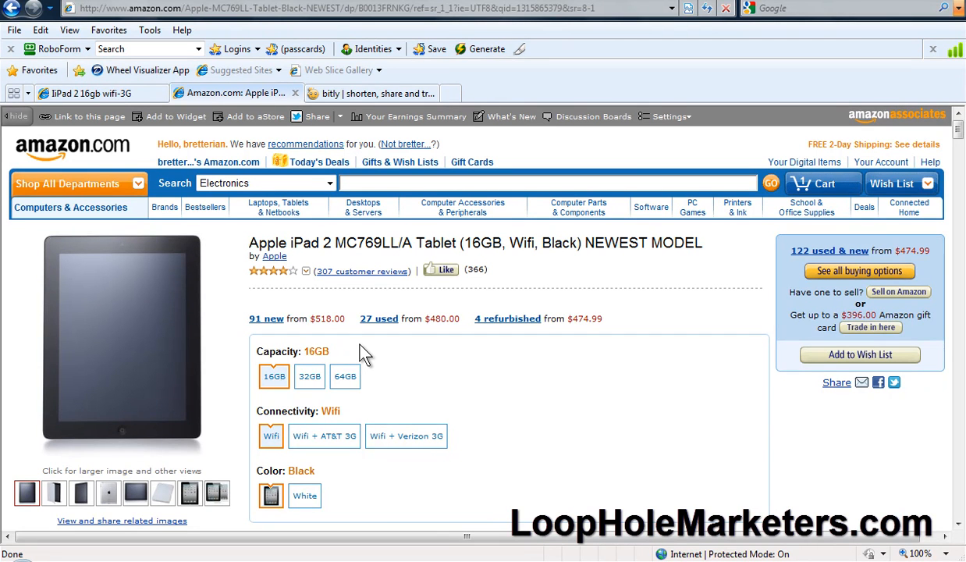
pyautogui.moveTo(443, 506)
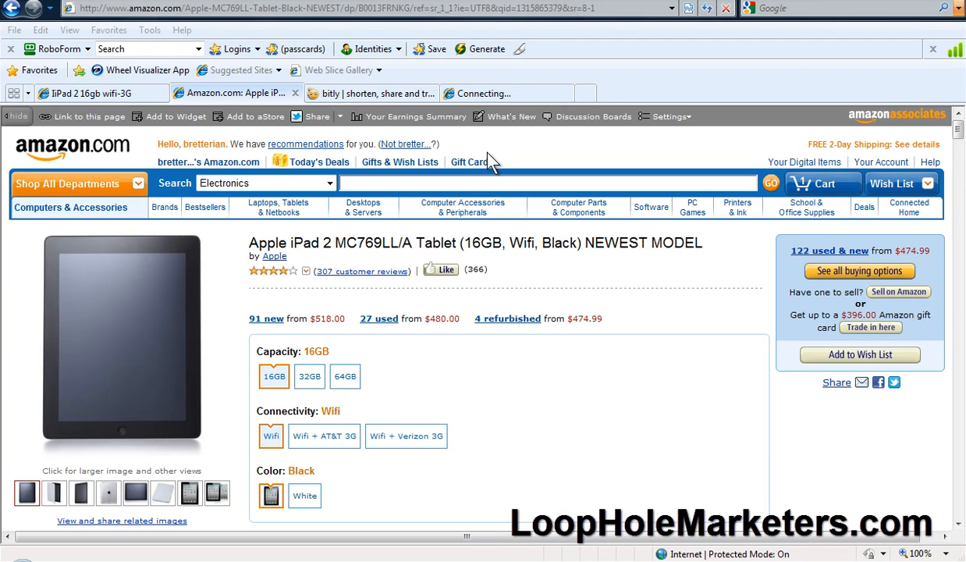
# Add a new tab, visit bitly, then return to the $520 Craigslist iPad 2 post
pyautogui.click(585, 93)
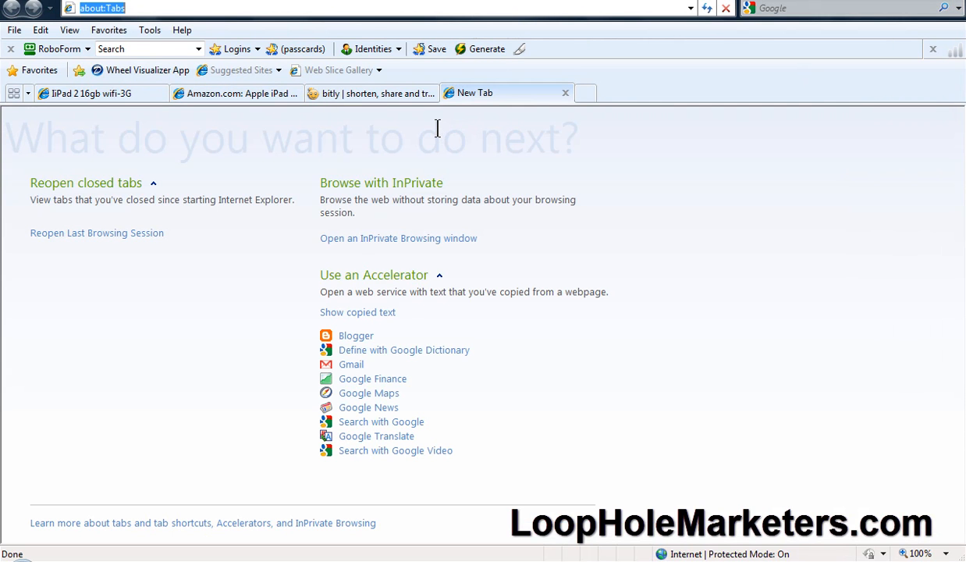
pyautogui.write("'")
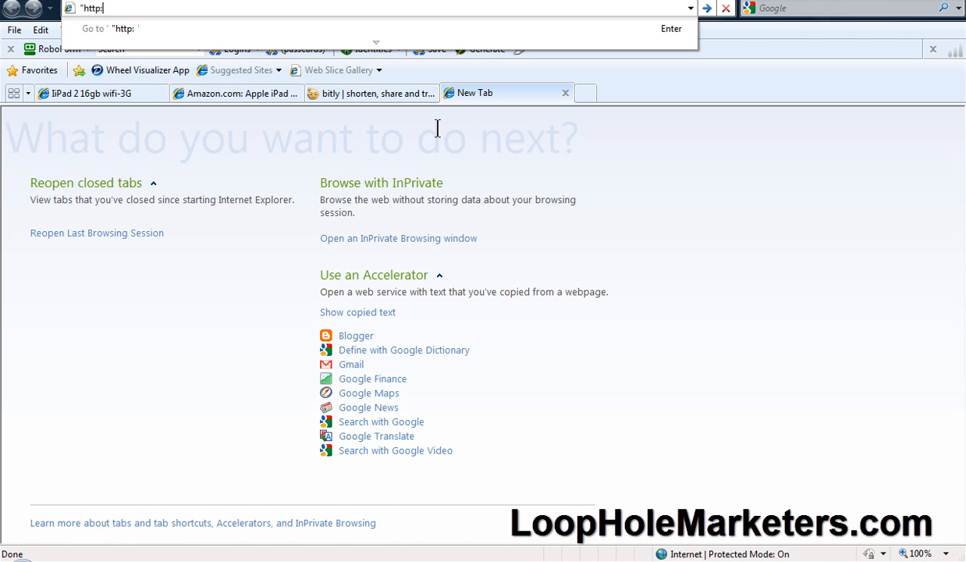
pyautogui.write('/skjvbnaslkfhvbalskhvb;kshv')
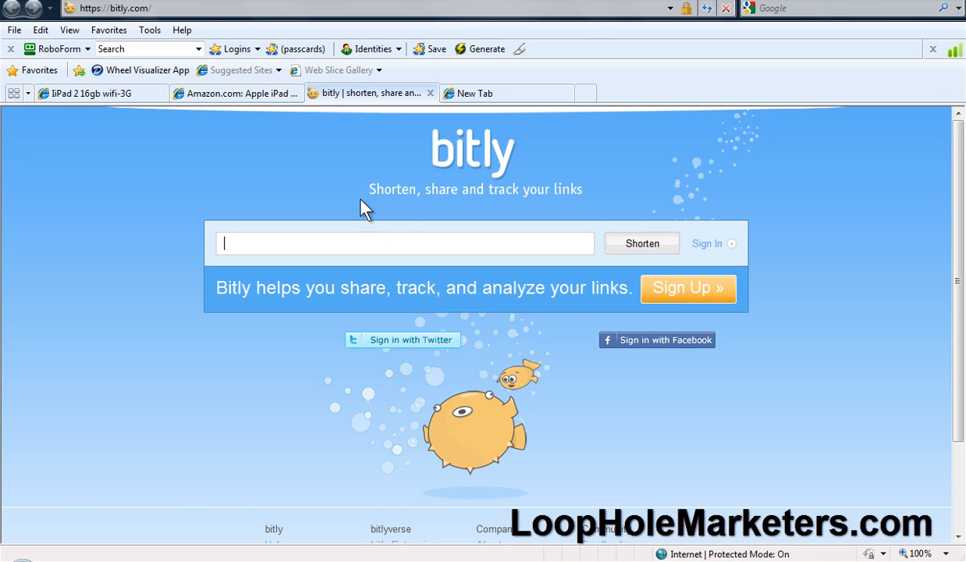
pyautogui.moveTo(301, 188)
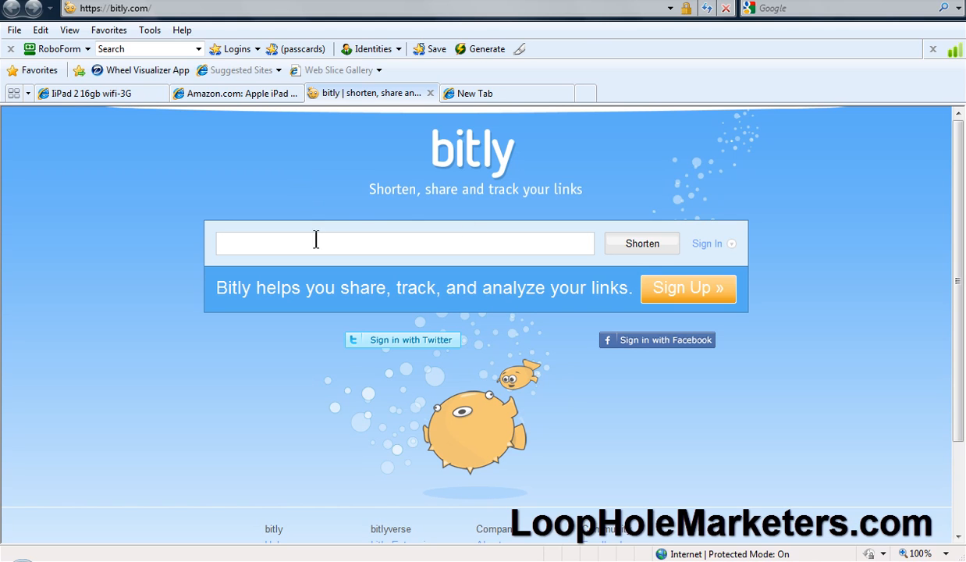
pyautogui.moveTo(287, 203)
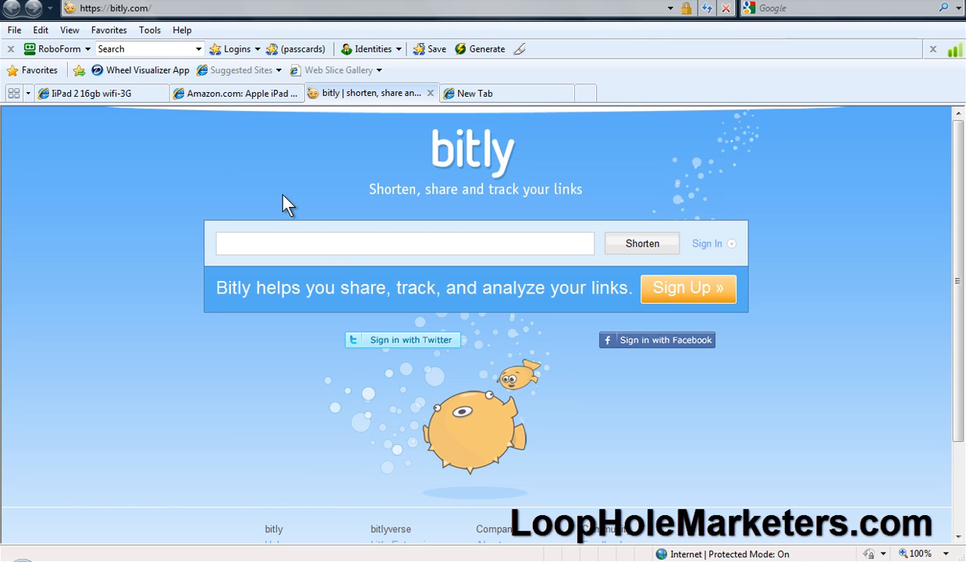
pyautogui.click(404, 242)
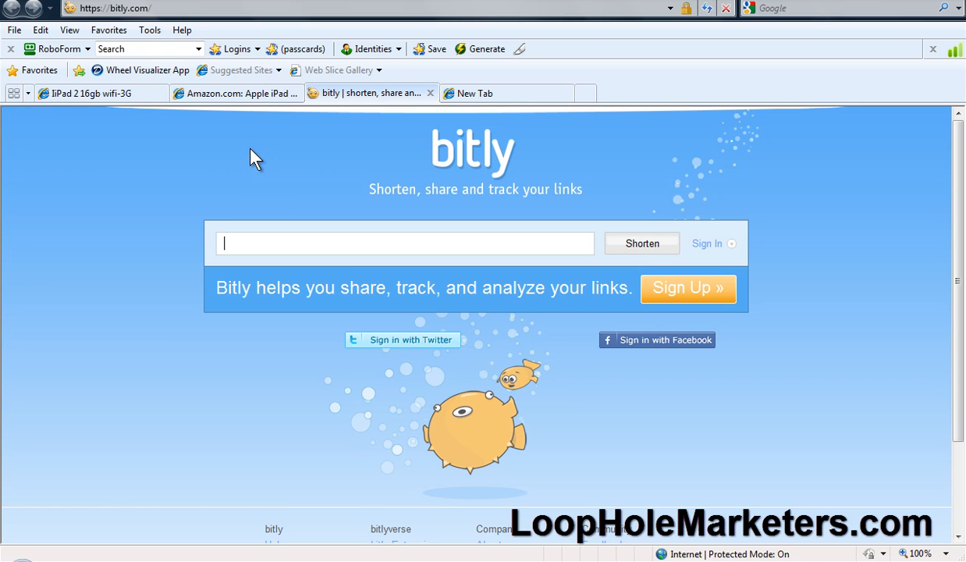
pyautogui.click(94, 93)
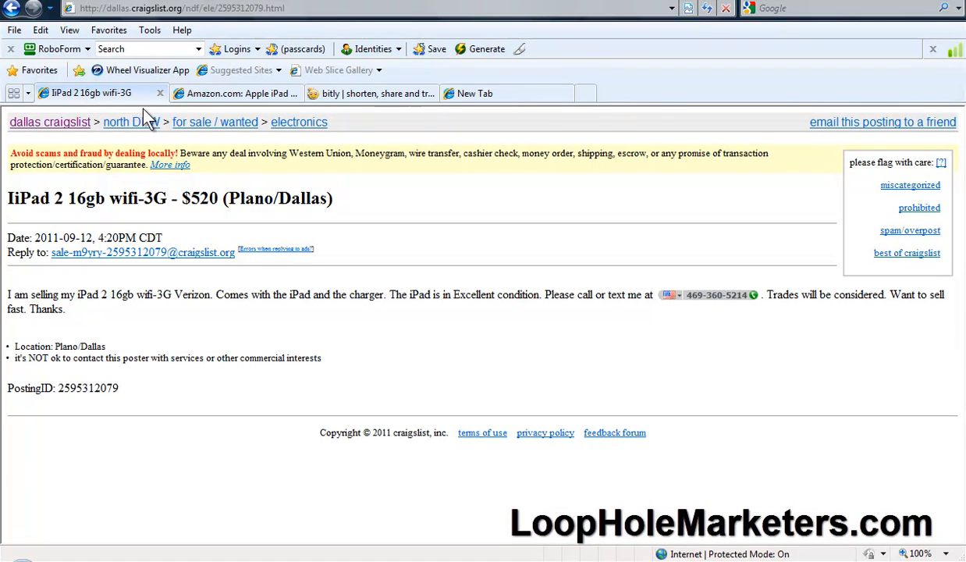
pyautogui.moveTo(218, 181)
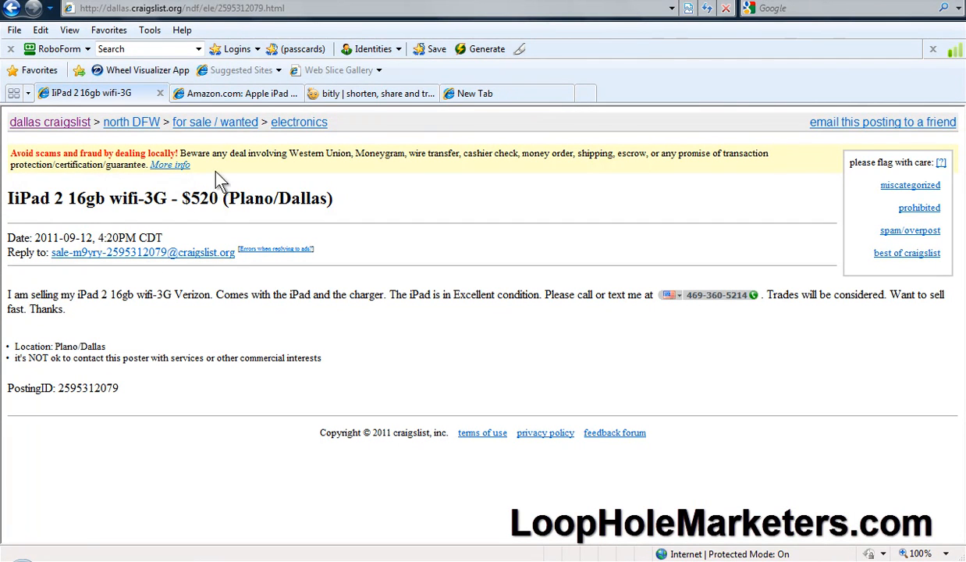
# Scroll through the iPad 2 product details and ads, then open the 27 used offers
pyautogui.click(238, 93)
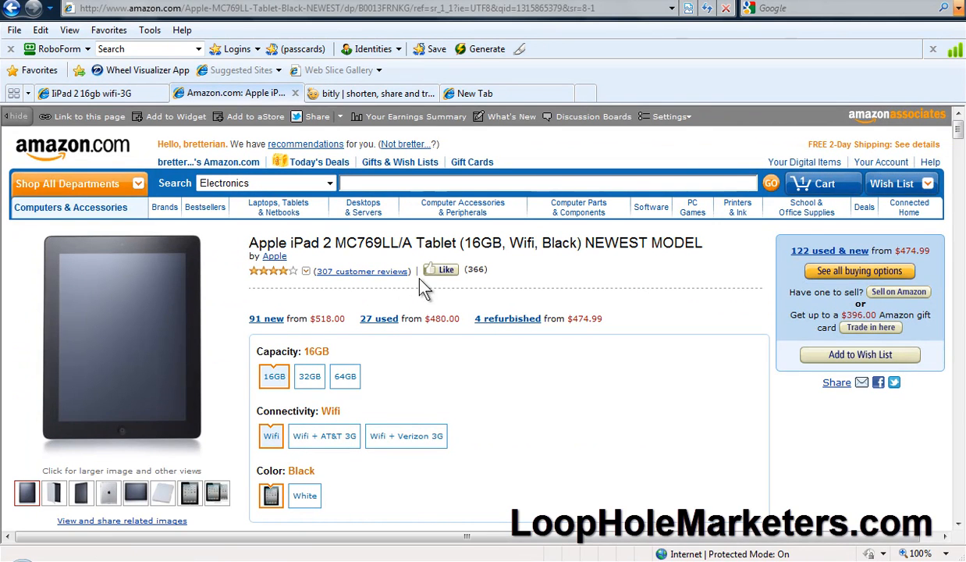
pyautogui.moveTo(507, 318)
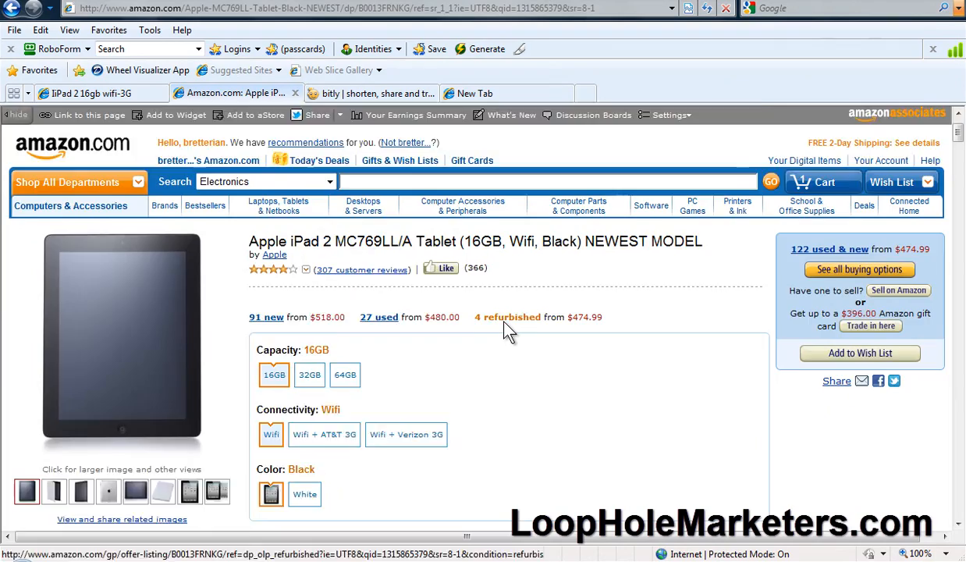
pyautogui.scroll(-3)
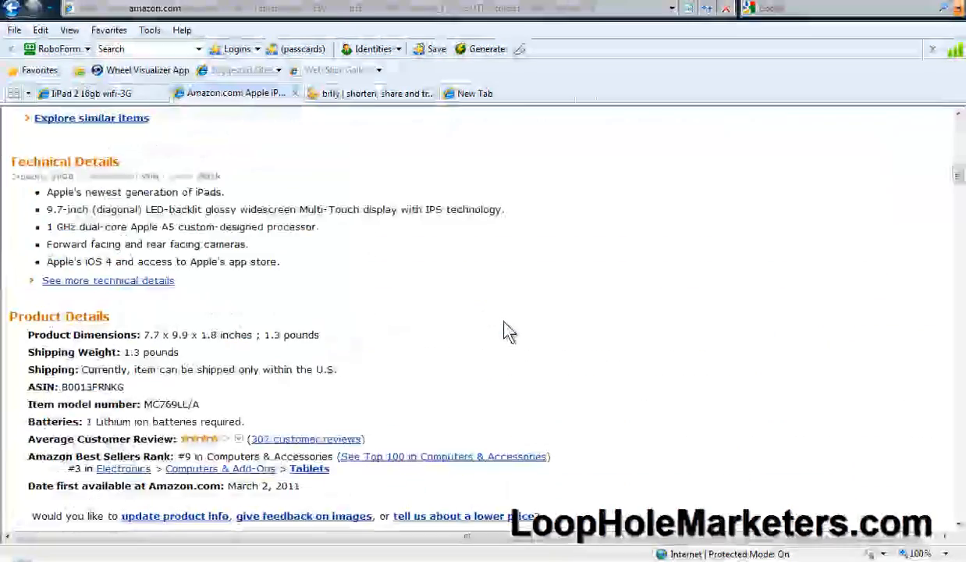
pyautogui.scroll(-3)
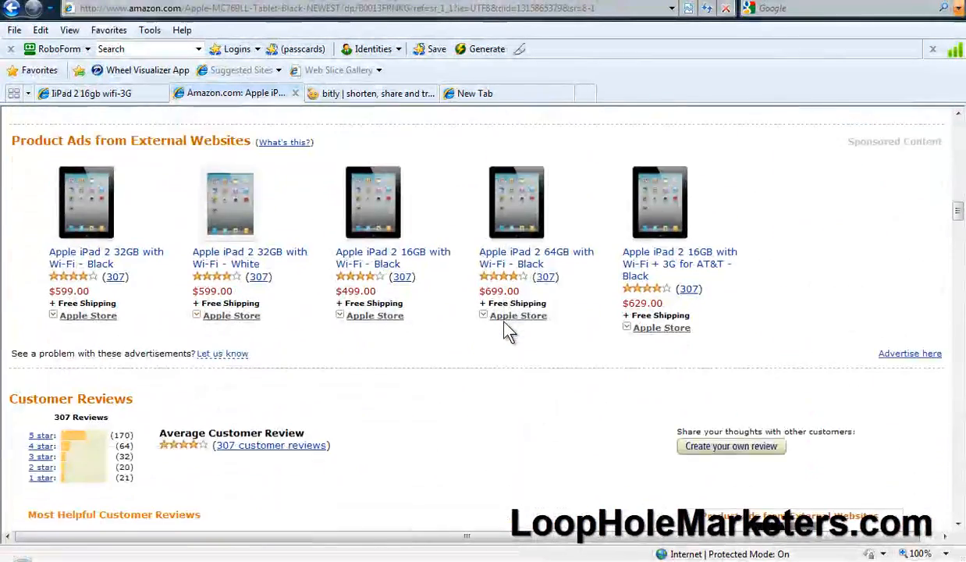
pyautogui.scroll(-3)
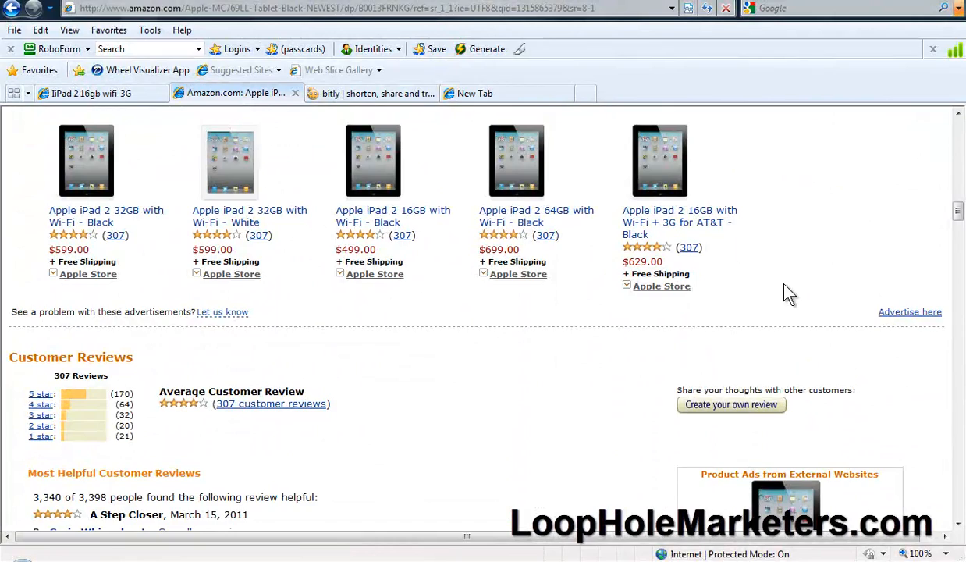
pyautogui.moveTo(730, 404)
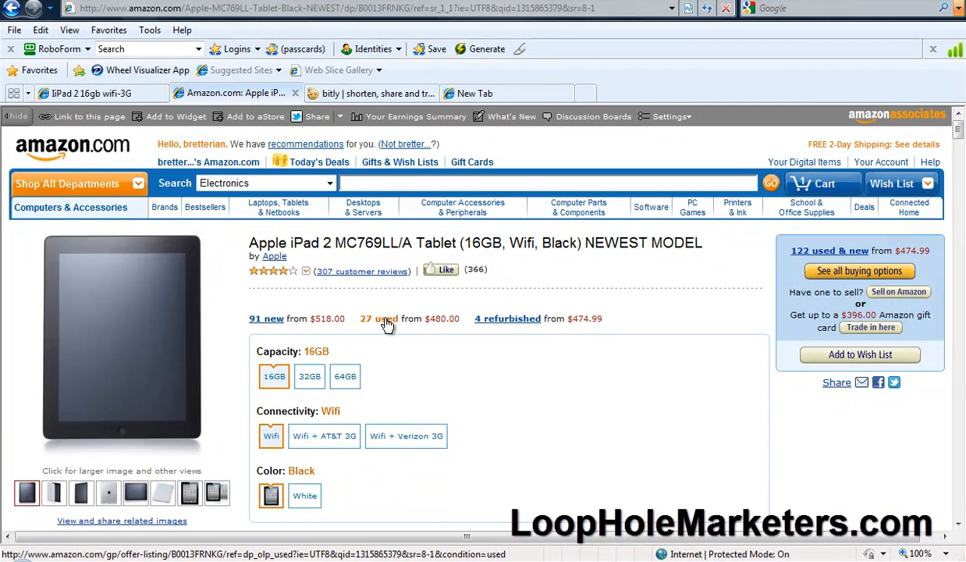
pyautogui.click(377, 319)
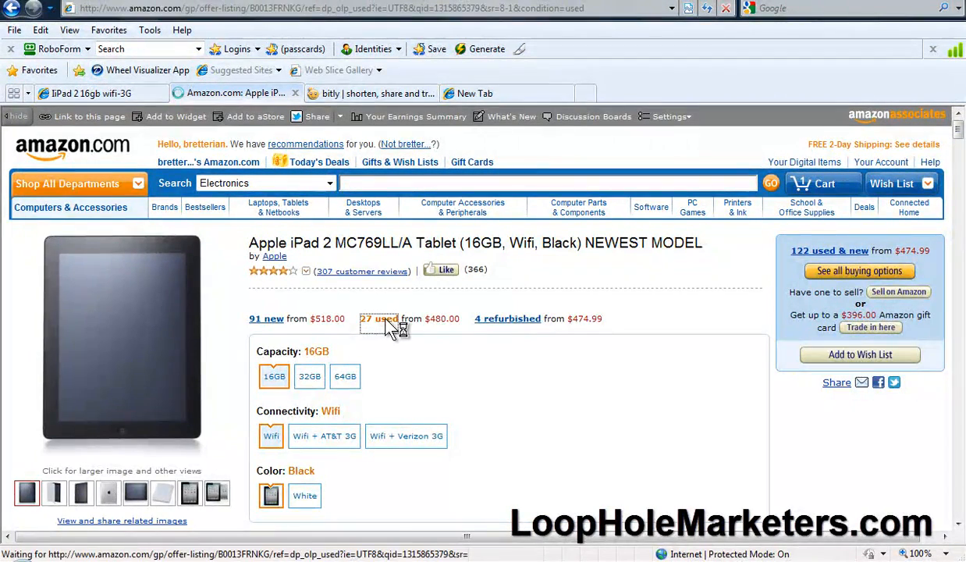
# Scroll through the 27 used iPad 2 offers, the cheapest at $480.00
pyautogui.click(379, 318)
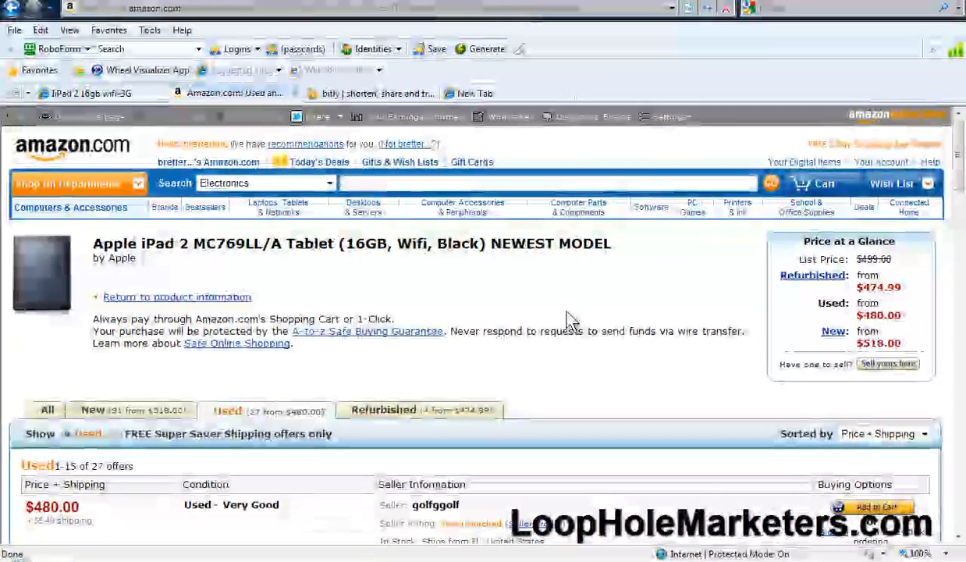
pyautogui.scroll(-3)
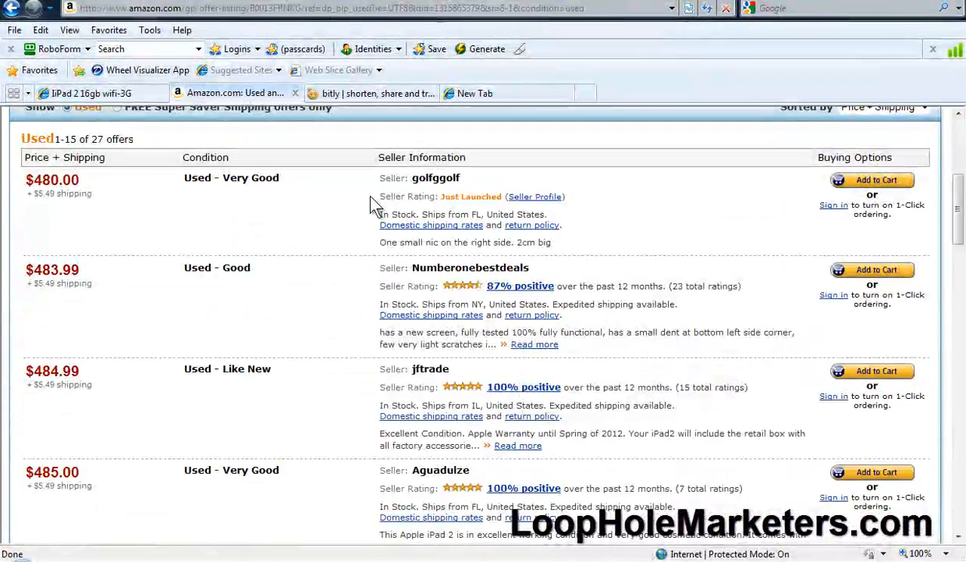
pyautogui.moveTo(47, 185)
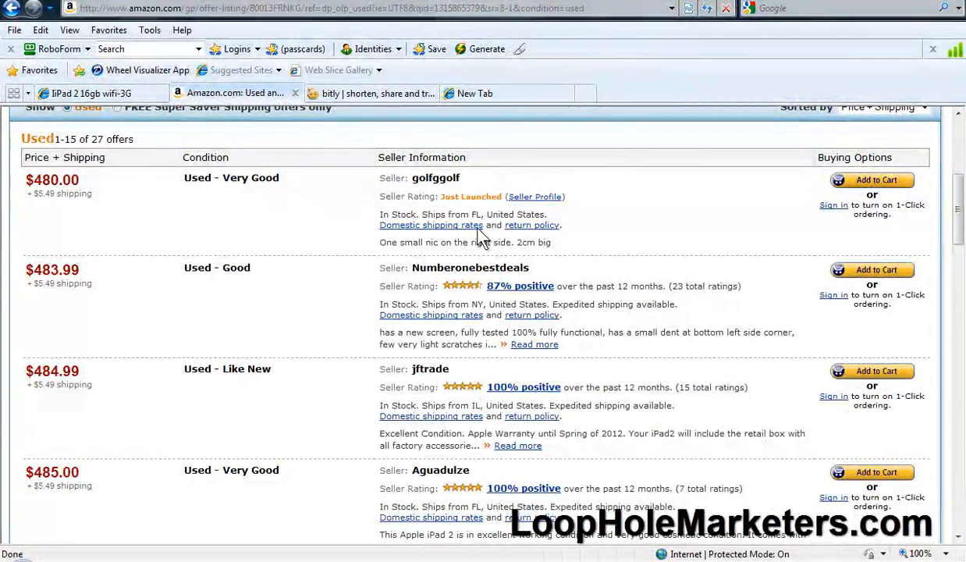
pyautogui.scroll(3)
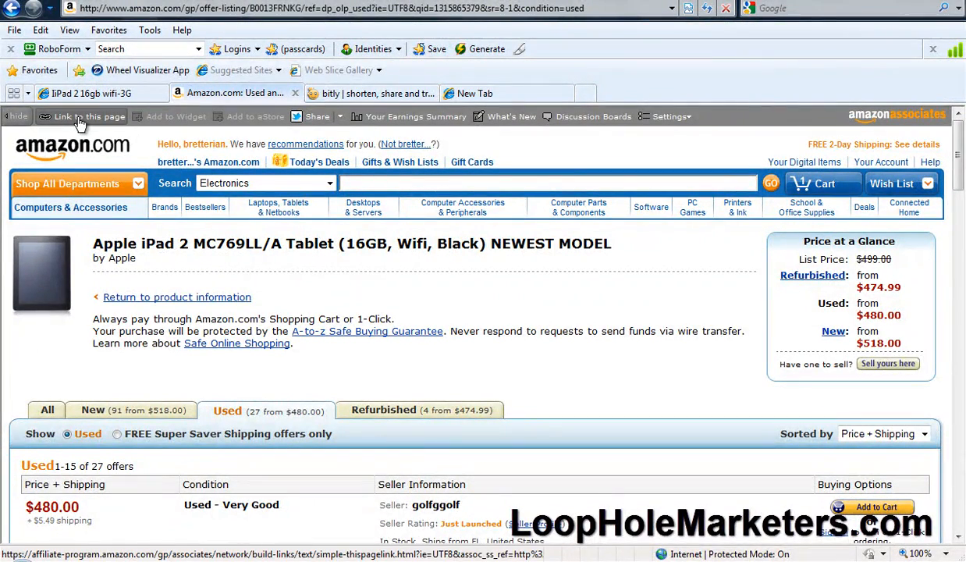
pyautogui.moveTo(400, 78)
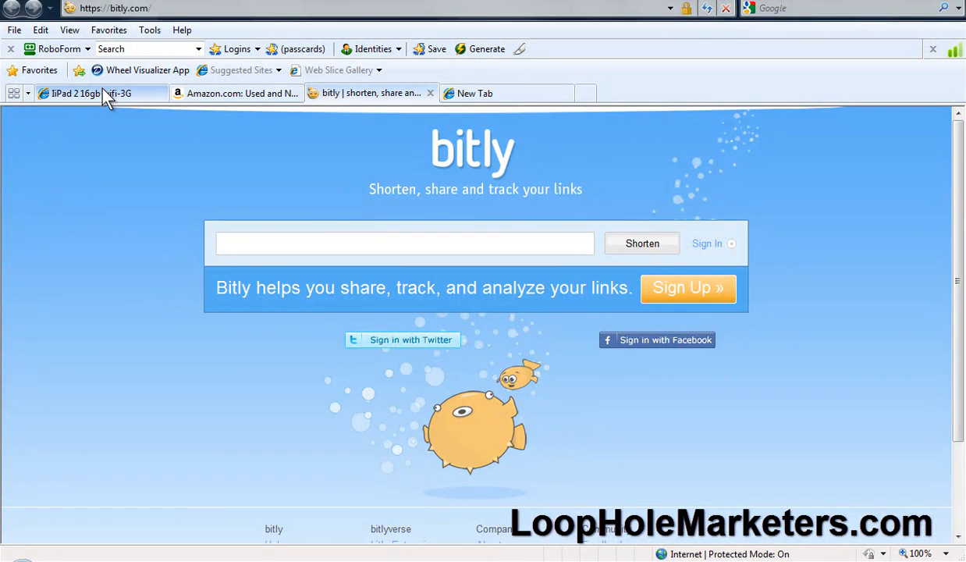
# Return to the $520 Plano/Dallas iPad 2 16gb wifi-3G posting tab
pyautogui.click(86, 93)
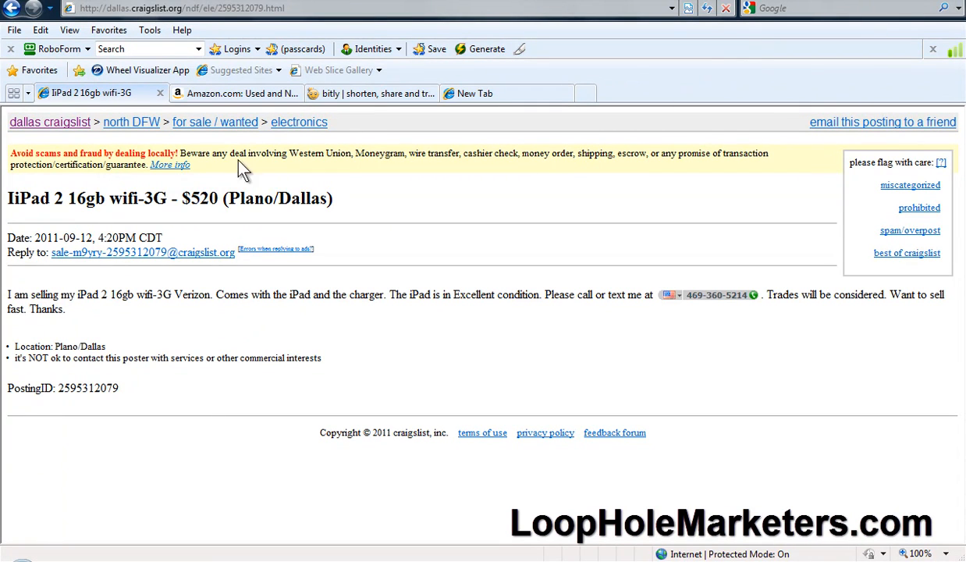
pyautogui.moveTo(279, 302)
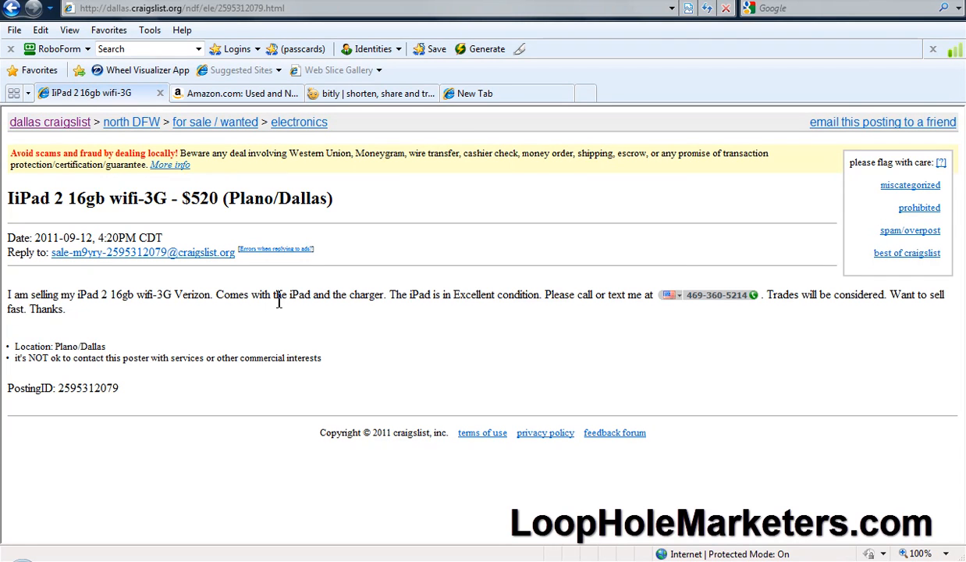
pyautogui.moveTo(348, 203)
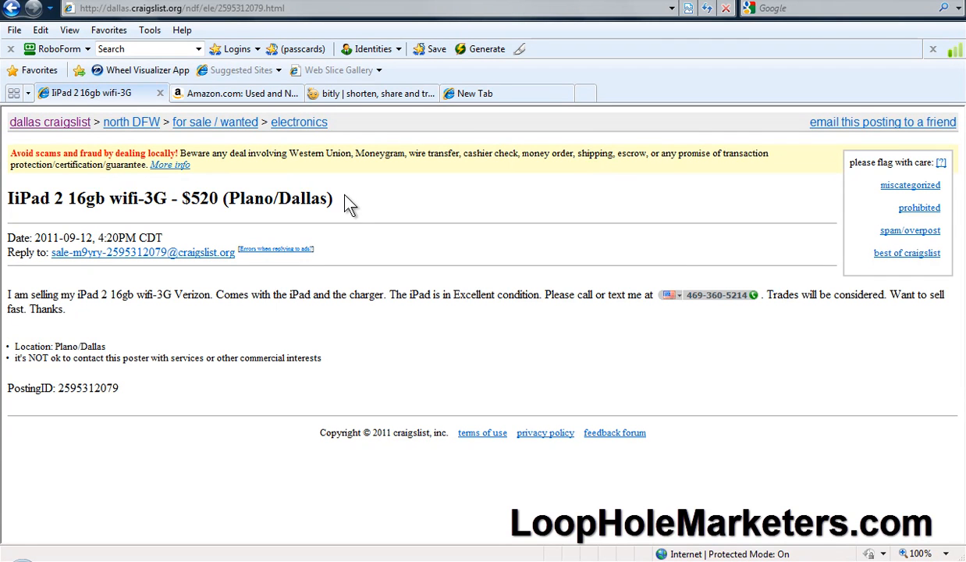
pyautogui.moveTo(238, 93)
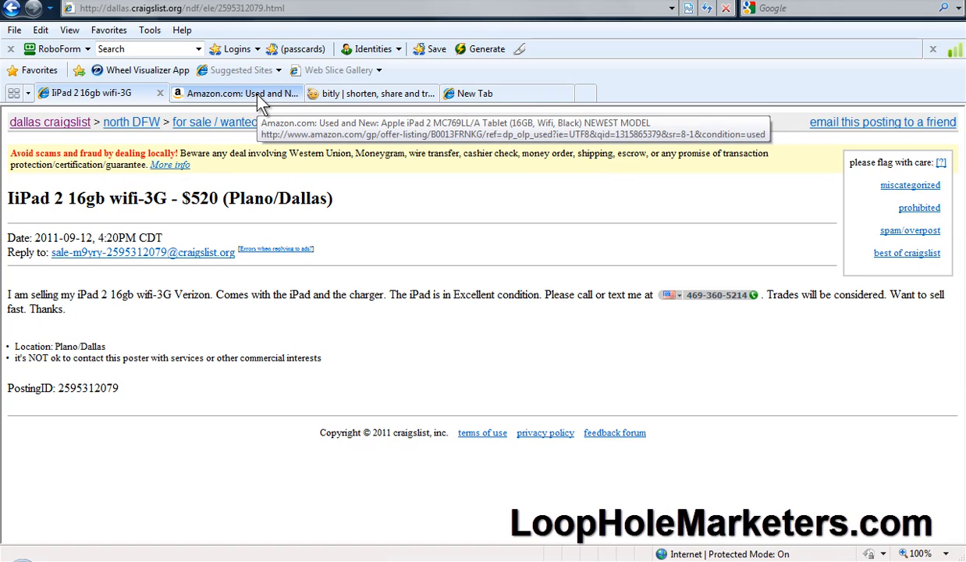
# Go to Google and search for 'free iphone 4'
pyautogui.click(239, 93)
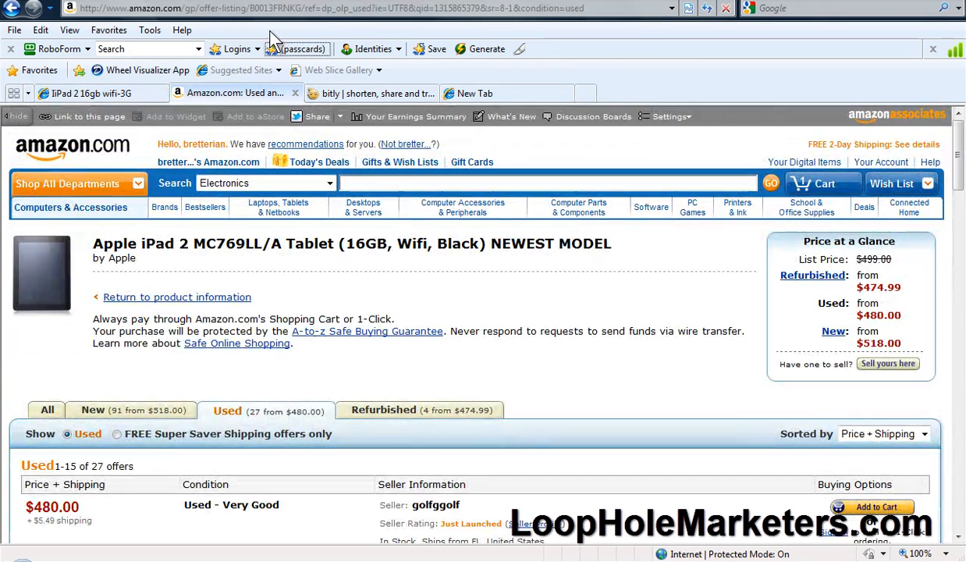
pyautogui.write('google.')
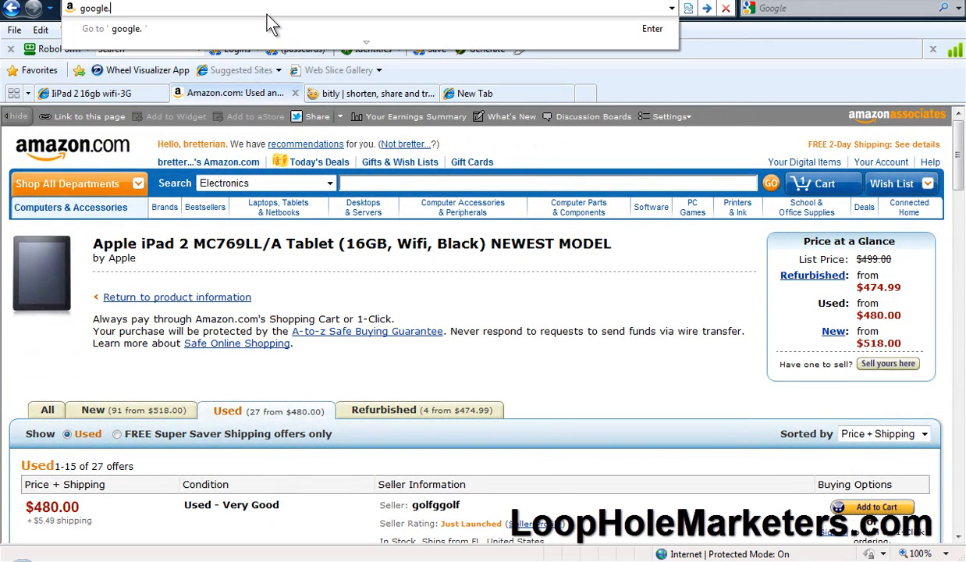
pyautogui.press('Return')
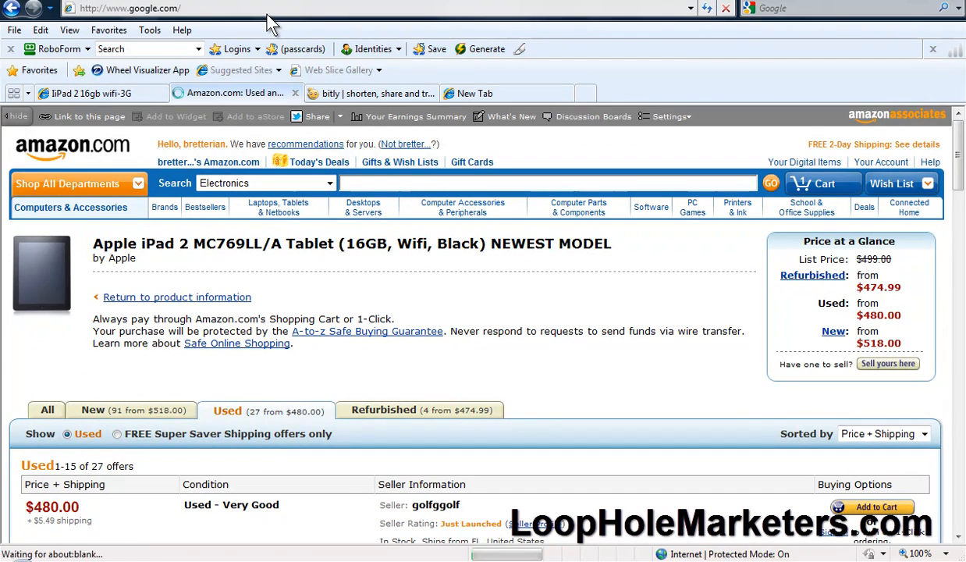
pyautogui.click(226, 92)
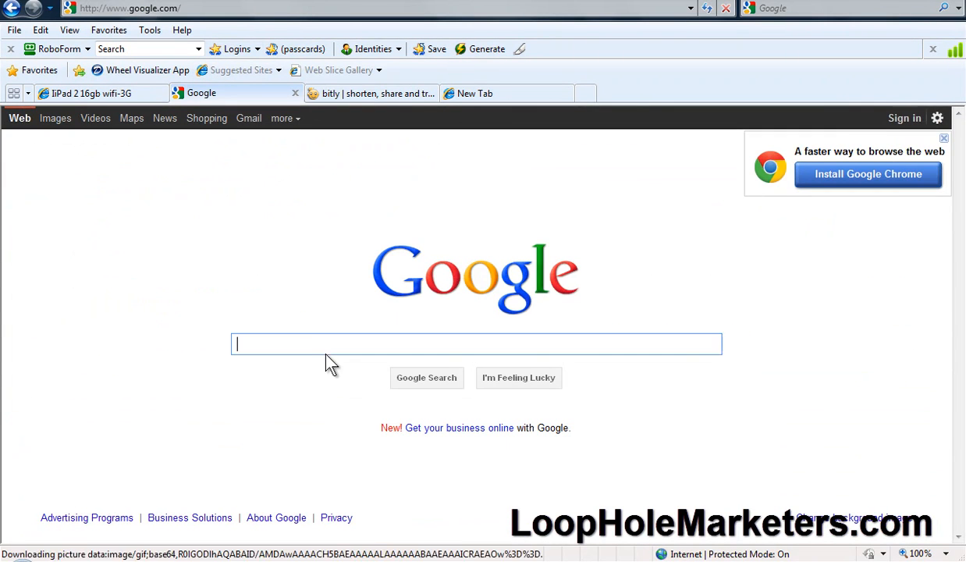
pyautogui.write('free')
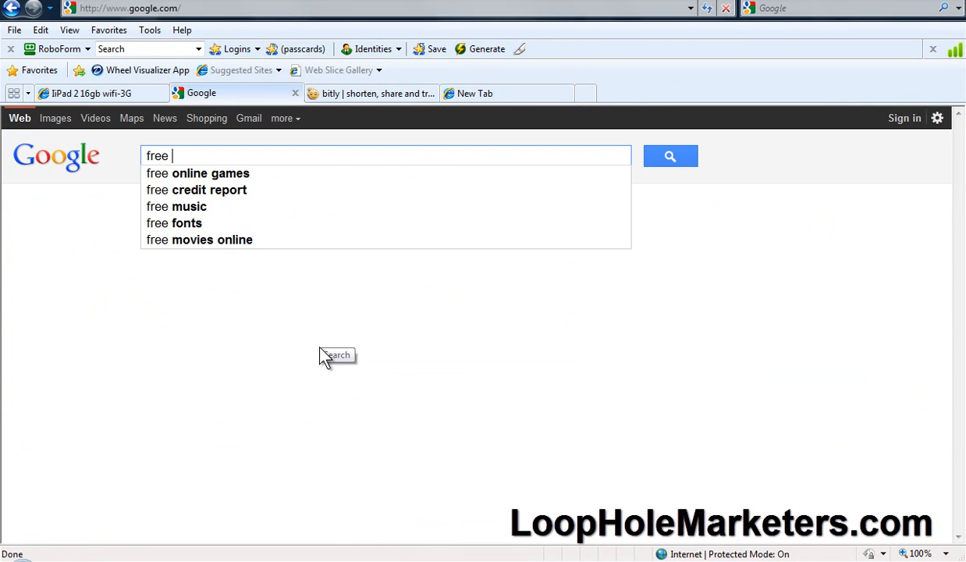
pyautogui.write('iphone')
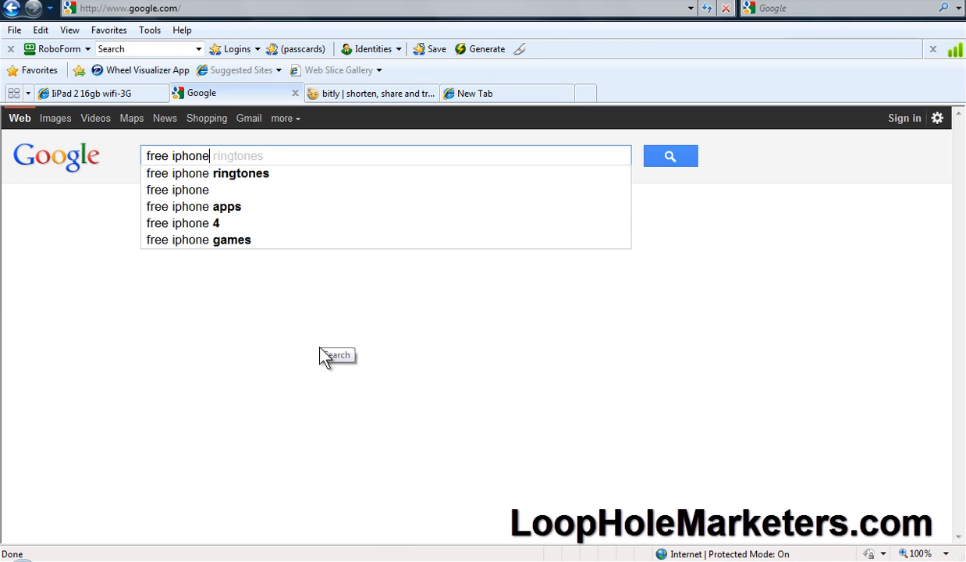
pyautogui.click(669, 155)
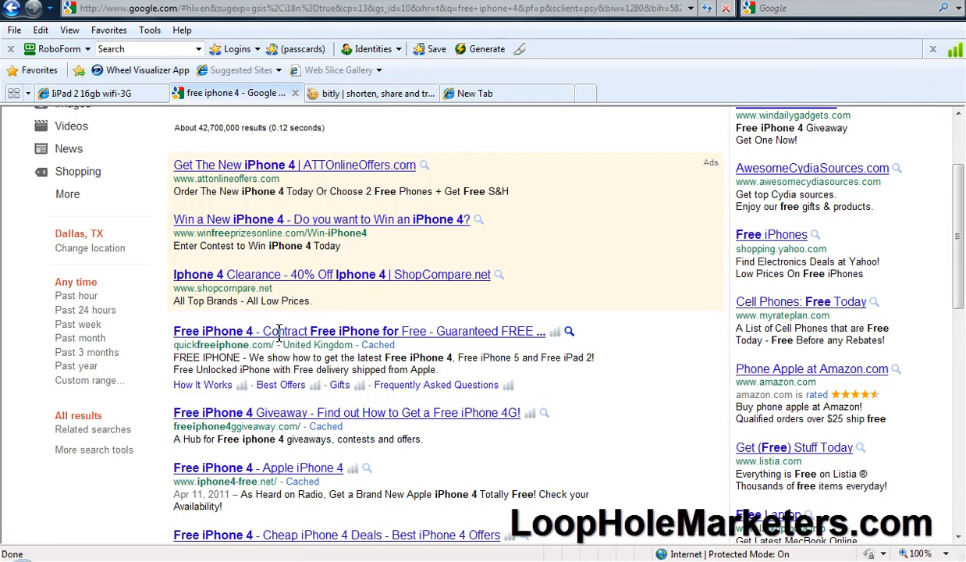
pyautogui.moveTo(213, 330)
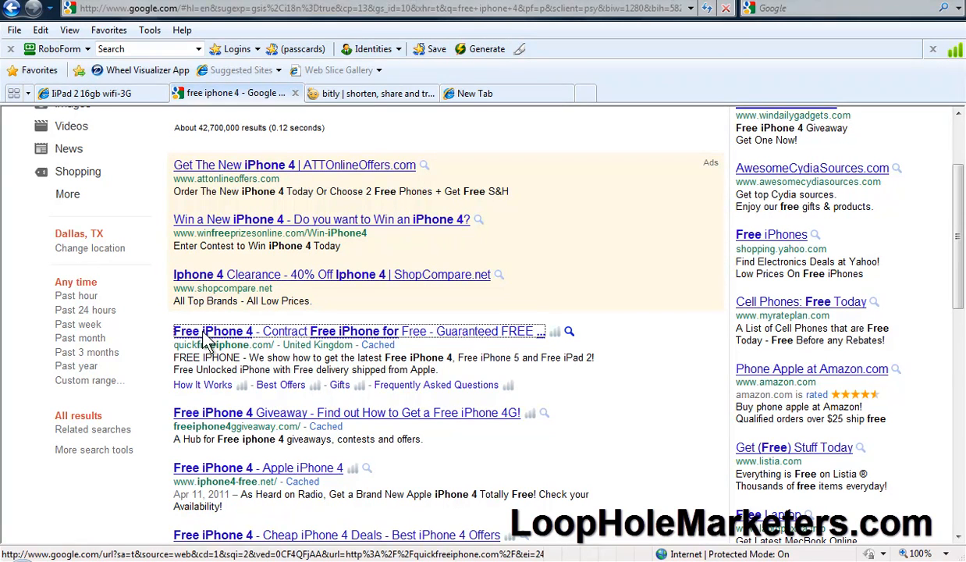
# Open the Free iPhone 4 Giveaway and quickfreeiphone.com results in new tabs
pyautogui.rightClick(215, 331)
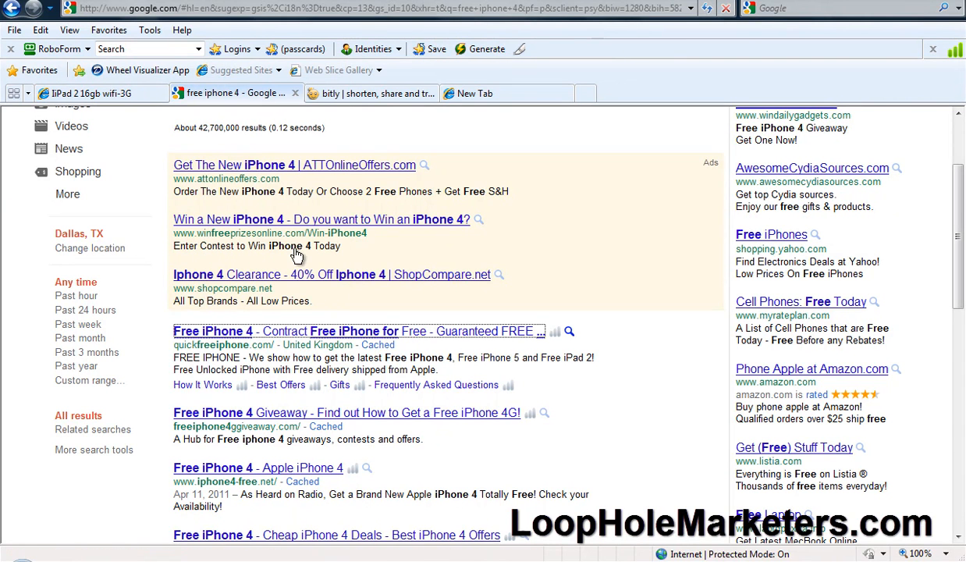
pyautogui.moveTo(283, 419)
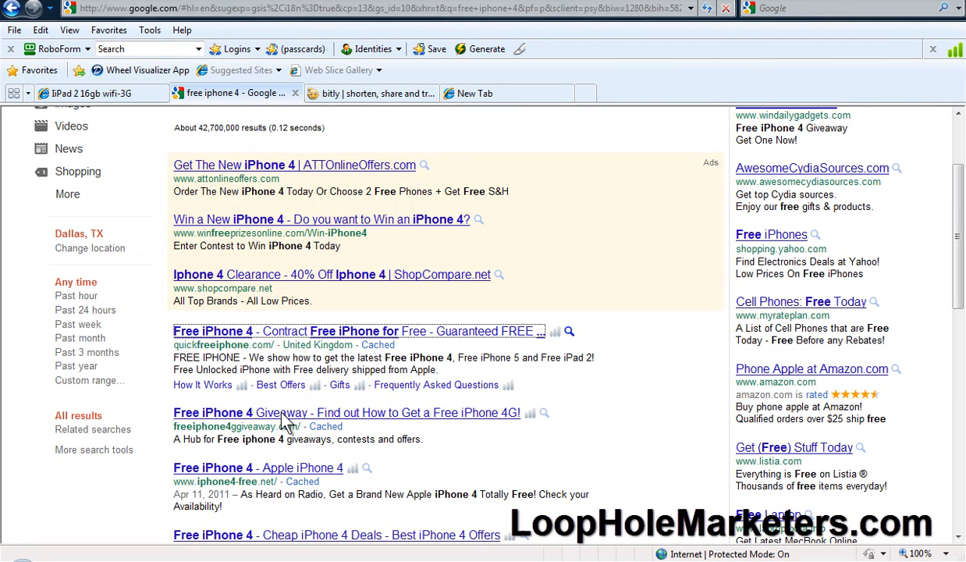
pyautogui.click(345, 412)
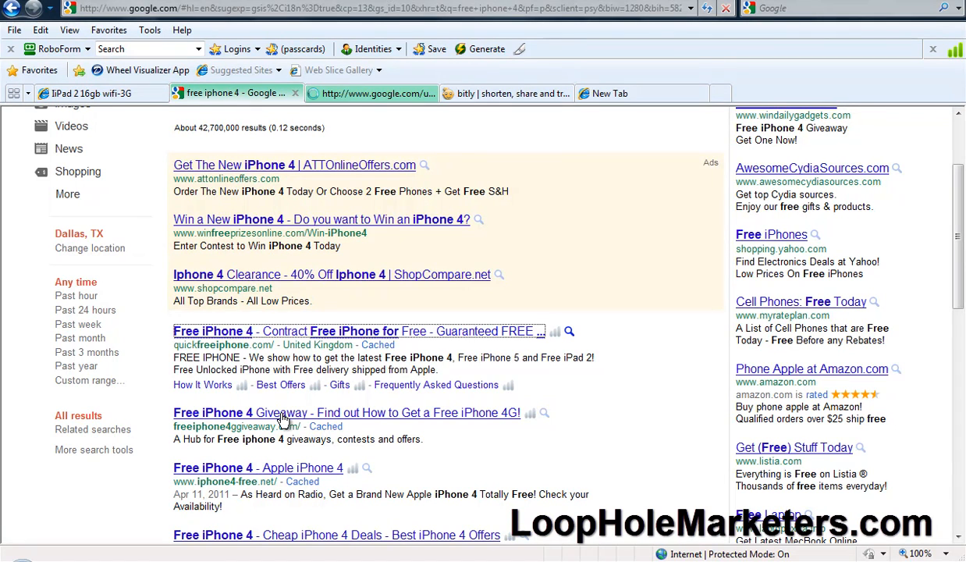
pyautogui.moveTo(282, 419)
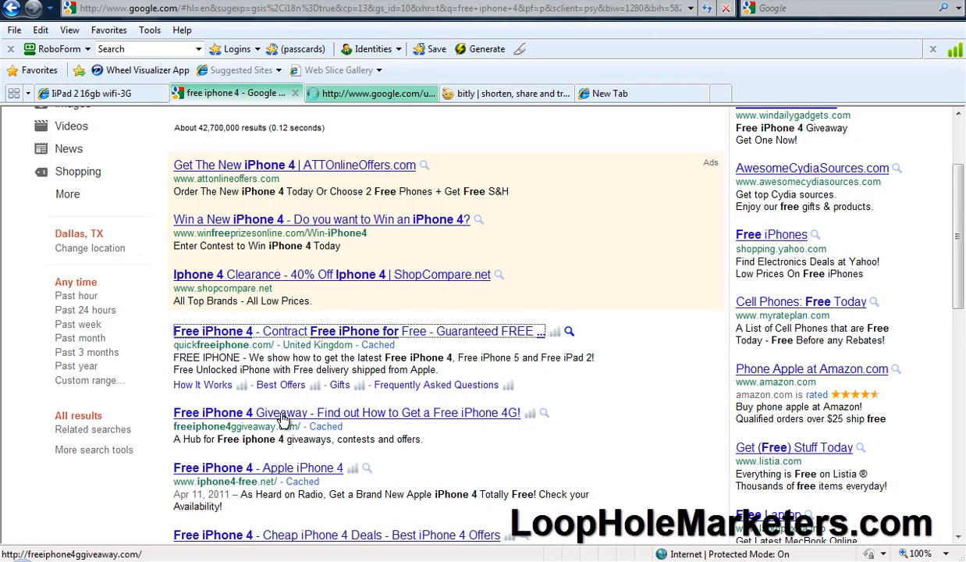
pyautogui.scroll(-3)
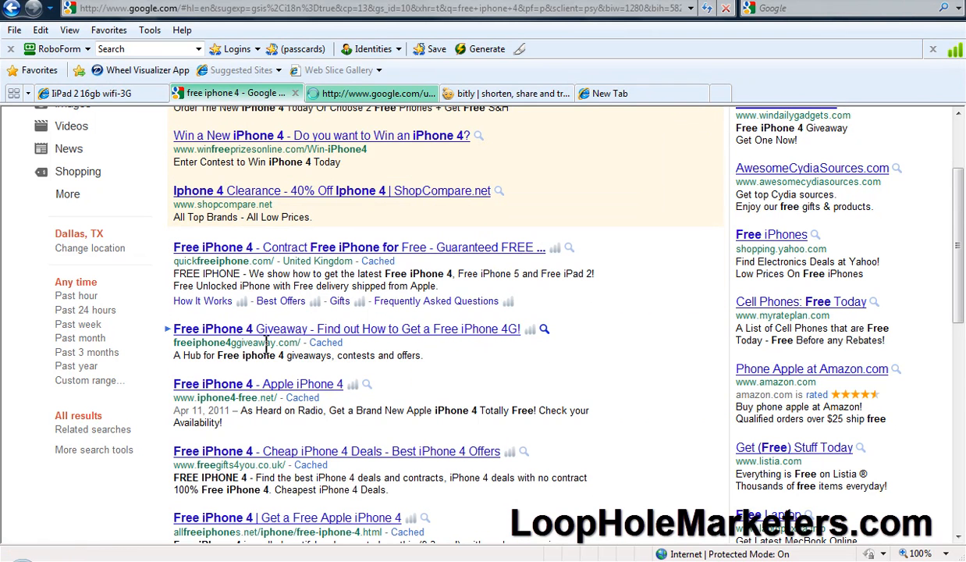
pyautogui.click(358, 247)
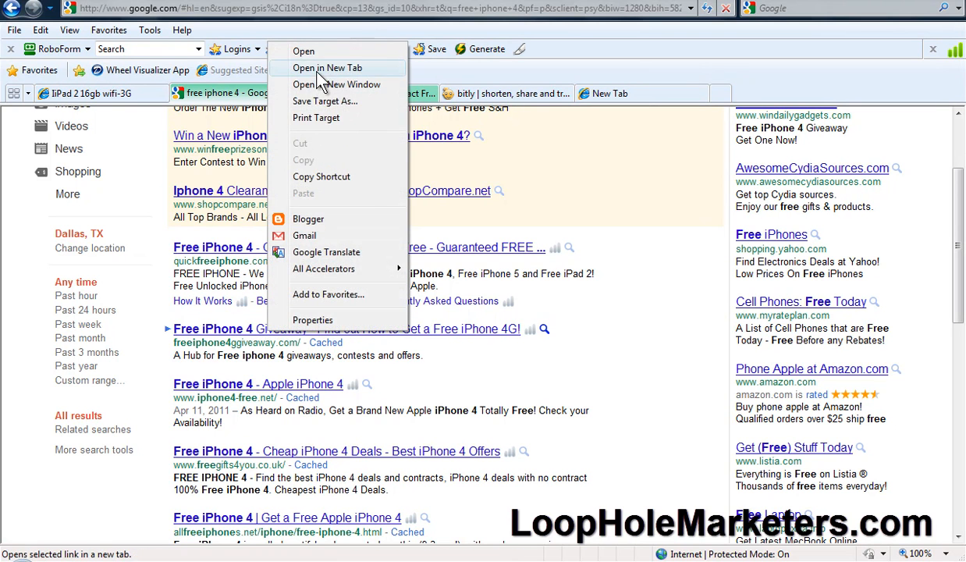
pyautogui.click(328, 68)
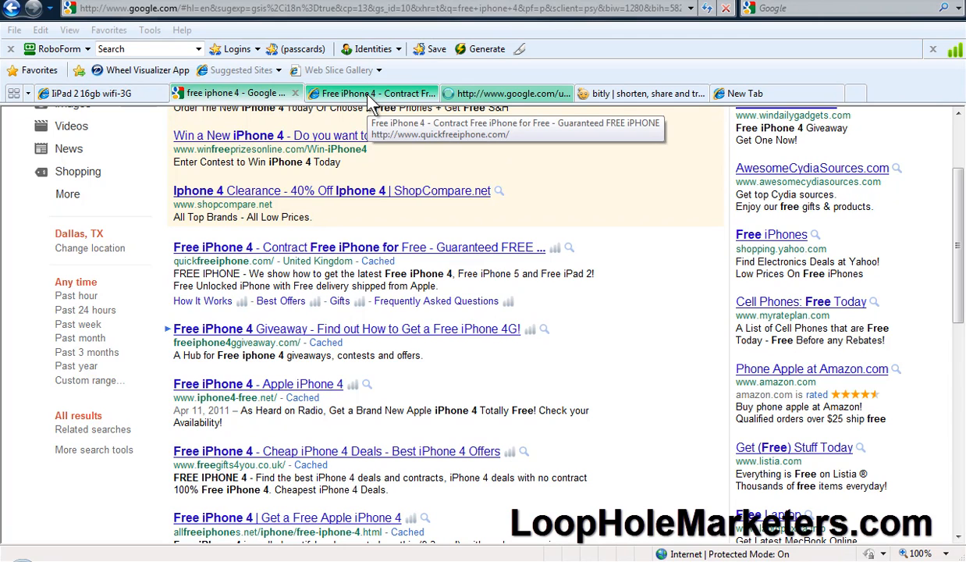
# Scroll through the quickfreeiphone.com offer, then follow the Giveaway site's Get the iPhone 4 FREE link
pyautogui.click(372, 93)
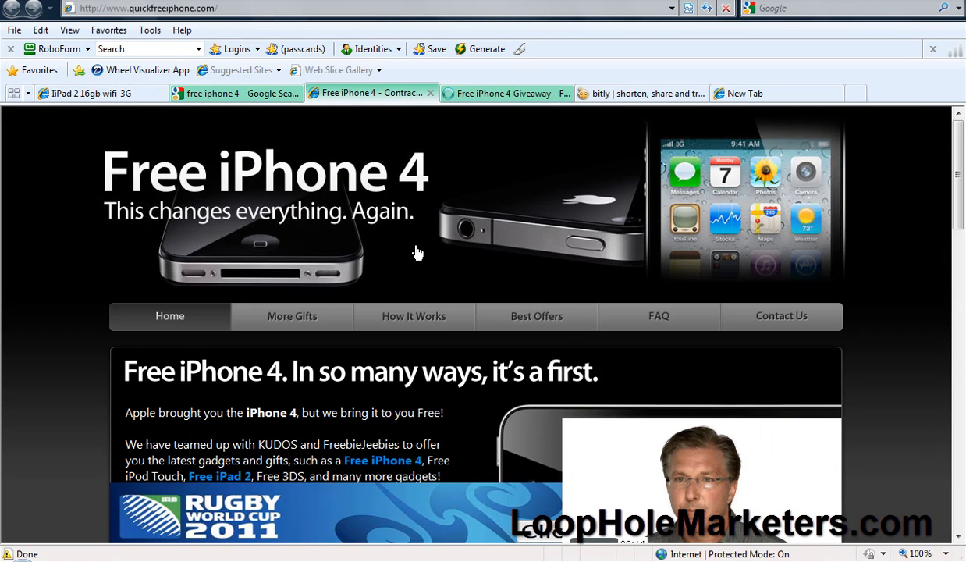
pyautogui.scroll(-3)
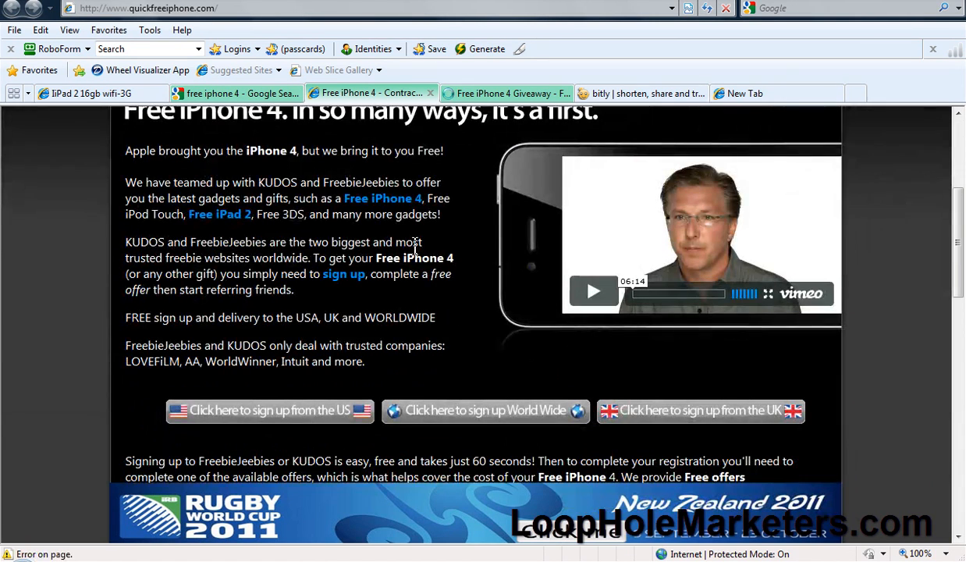
pyautogui.scroll(-3)
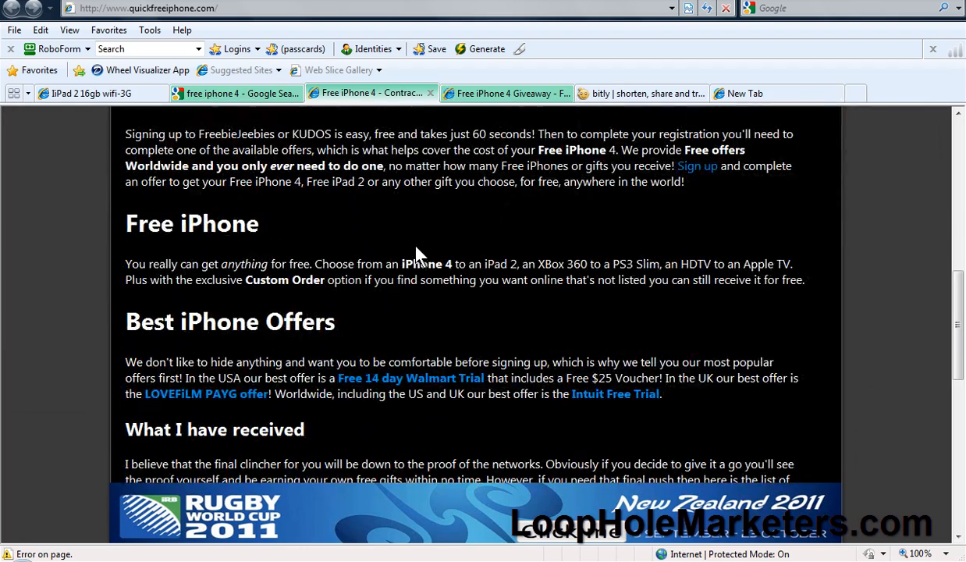
pyautogui.scroll(3)
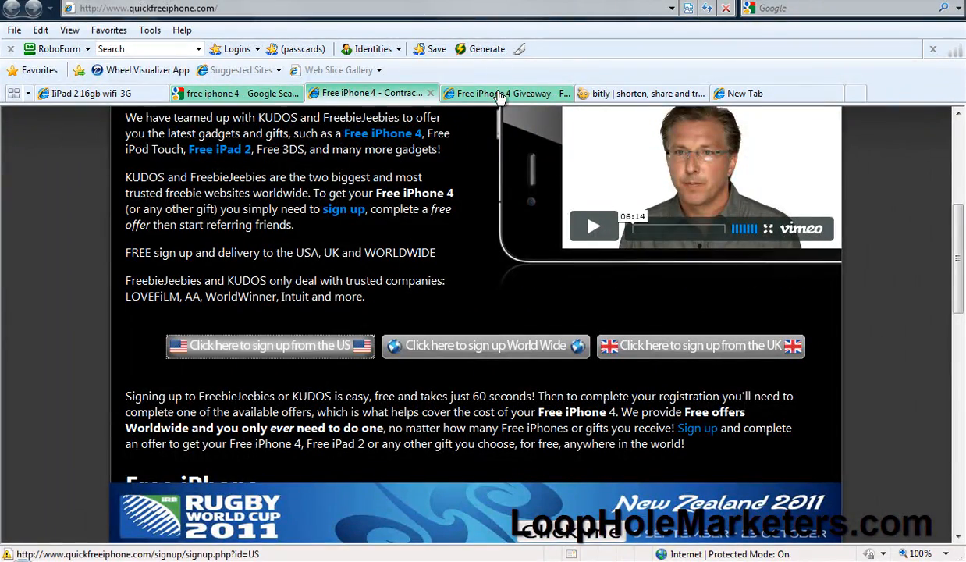
pyautogui.moveTo(500, 110)
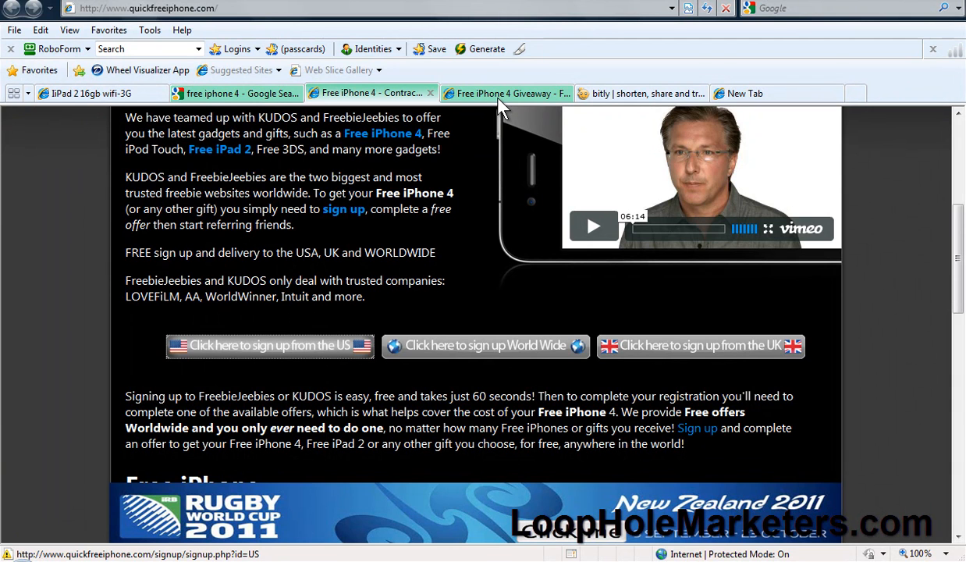
pyautogui.click(505, 93)
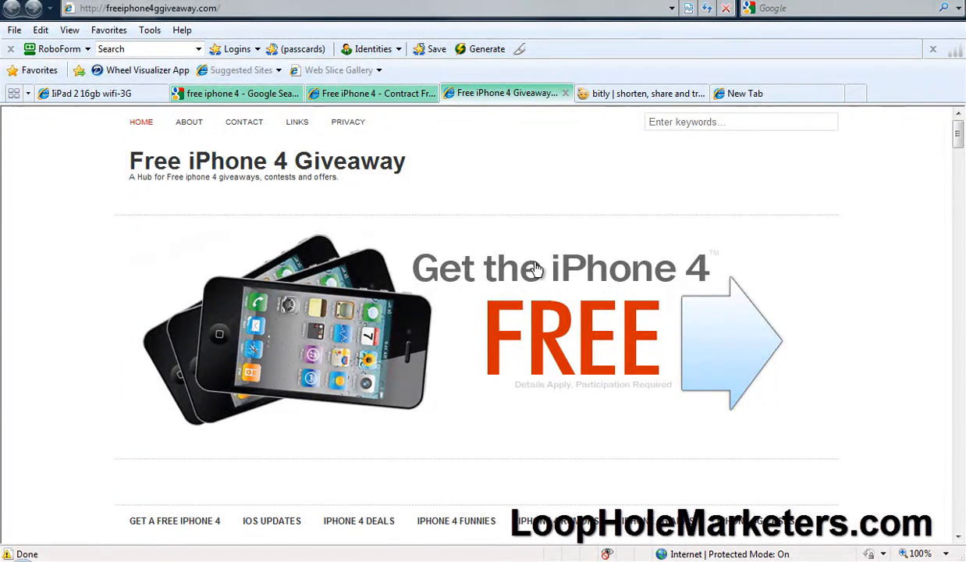
pyautogui.moveTo(723, 338)
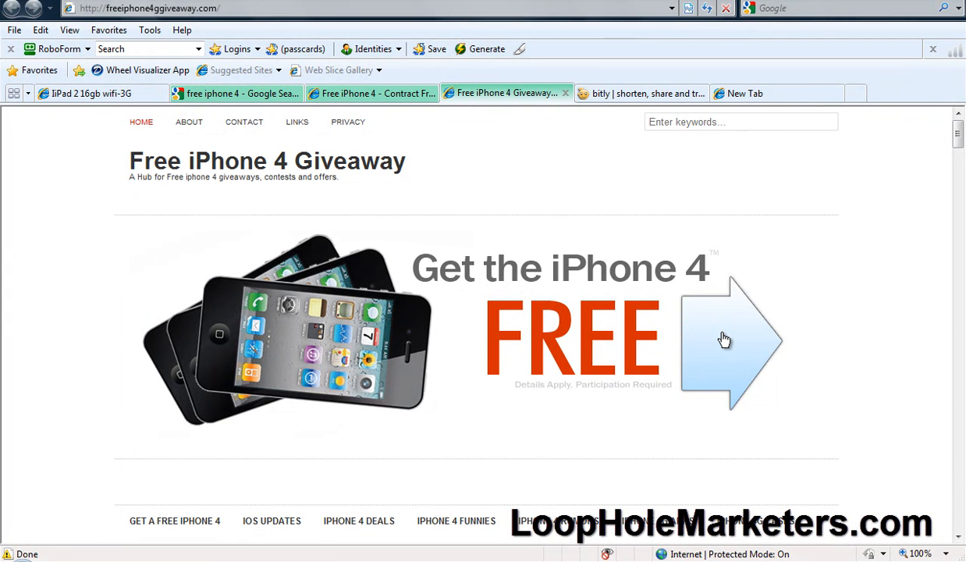
pyautogui.click(724, 338)
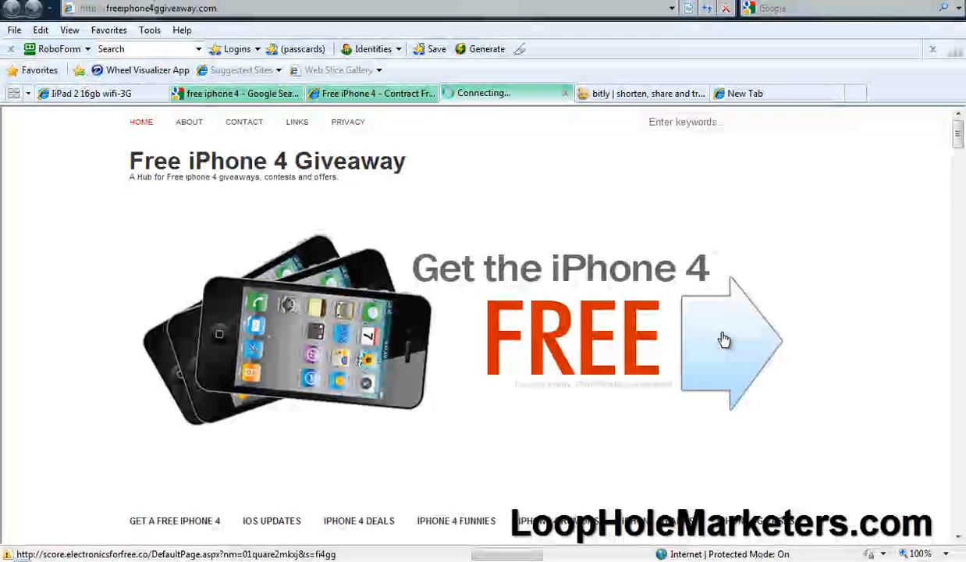
# Start the Get a Free iPhone 4 survey, close the stray signup window, and answer Yes to question 1
pyautogui.click(724, 338)
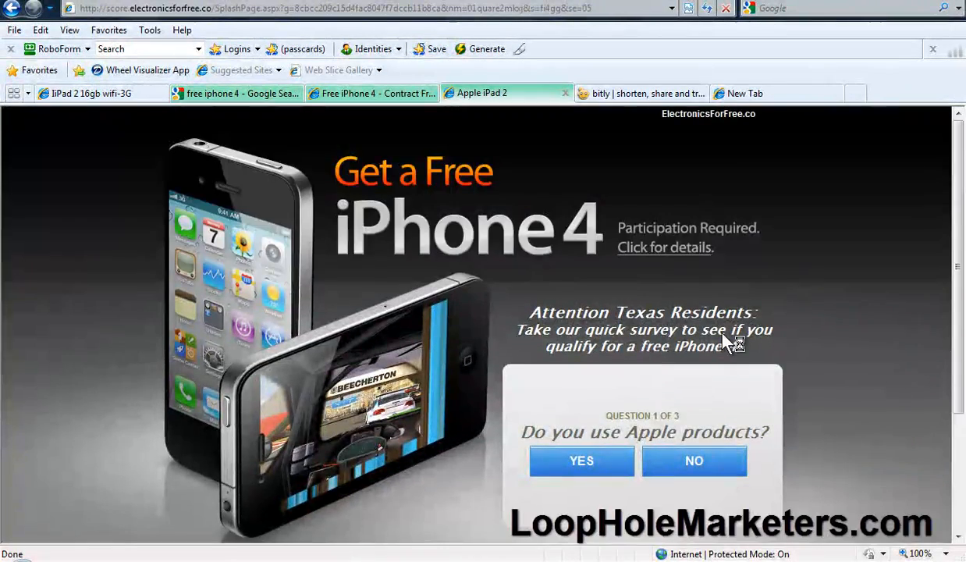
pyautogui.click(580, 460)
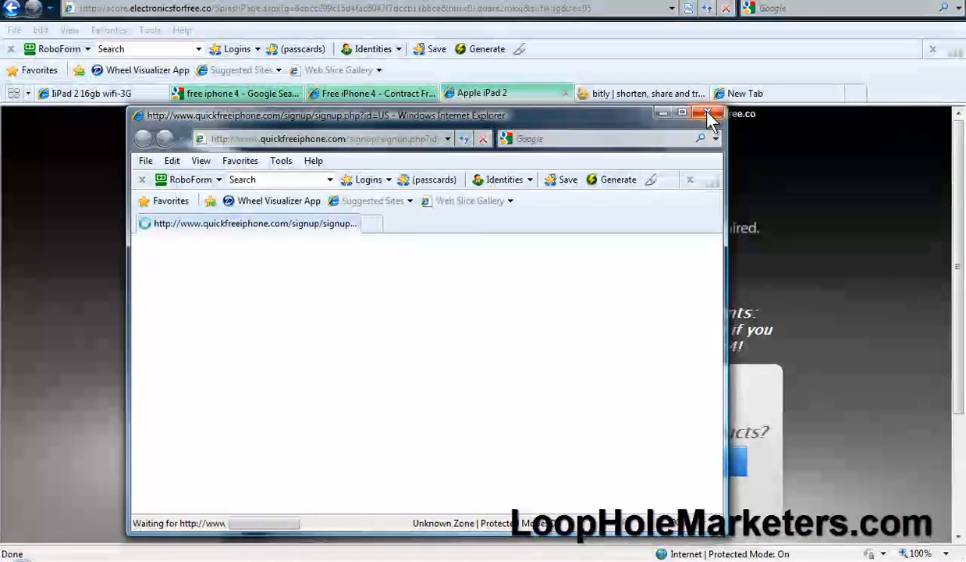
pyautogui.click(709, 114)
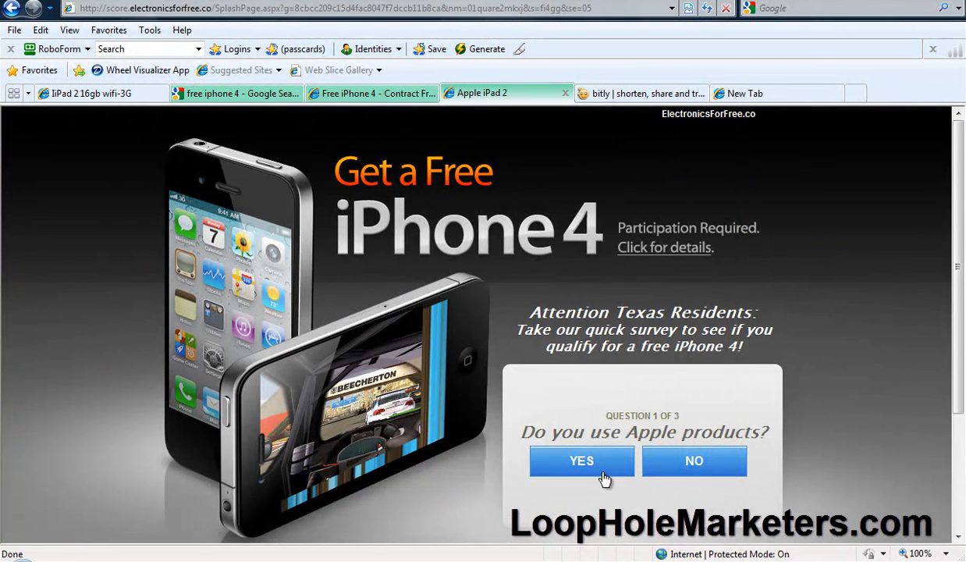
pyautogui.click(582, 460)
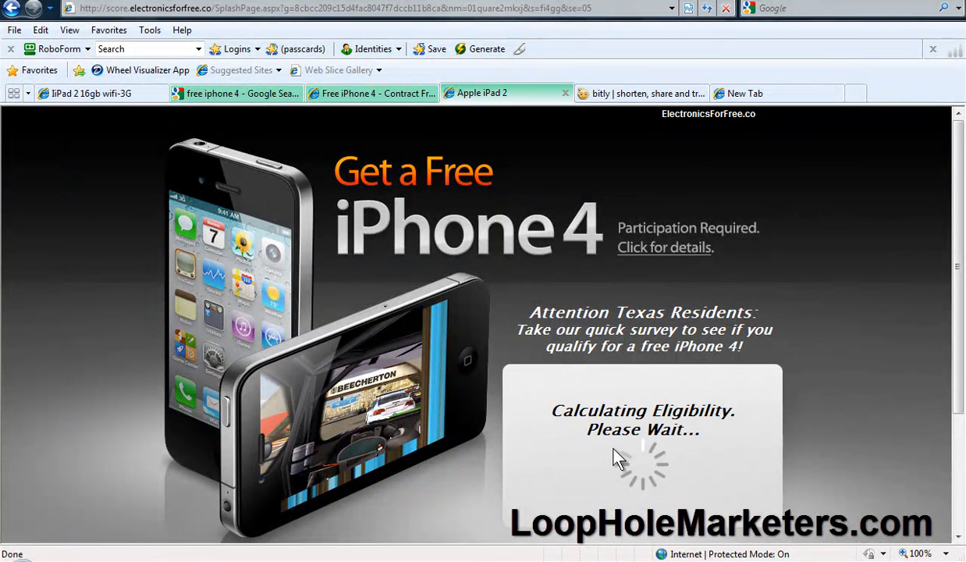
pyautogui.moveTo(788, 365)
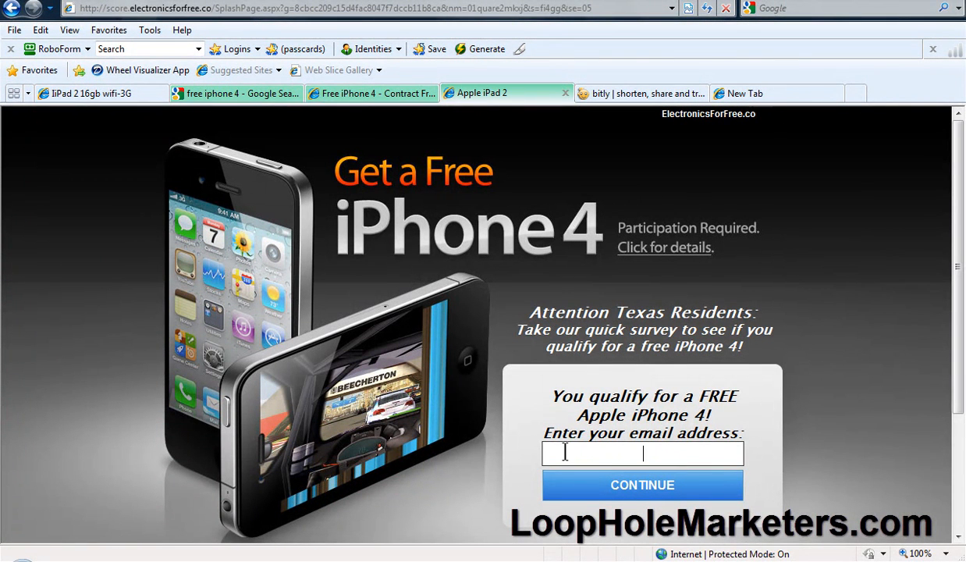
pyautogui.moveTo(607, 485)
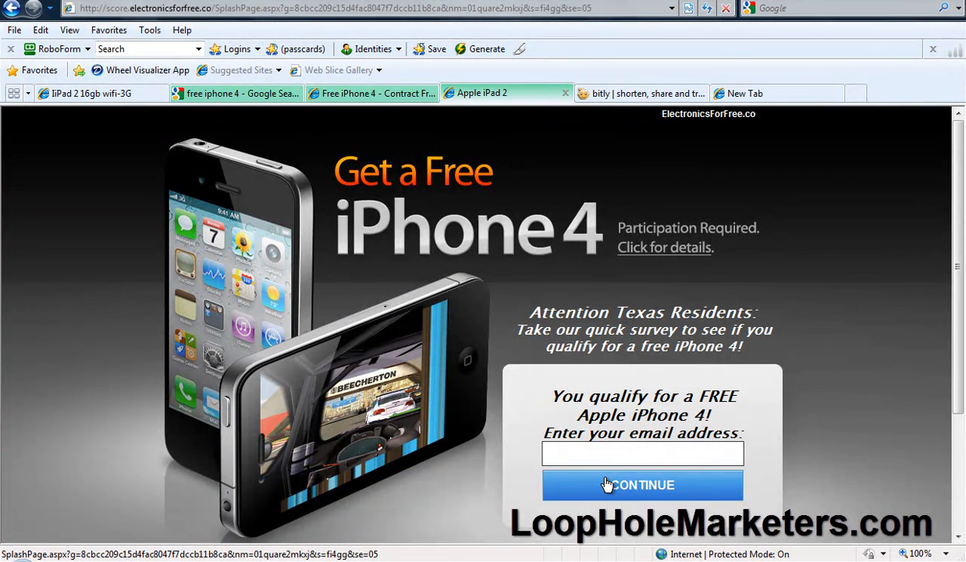
pyautogui.click(642, 453)
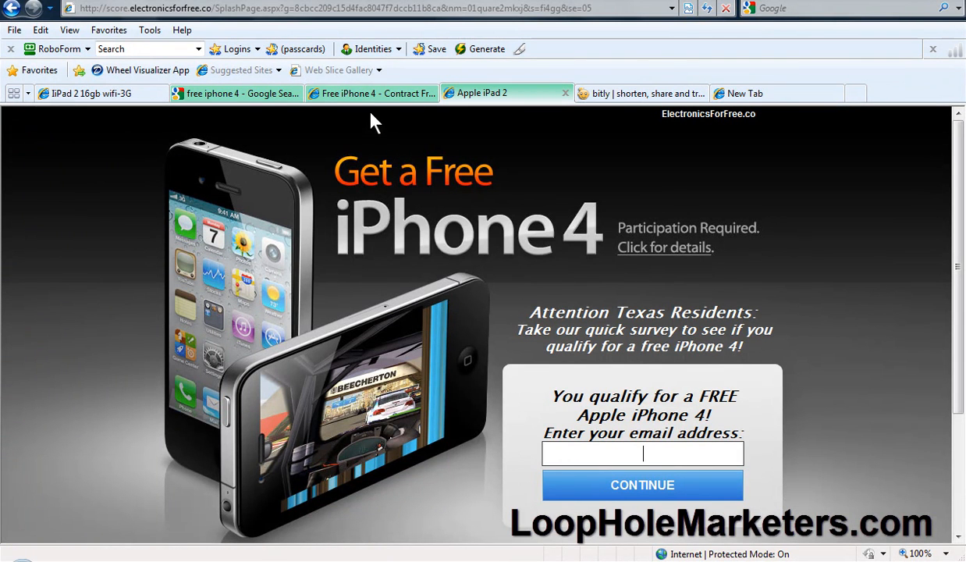
pyautogui.moveTo(371, 93)
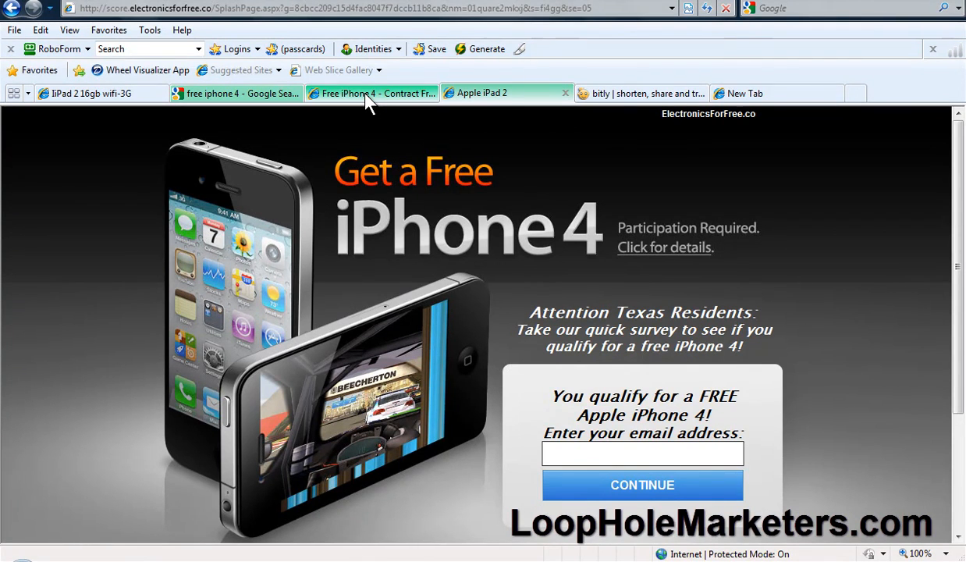
pyautogui.moveTo(449, 316)
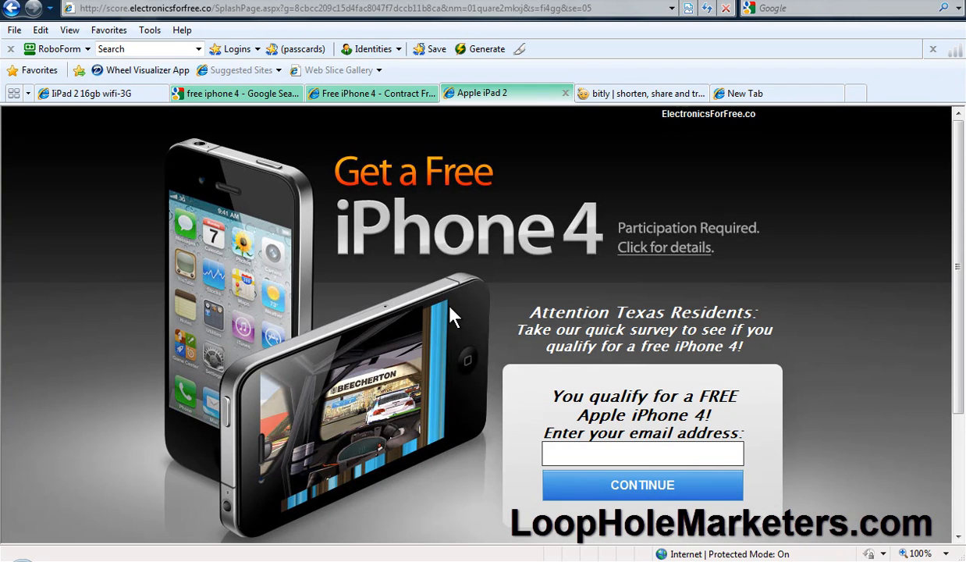
pyautogui.click(642, 454)
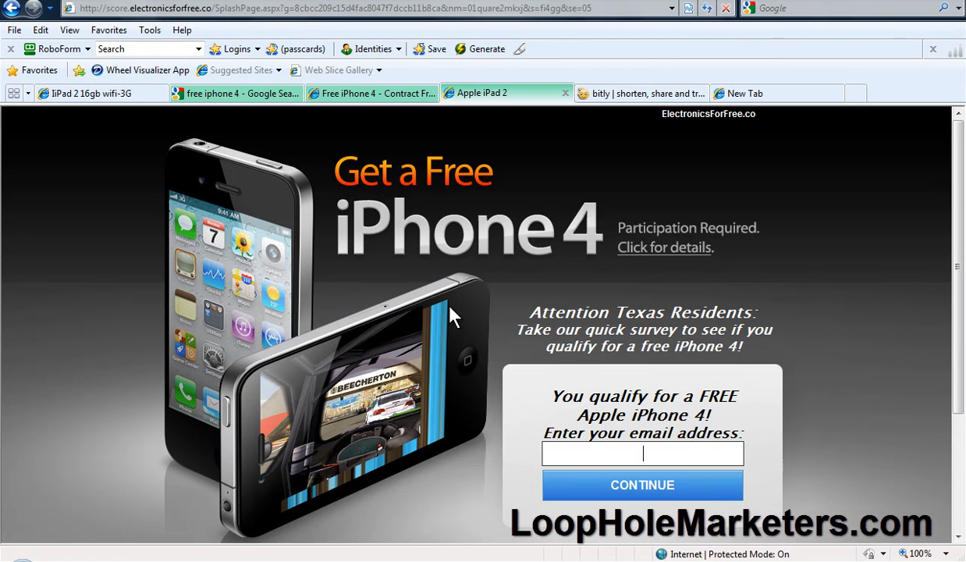
pyautogui.moveTo(347, 116)
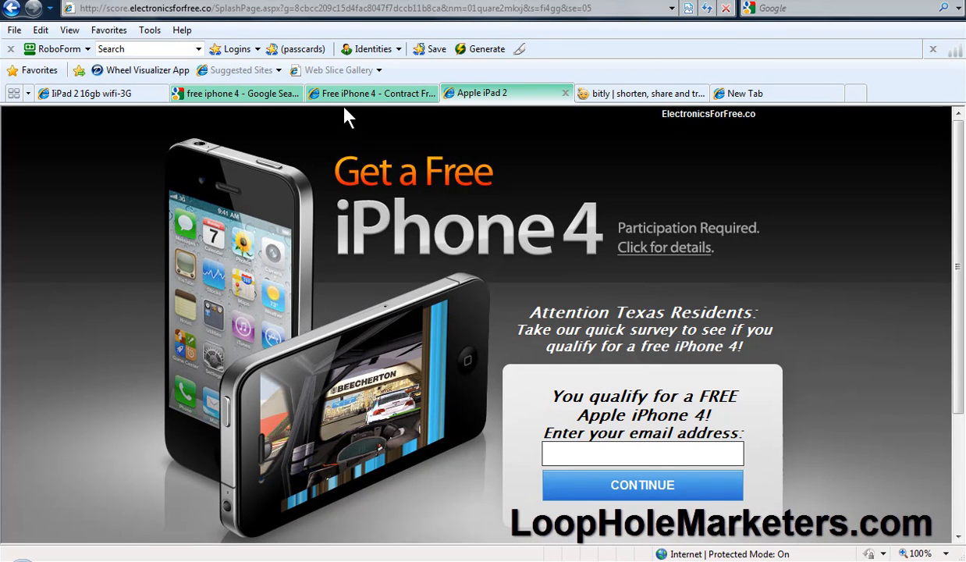
pyautogui.moveTo(336, 294)
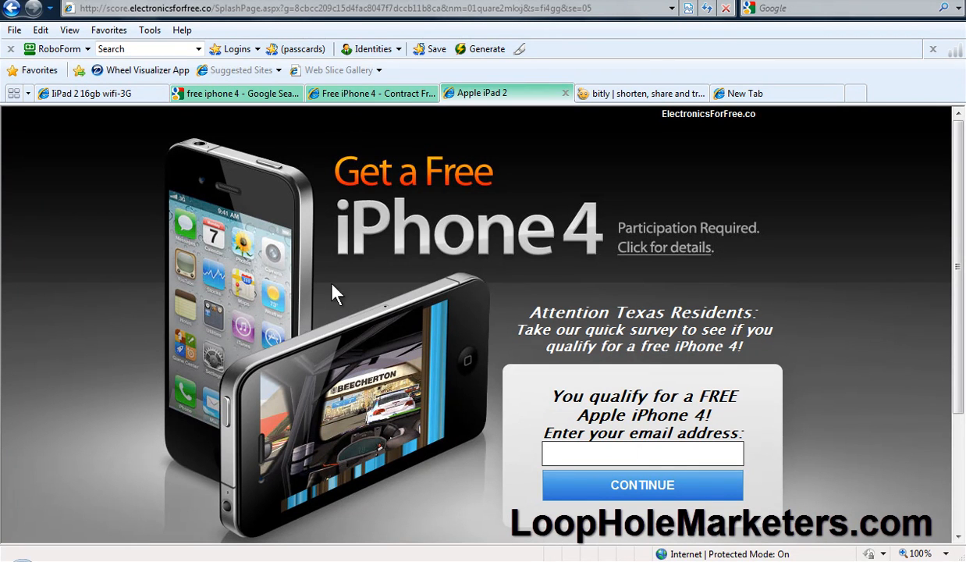
pyautogui.moveTo(285, 285)
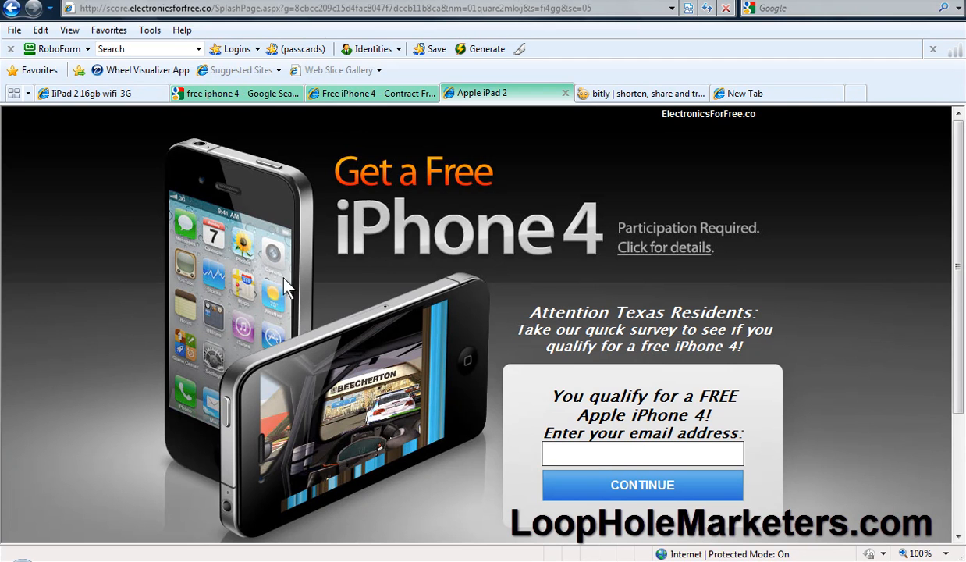
pyautogui.moveTo(97, 93)
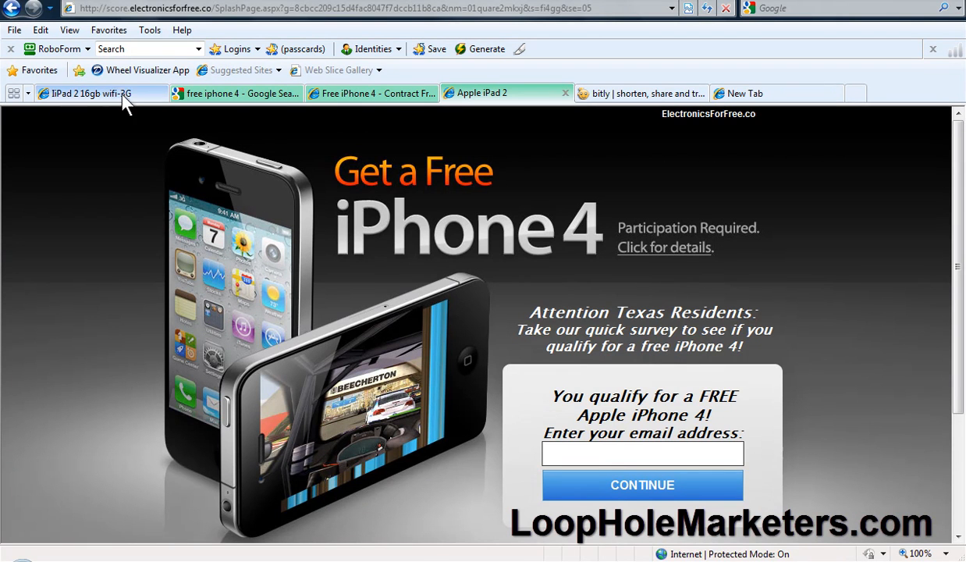
pyautogui.click(93, 93)
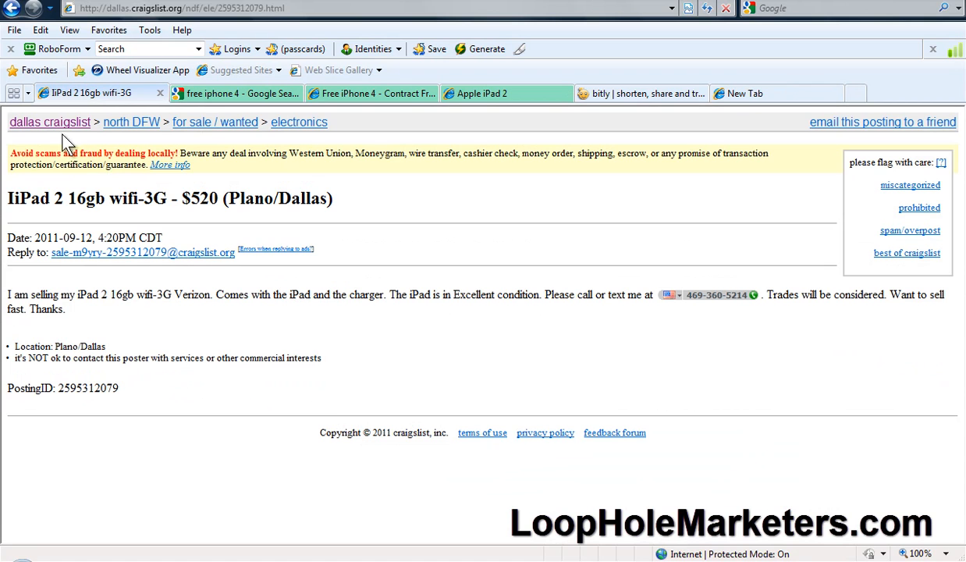
pyautogui.moveTo(226, 248)
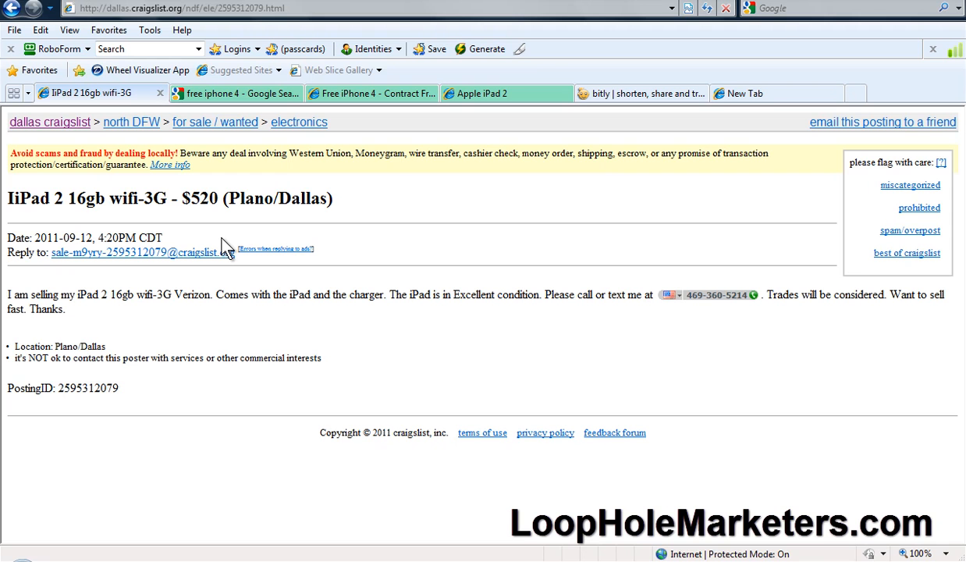
pyautogui.click(506, 93)
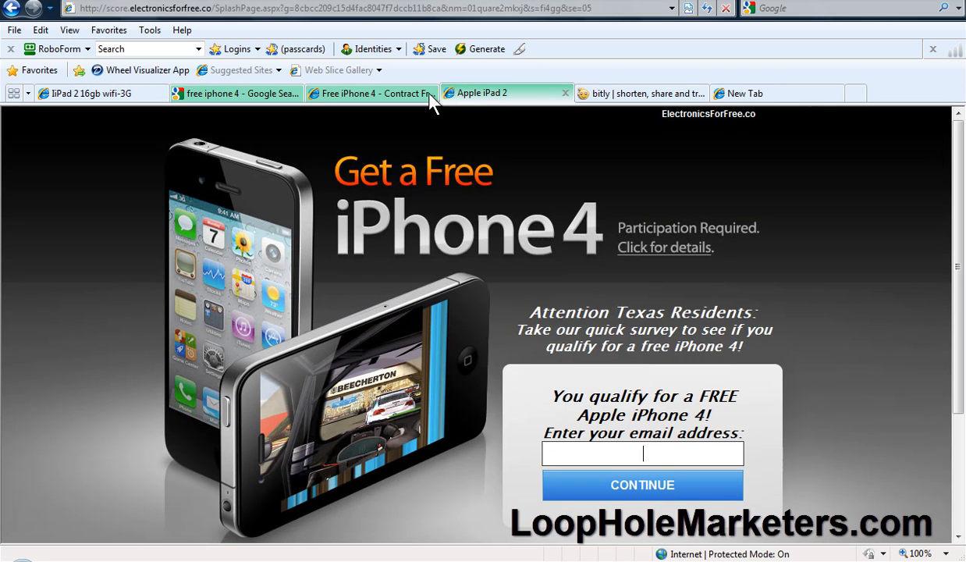
pyautogui.moveTo(544, 100)
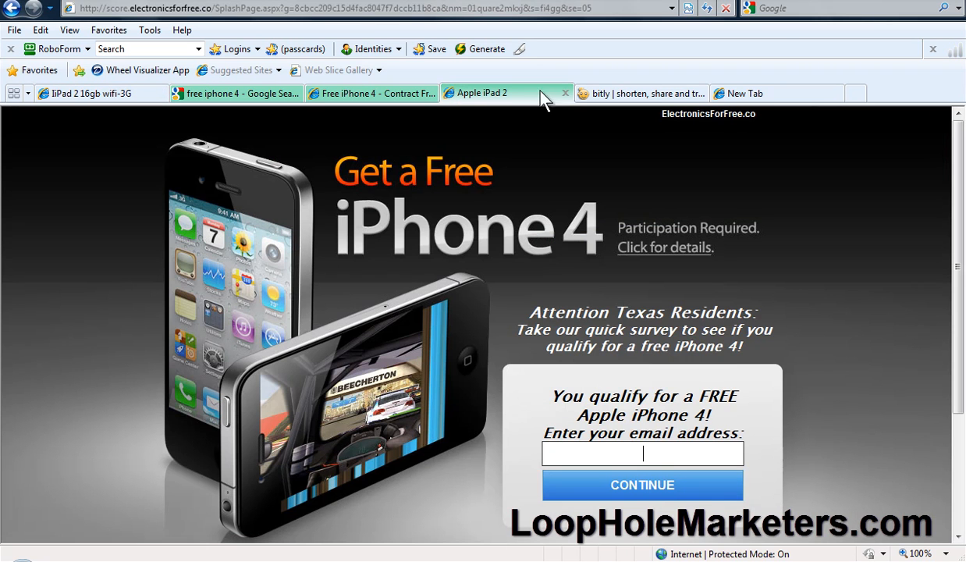
pyautogui.moveTo(413, 286)
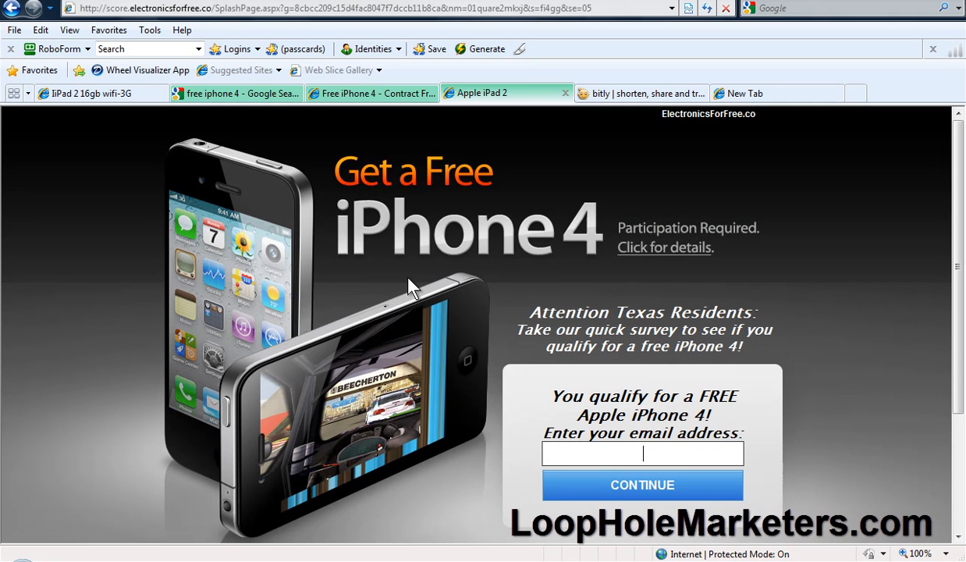
pyautogui.moveTo(367, 282)
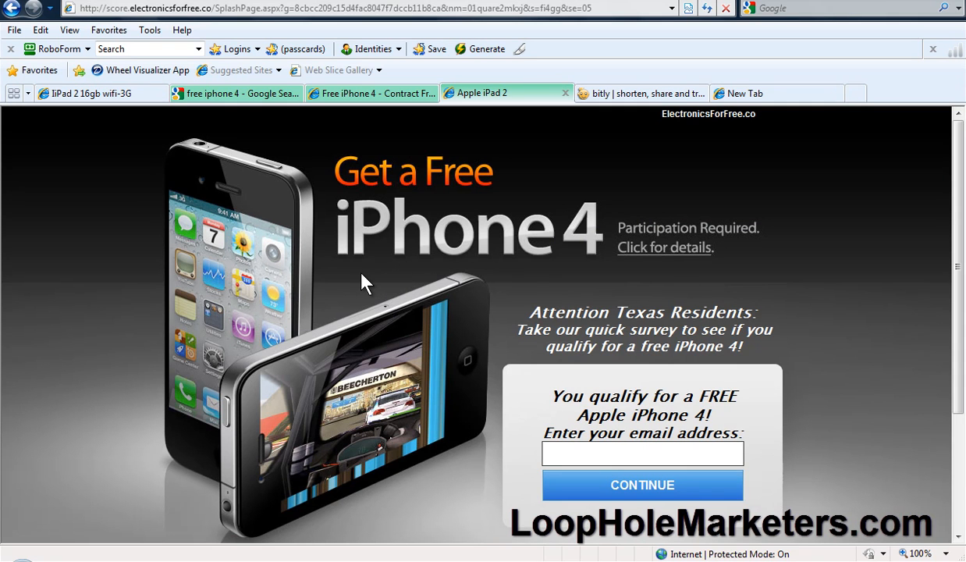
pyautogui.moveTo(461, 242)
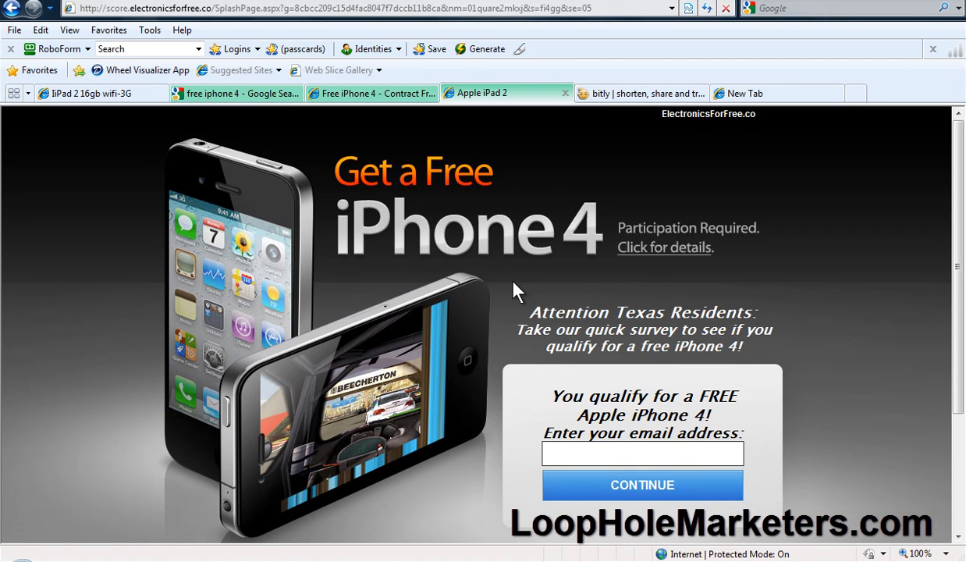
pyautogui.moveTo(445, 357)
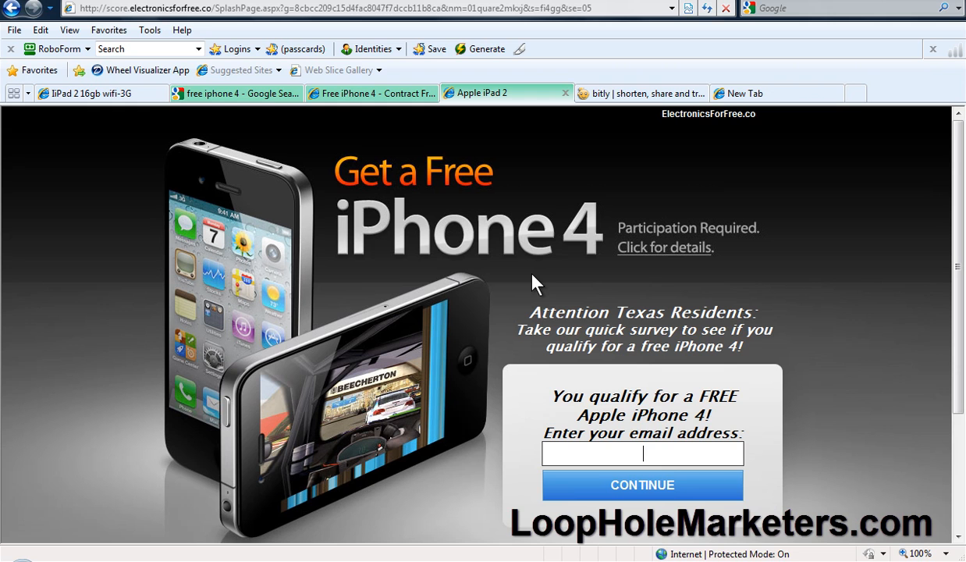
pyautogui.moveTo(200, 145)
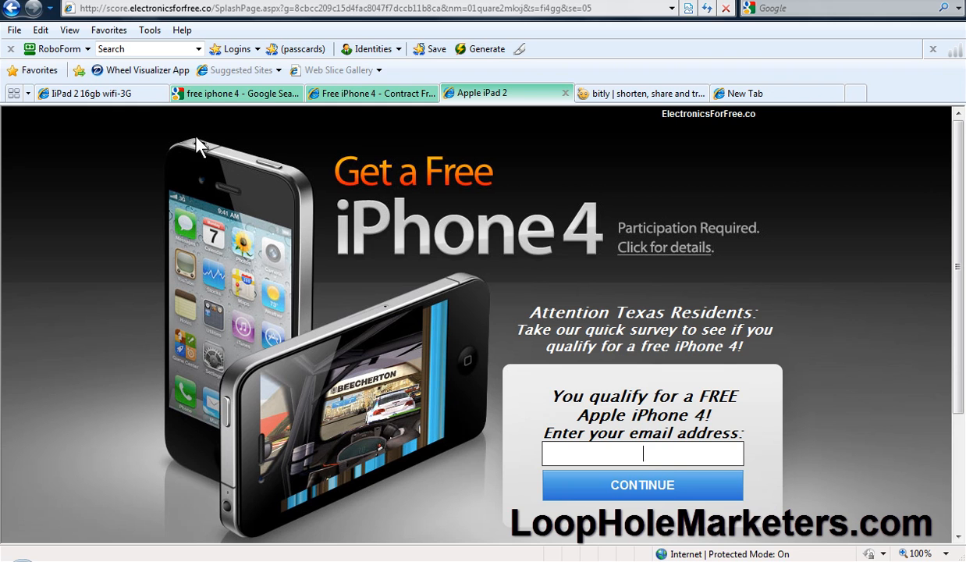
# Bring back the $520 Plano/Dallas iPad 2 16gb wifi-3G Craigslist posting
pyautogui.click(85, 93)
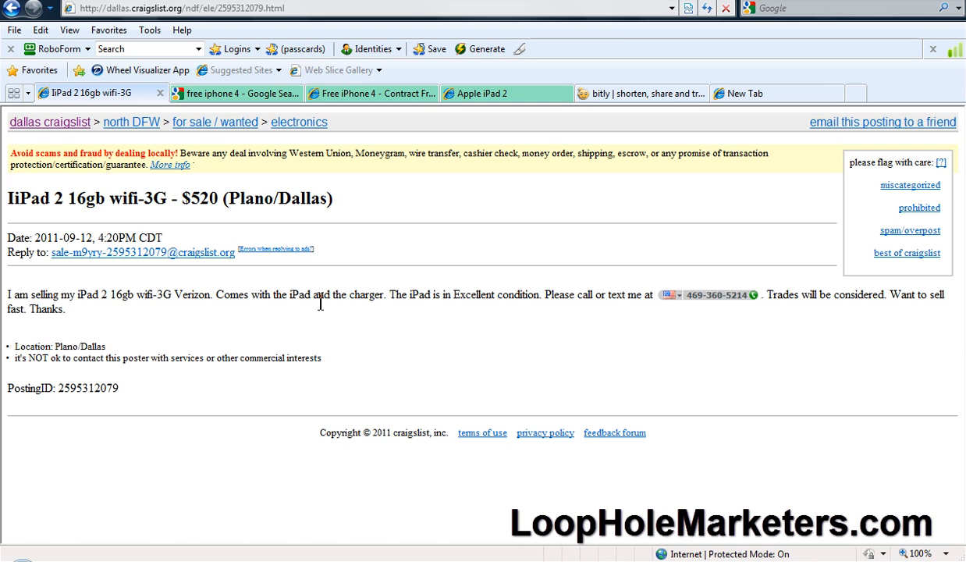
pyautogui.moveTo(214, 180)
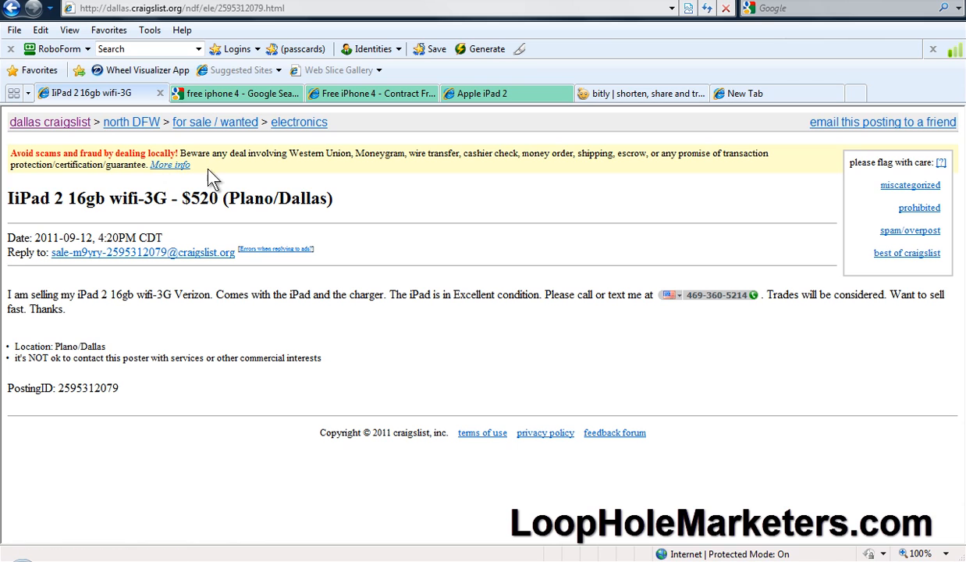
pyautogui.moveTo(273, 295)
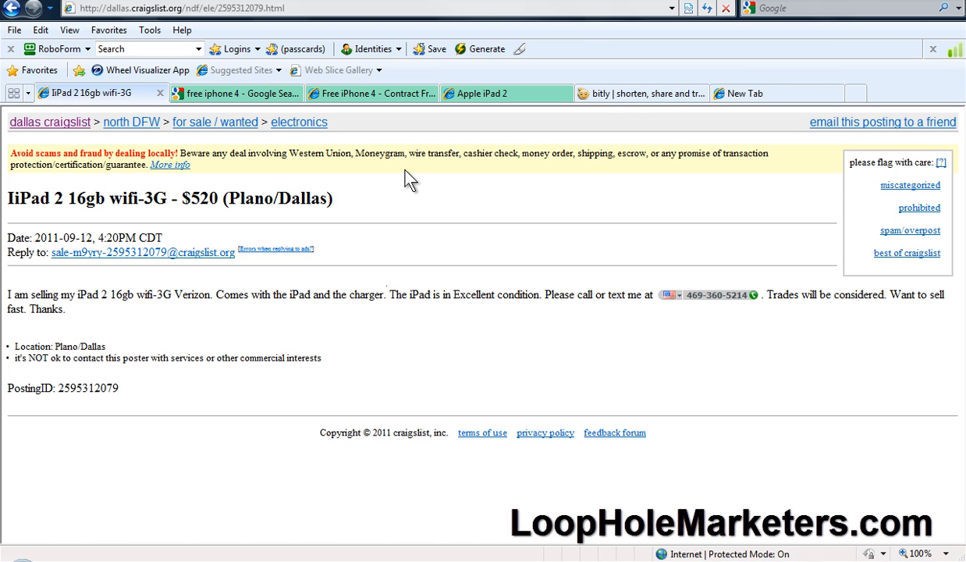
pyautogui.moveTo(601, 93)
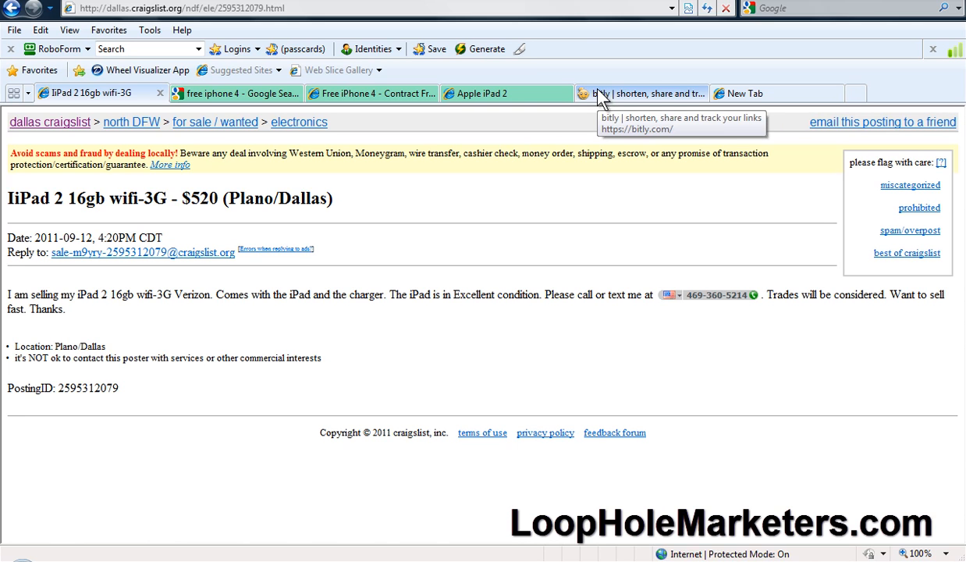
pyautogui.moveTo(601, 98)
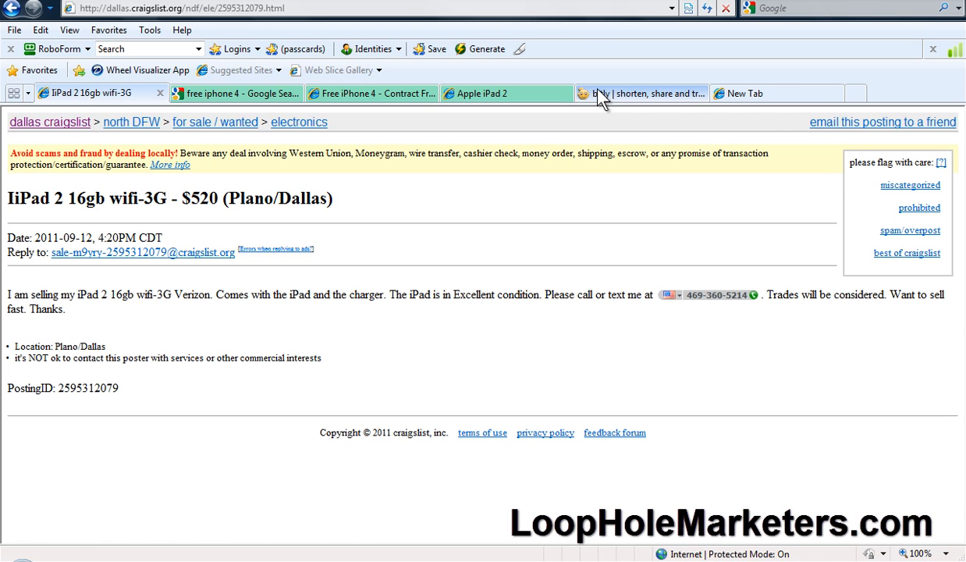
pyautogui.moveTo(550, 174)
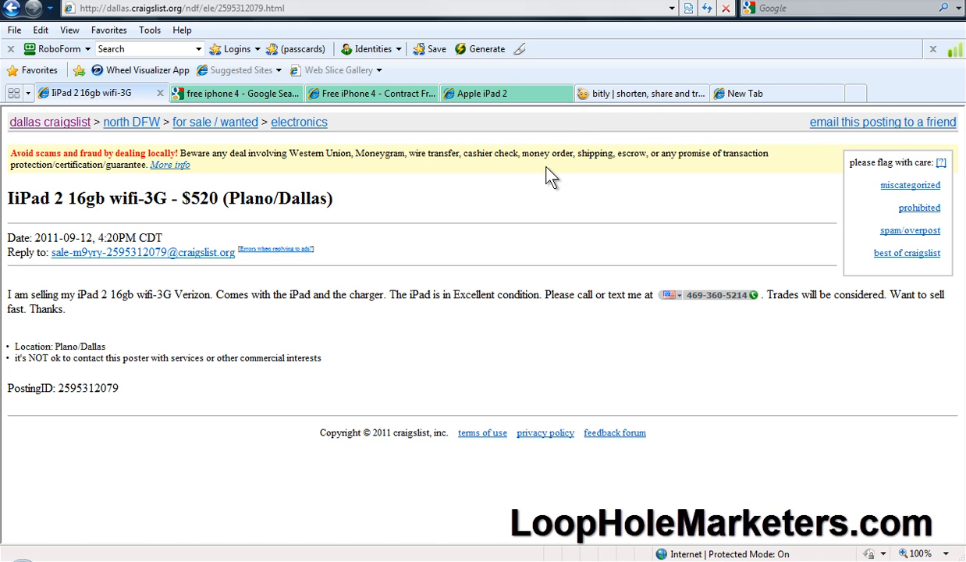